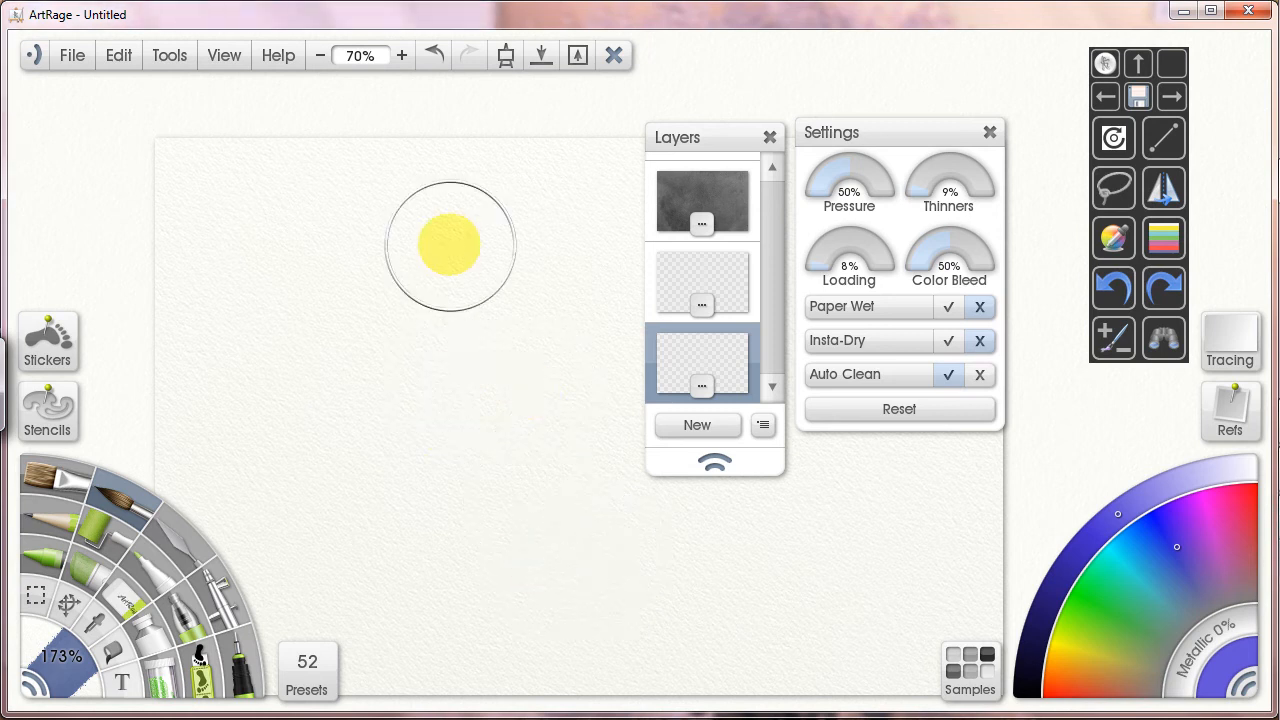
pyautogui.moveTo(463, 525)
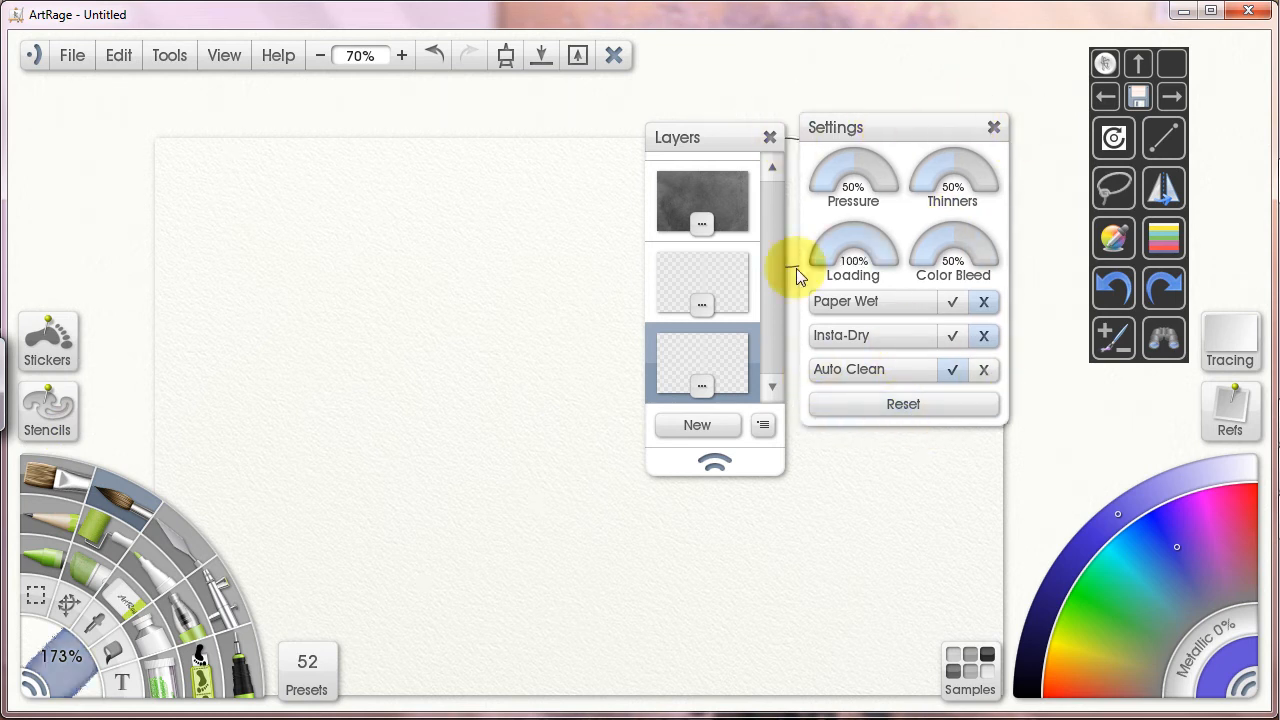
pyautogui.moveTo(1003, 198)
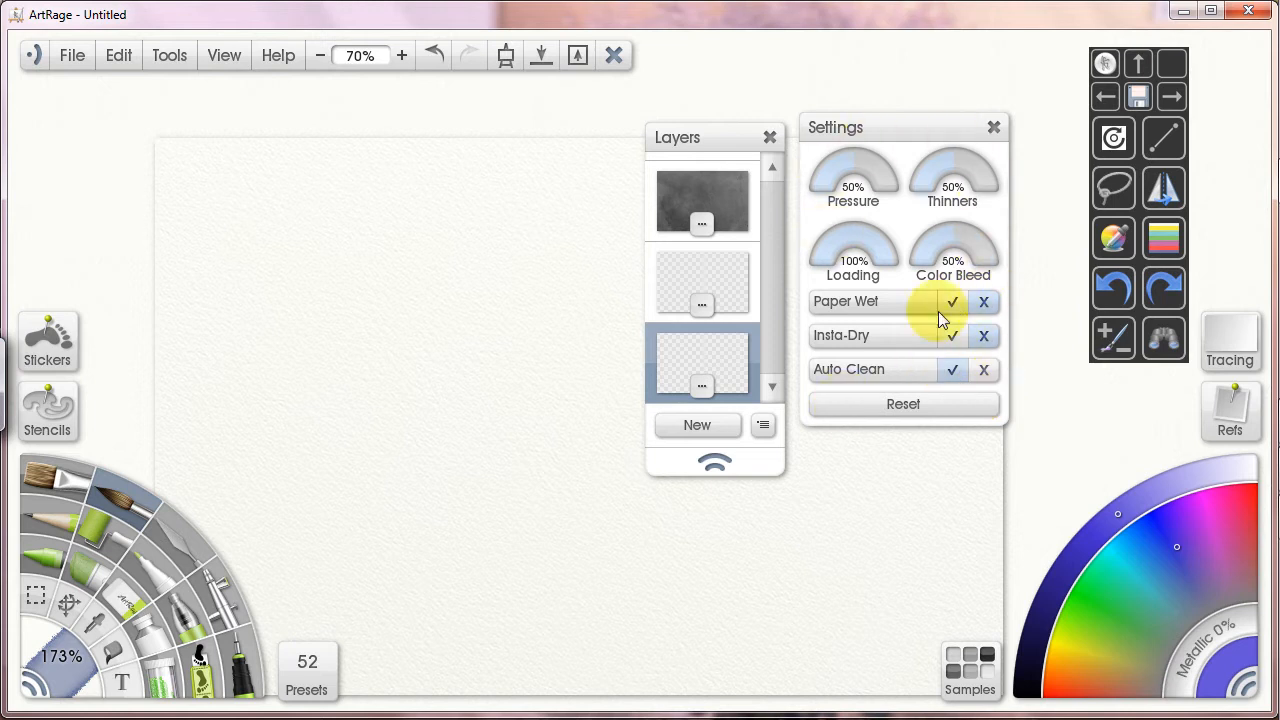
pyautogui.moveTo(1000, 278)
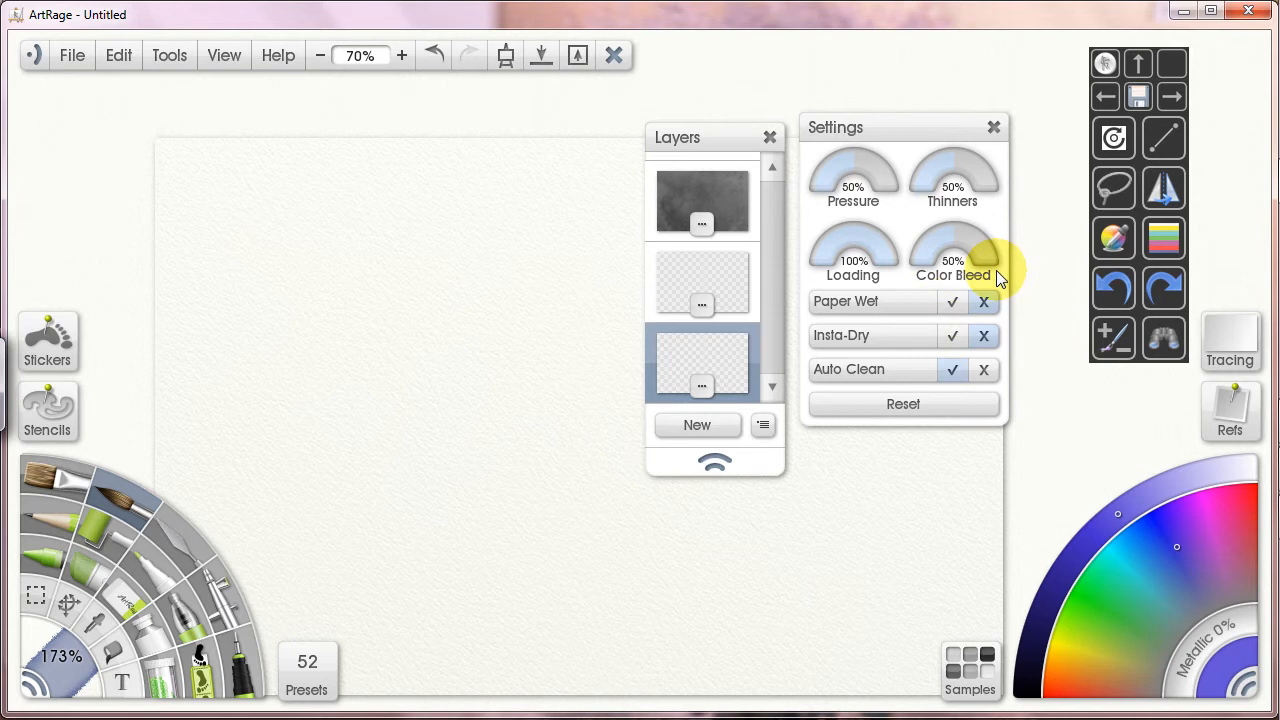
pyautogui.moveTo(750, 553)
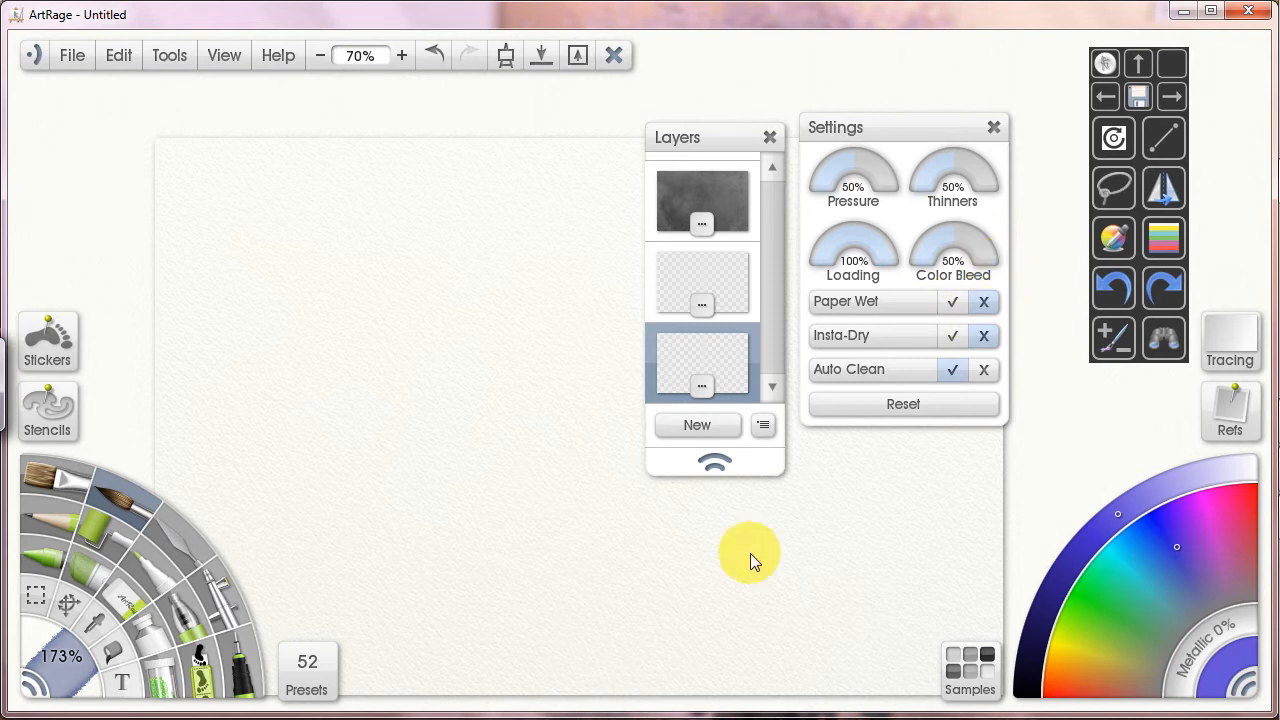
pyautogui.moveTo(714, 460)
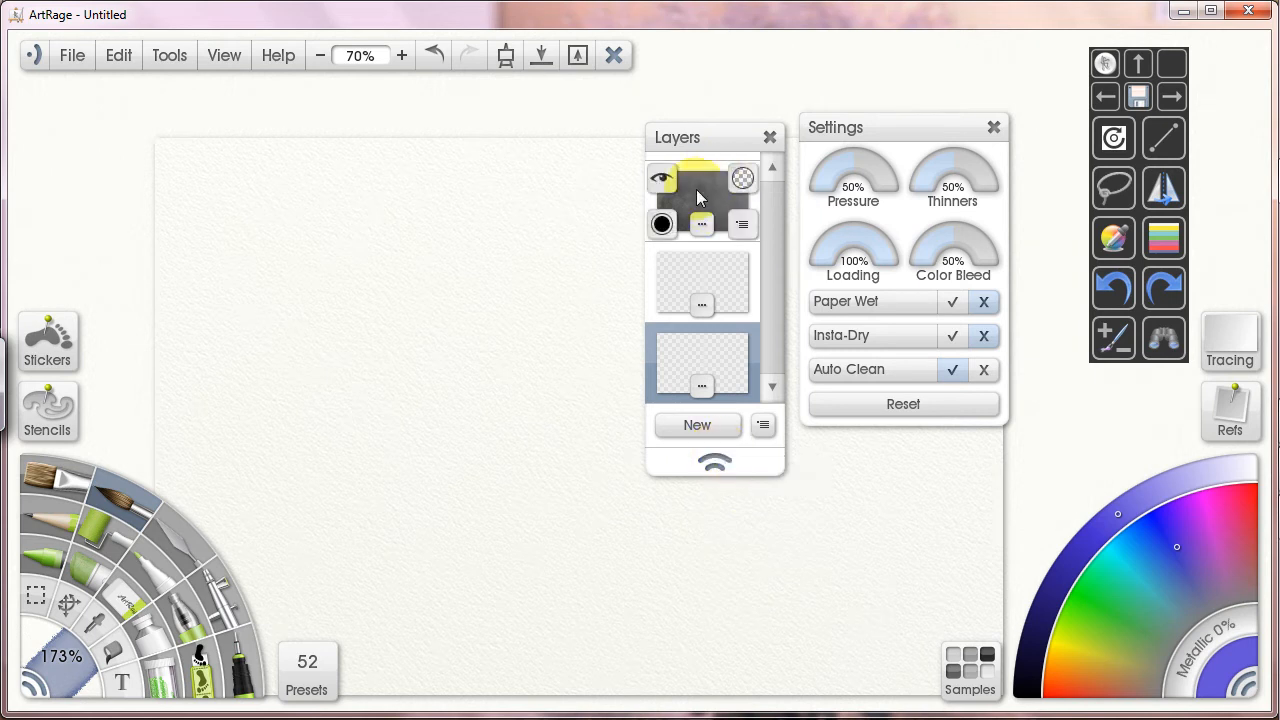
pyautogui.moveTo(720, 200)
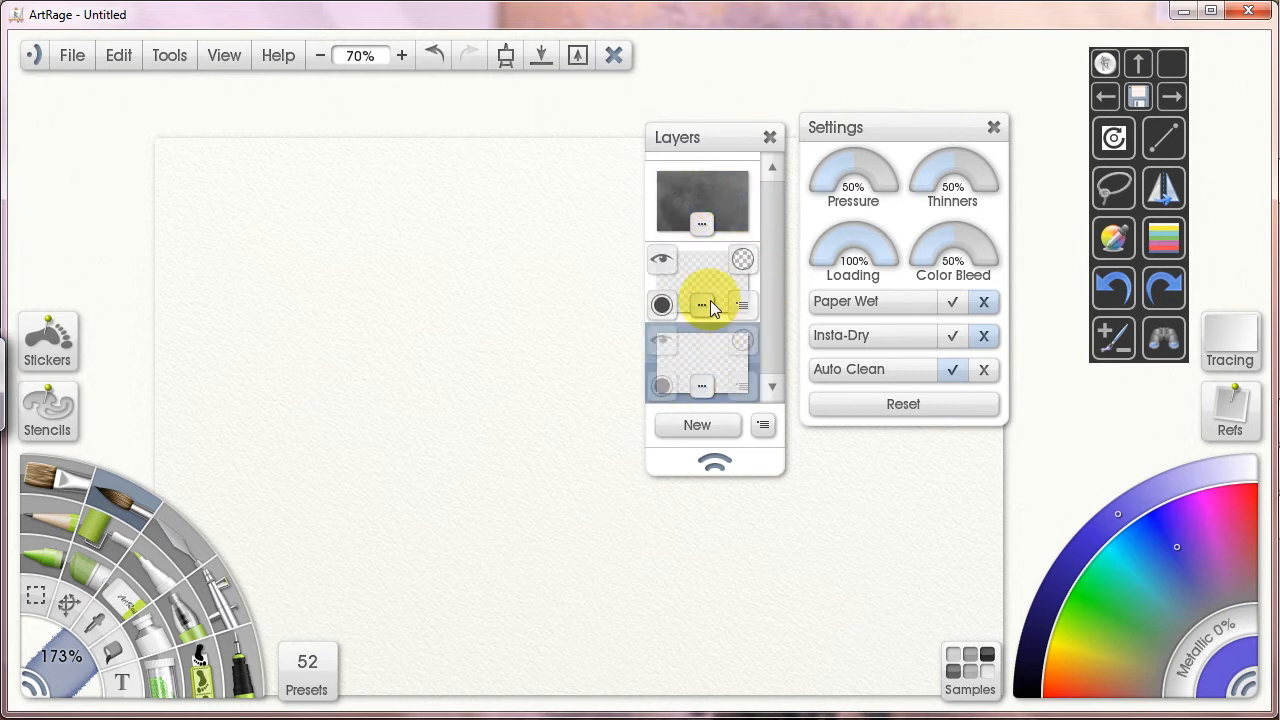
pyautogui.moveTo(702, 305)
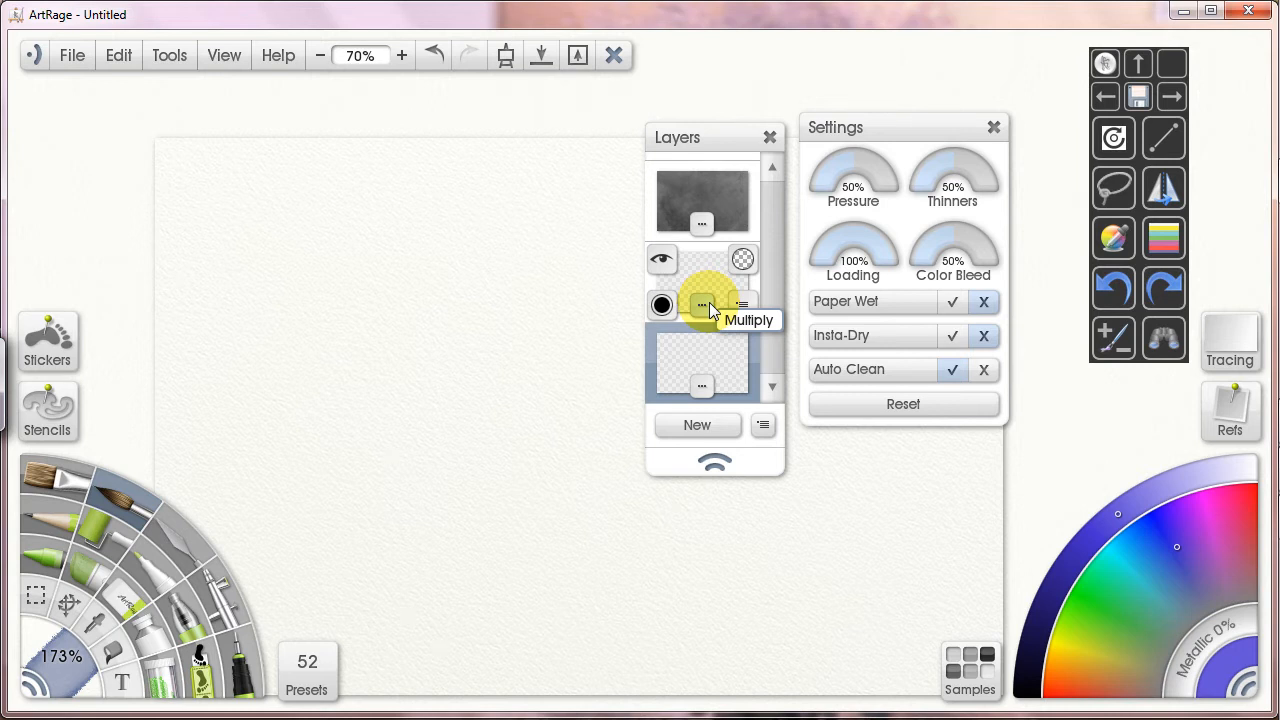
# - Open the middle layer's options menu and show its Blend Mode choices
pyautogui.click(742, 305)
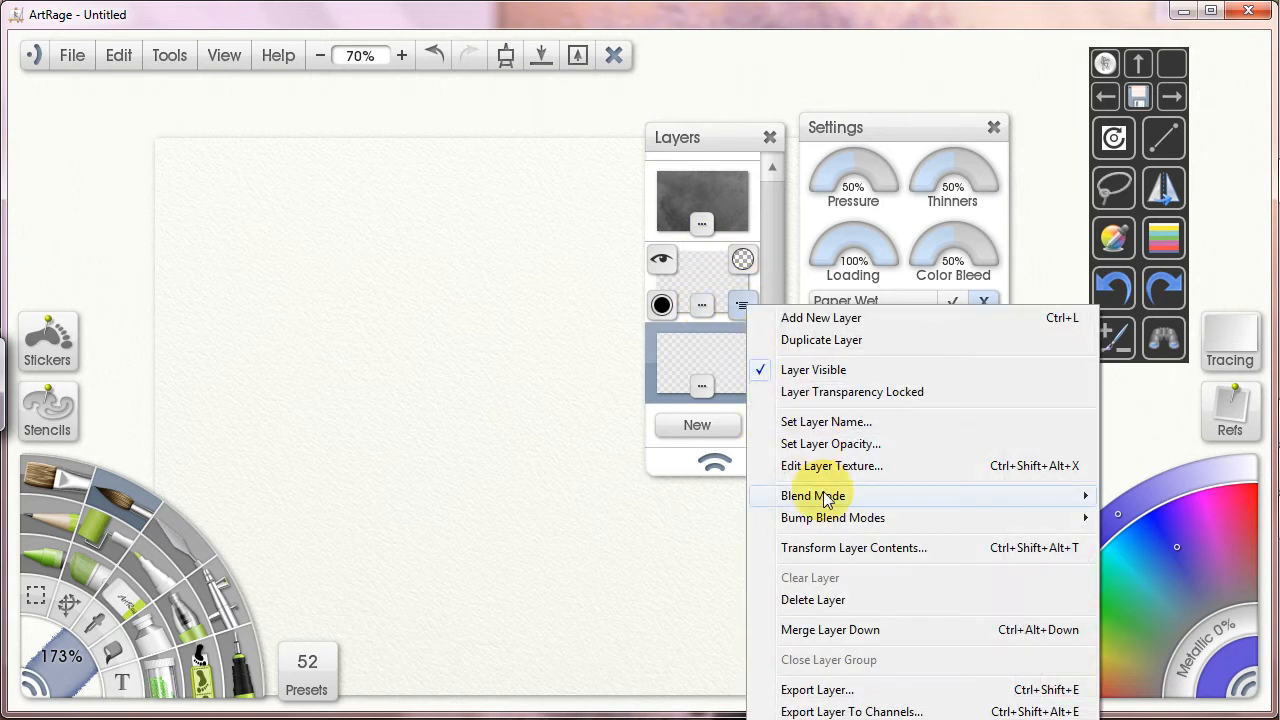
pyautogui.click(813, 495)
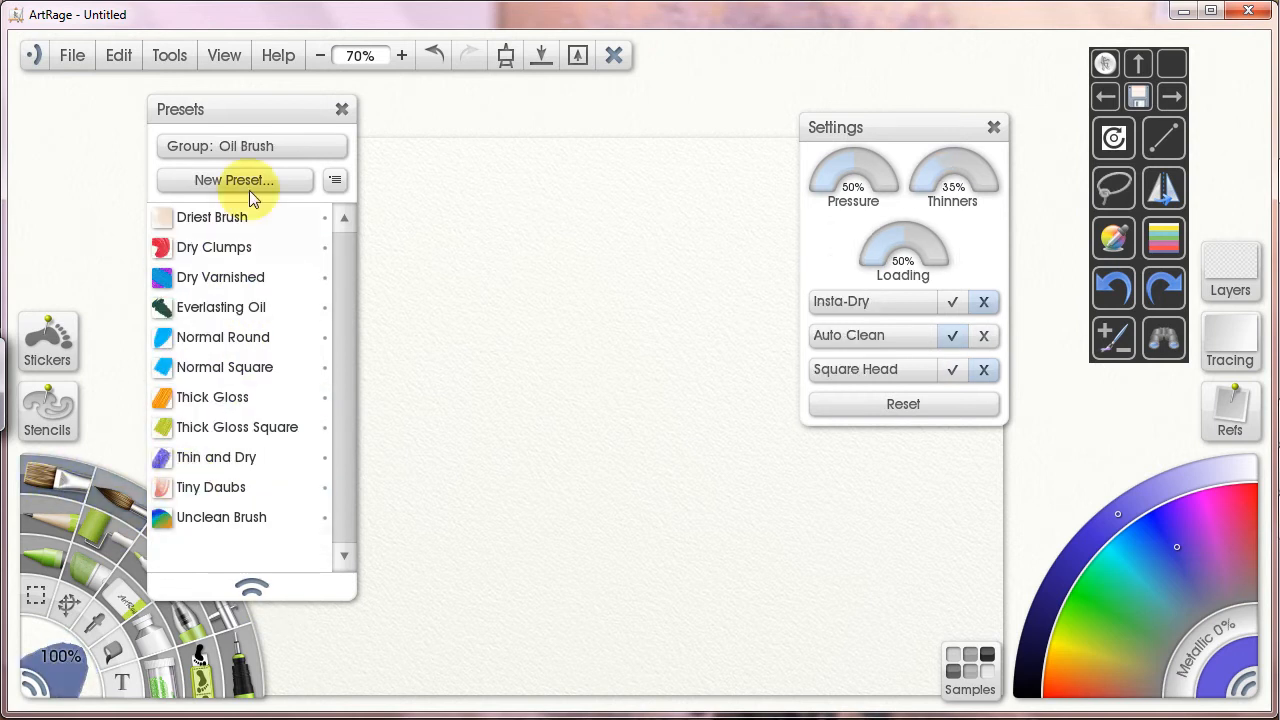
# - Browse the Watercolor brush preset group, then close the presets list
pyautogui.click(252, 146)
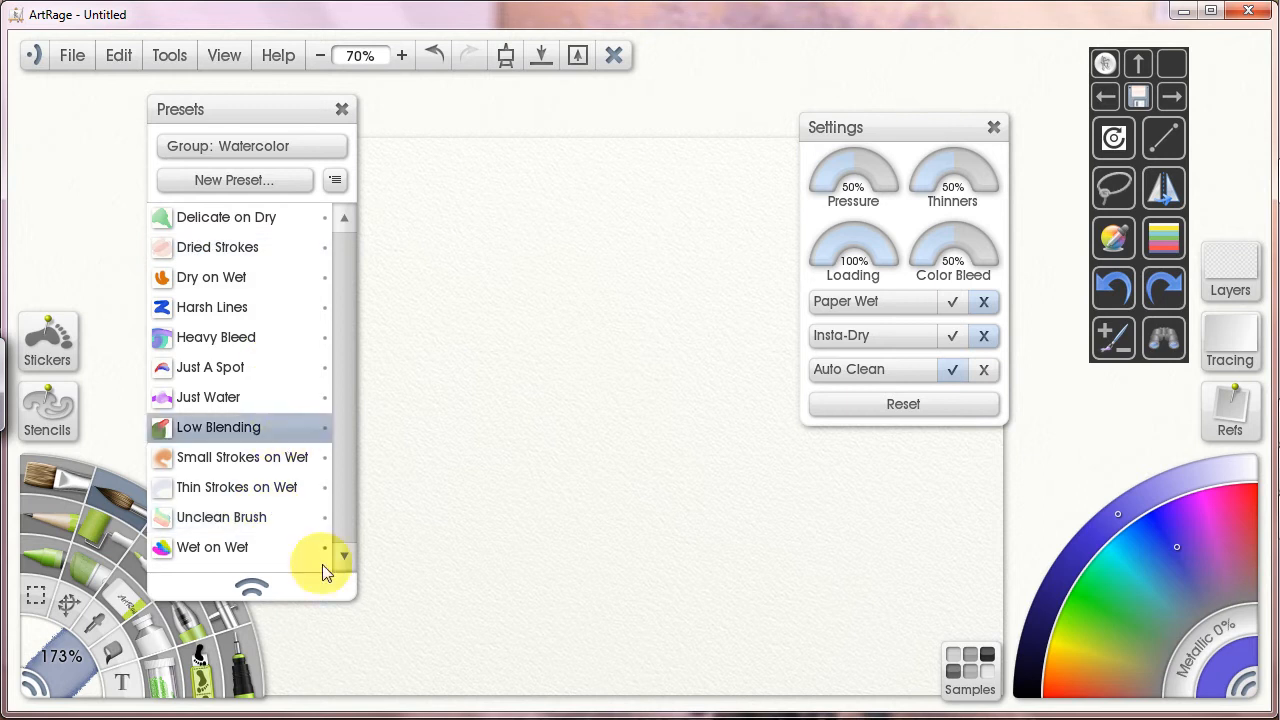
pyautogui.moveTo(307, 583)
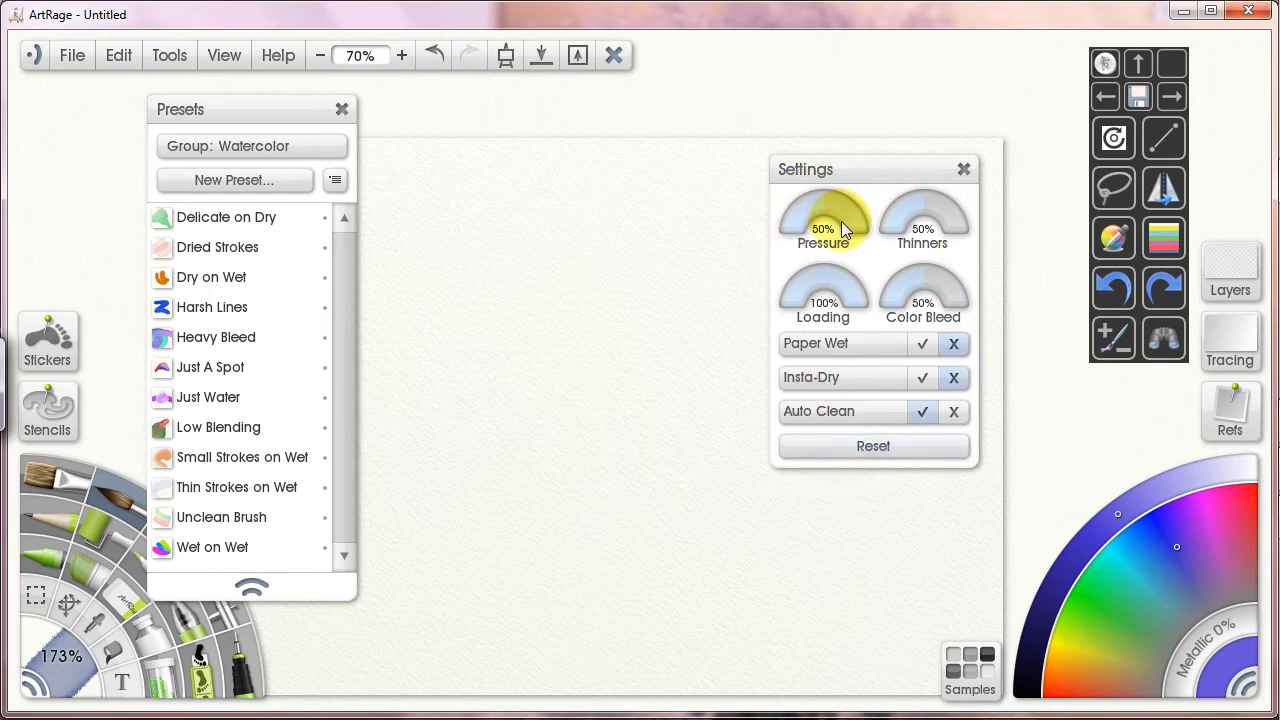
pyautogui.moveTo(990, 340)
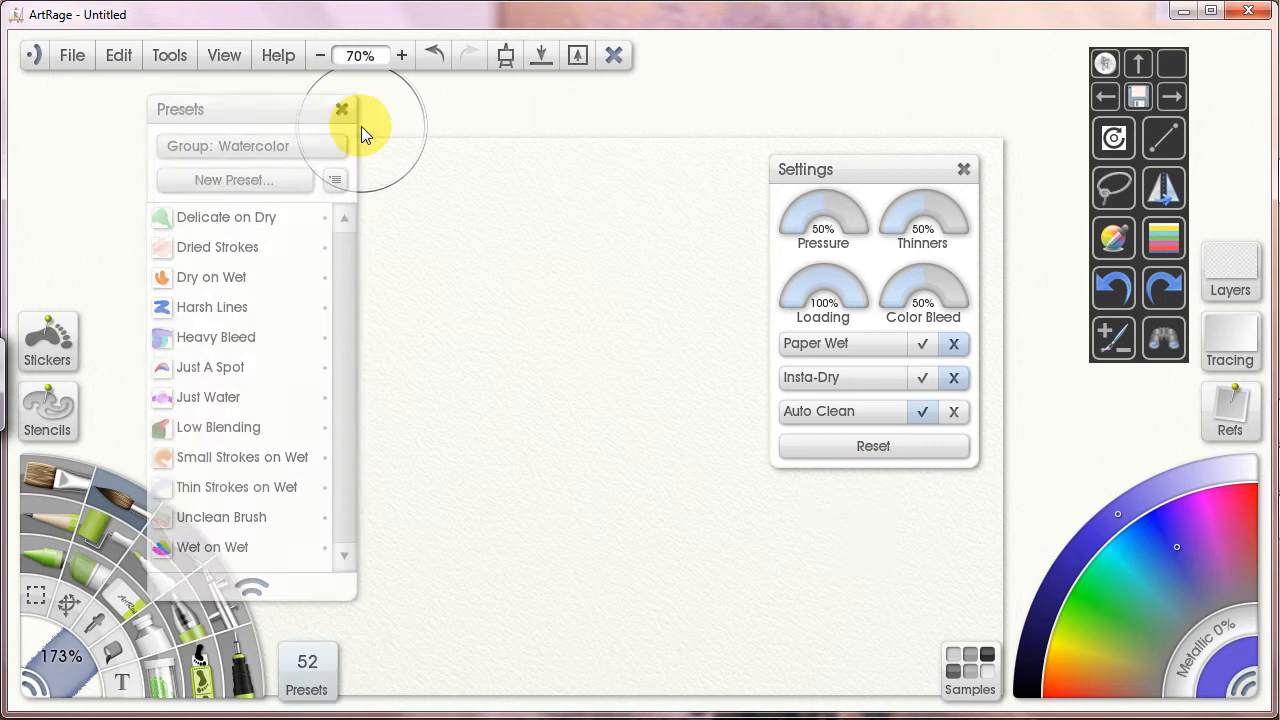
pyautogui.click(342, 109)
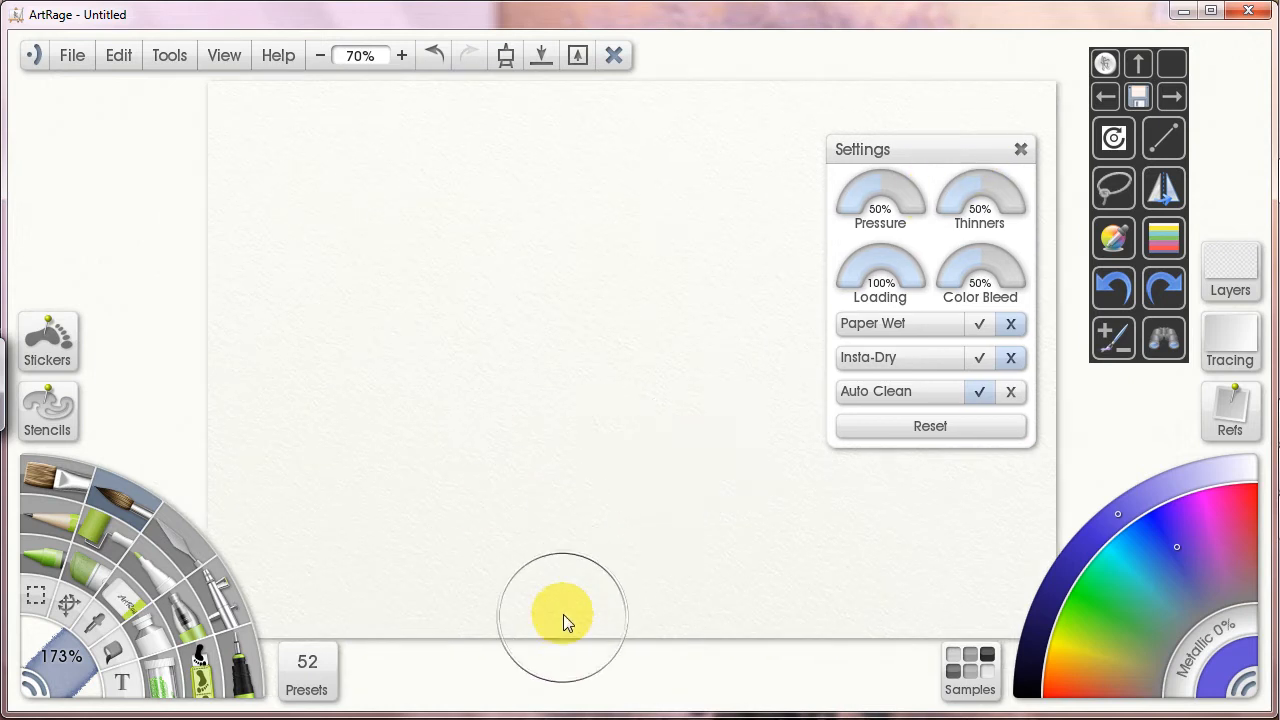
pyautogui.moveTo(915, 310)
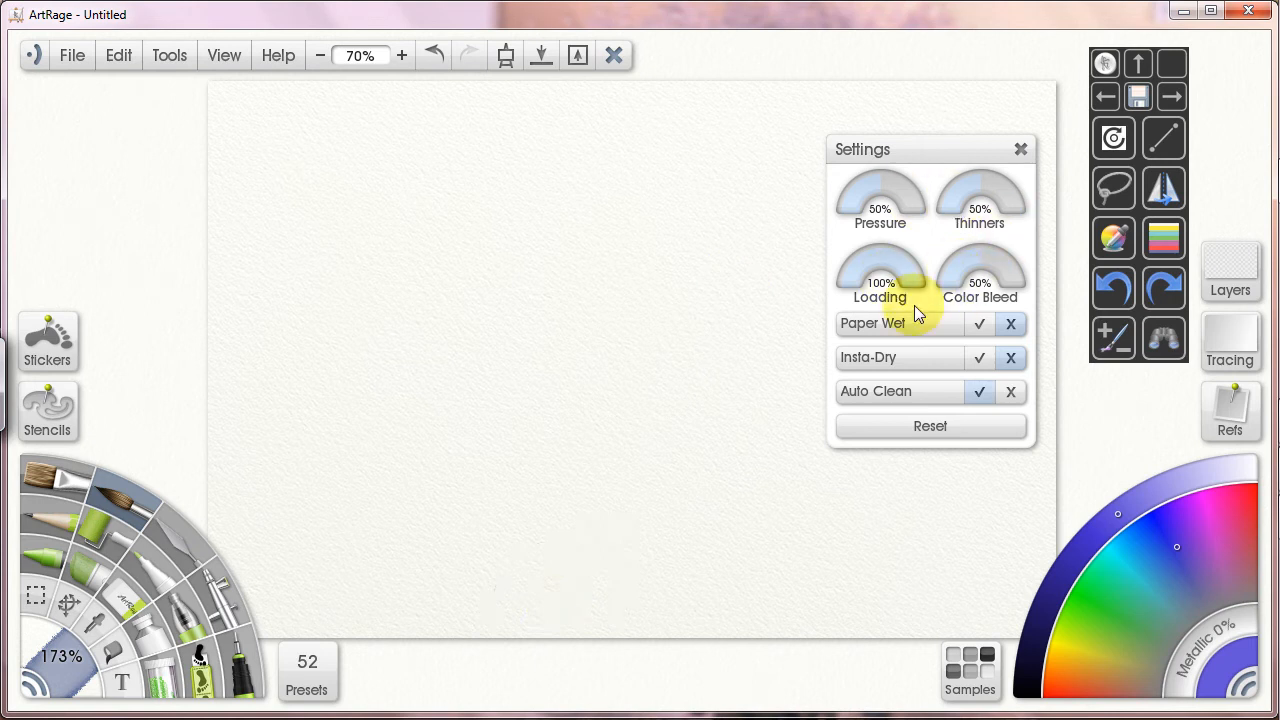
# - Paint vertical blue strokes, then lay a pale watery stroke along the patch's right edge
pyautogui.moveTo(520, 210); pyautogui.dragTo(500, 370)
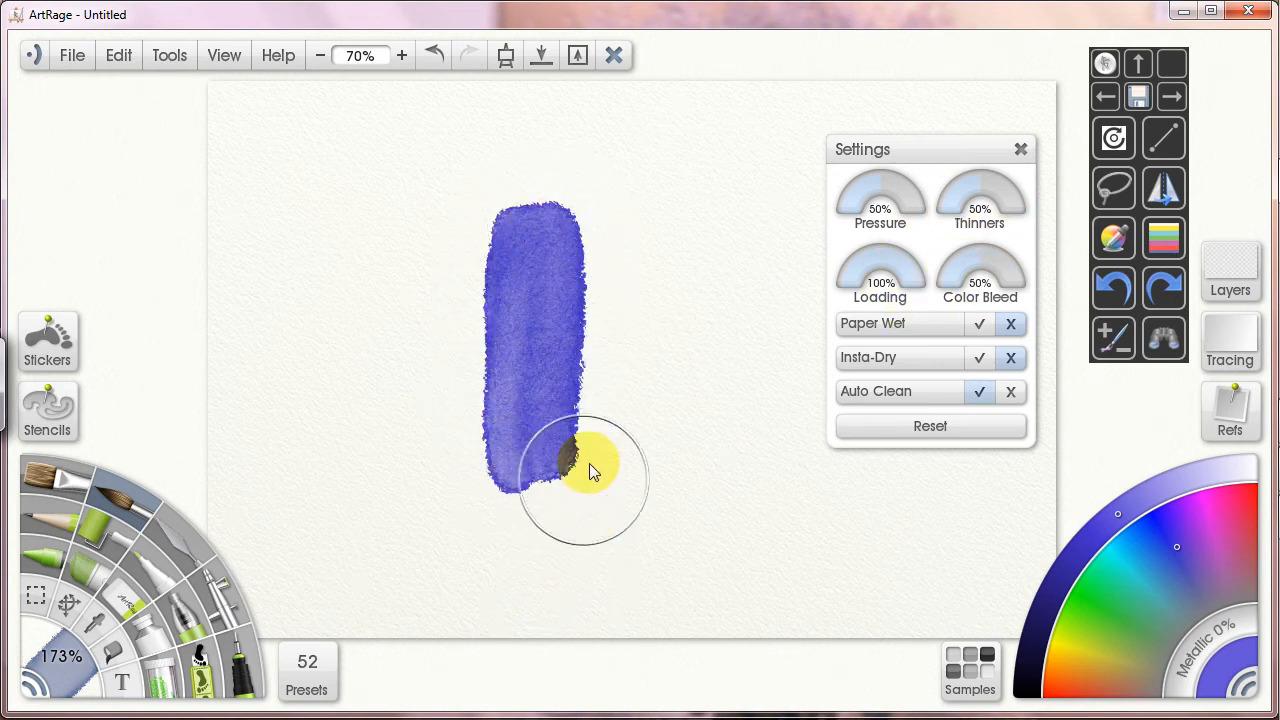
pyautogui.moveTo(590, 470); pyautogui.dragTo(620, 490)
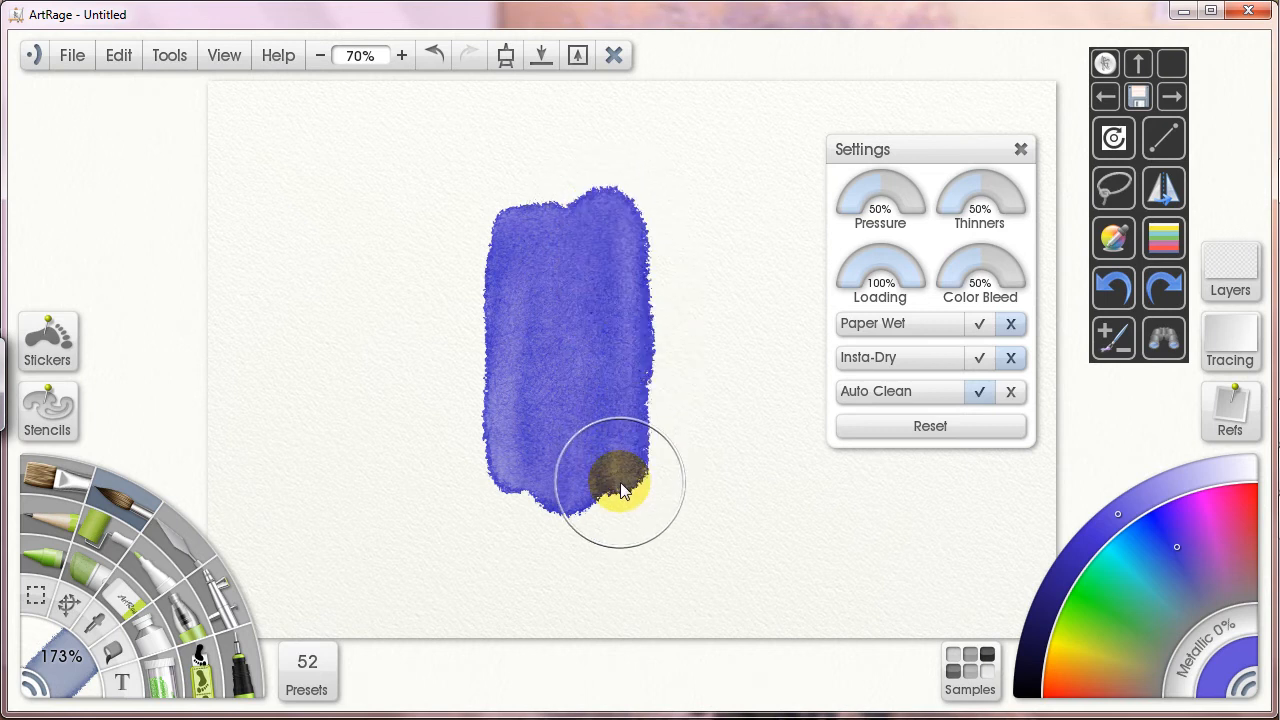
pyautogui.moveTo(620, 490); pyautogui.dragTo(580, 200)
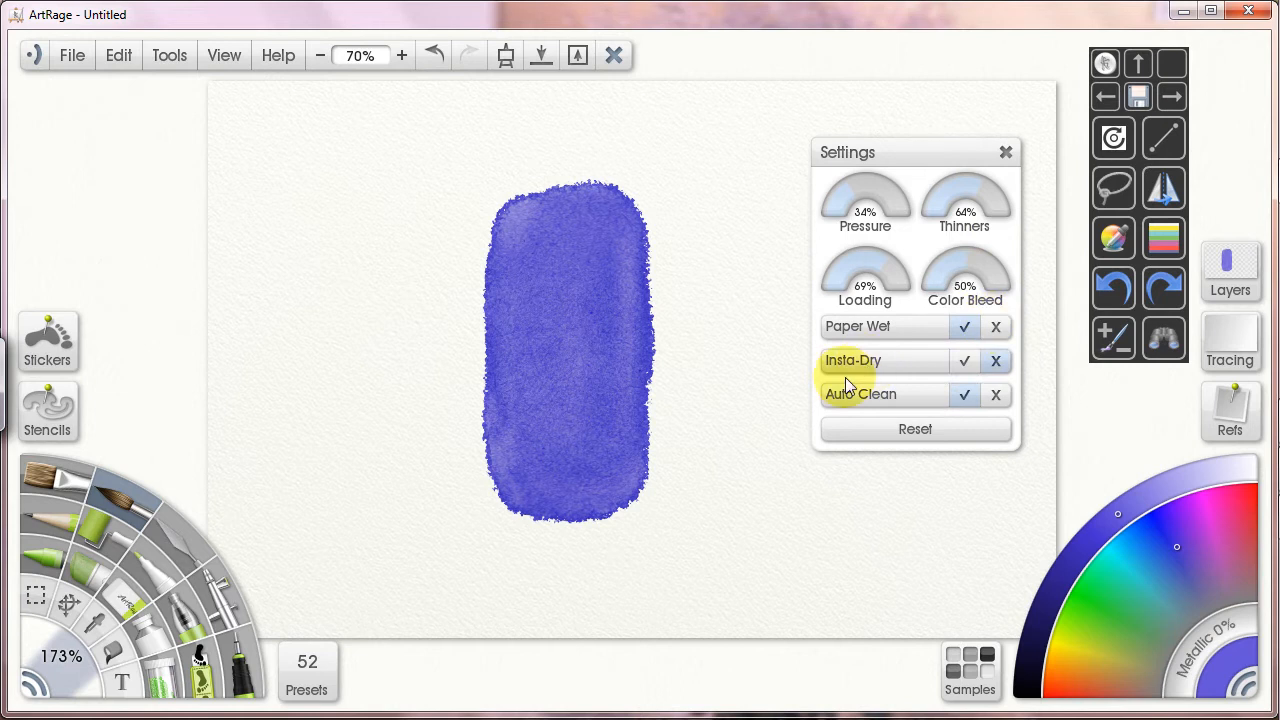
pyautogui.moveTo(620, 200); pyautogui.dragTo(635, 500)
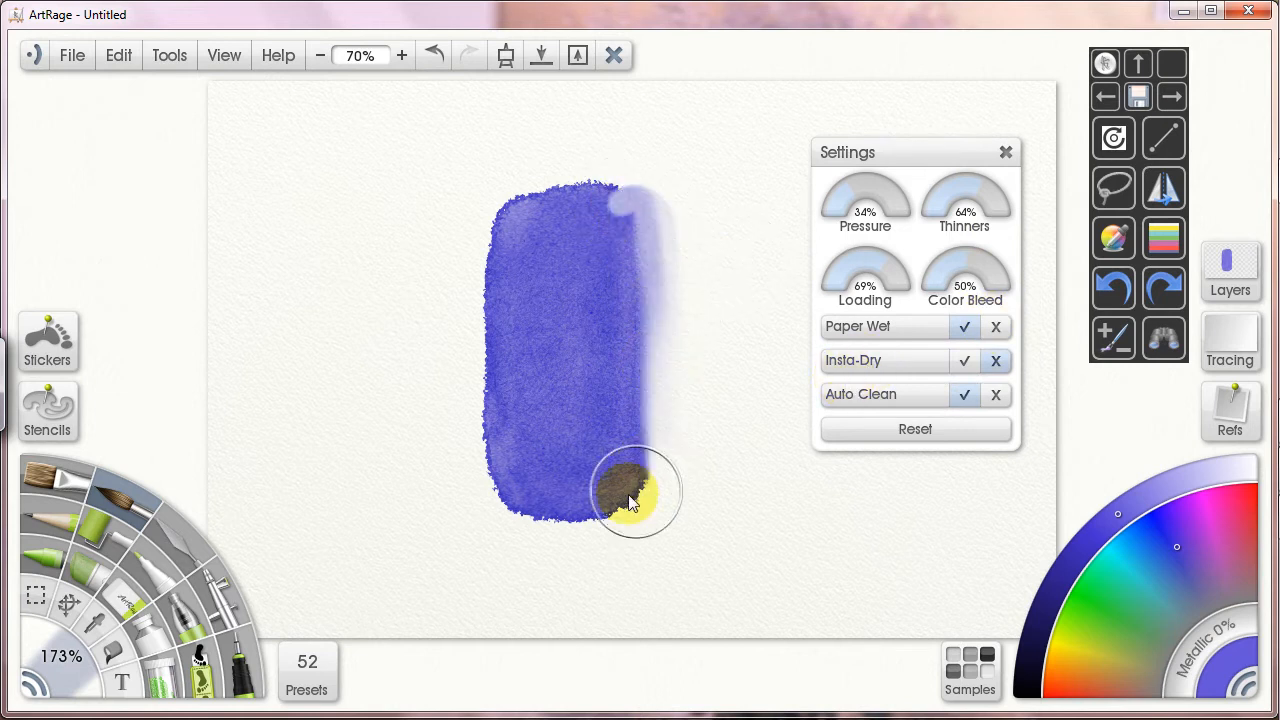
# - Reset the brush settings and blend more blue strokes over the patch
pyautogui.click(914, 428)
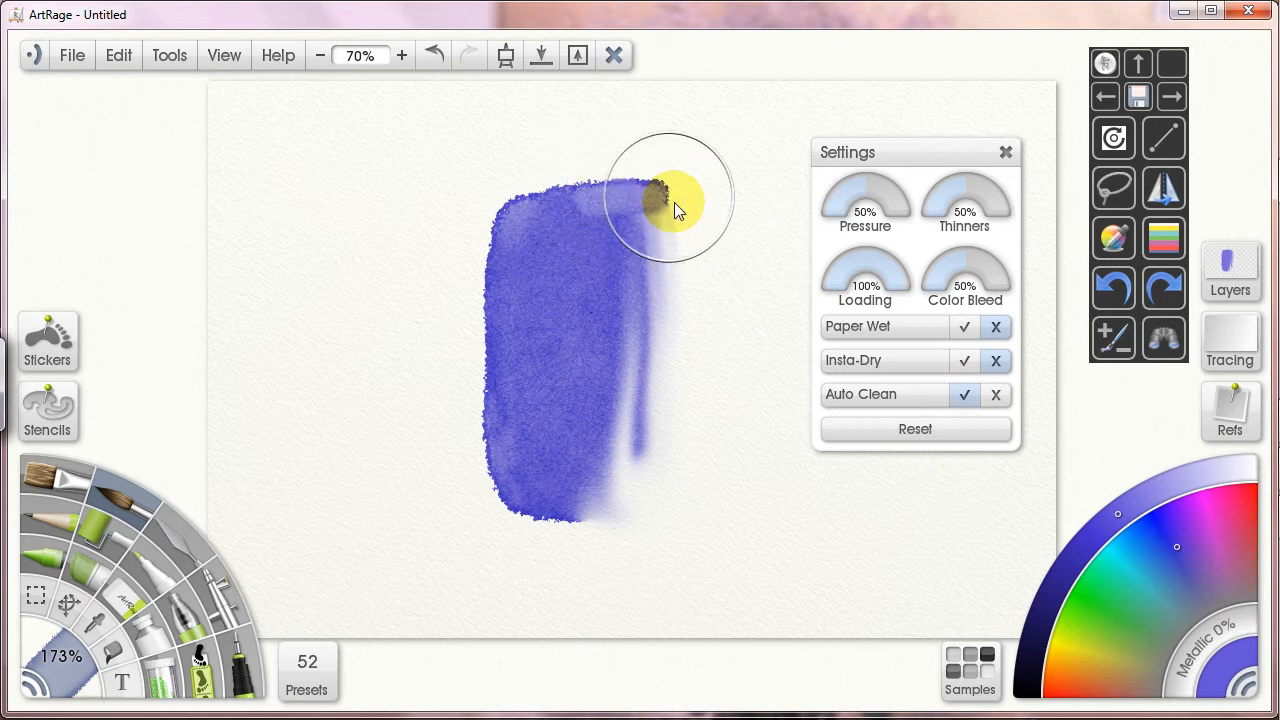
pyautogui.moveTo(670, 200); pyautogui.dragTo(625, 250)
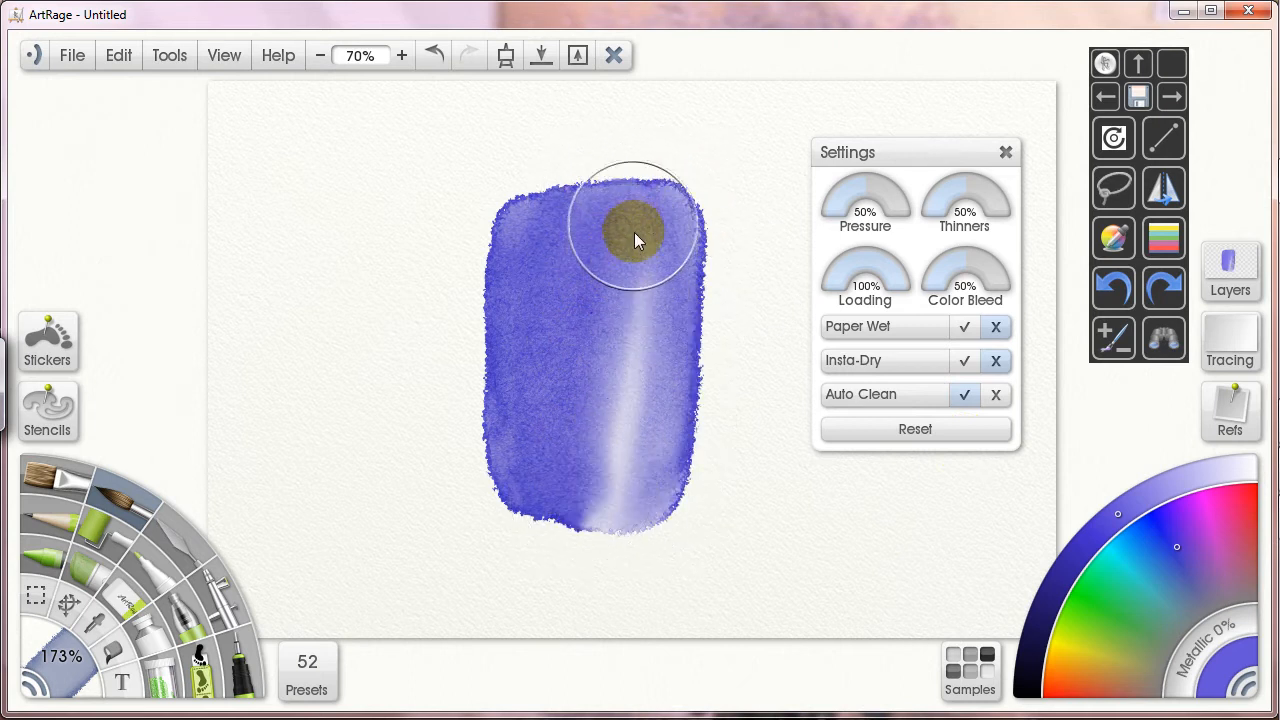
pyautogui.moveTo(630, 235); pyautogui.dragTo(500, 390)
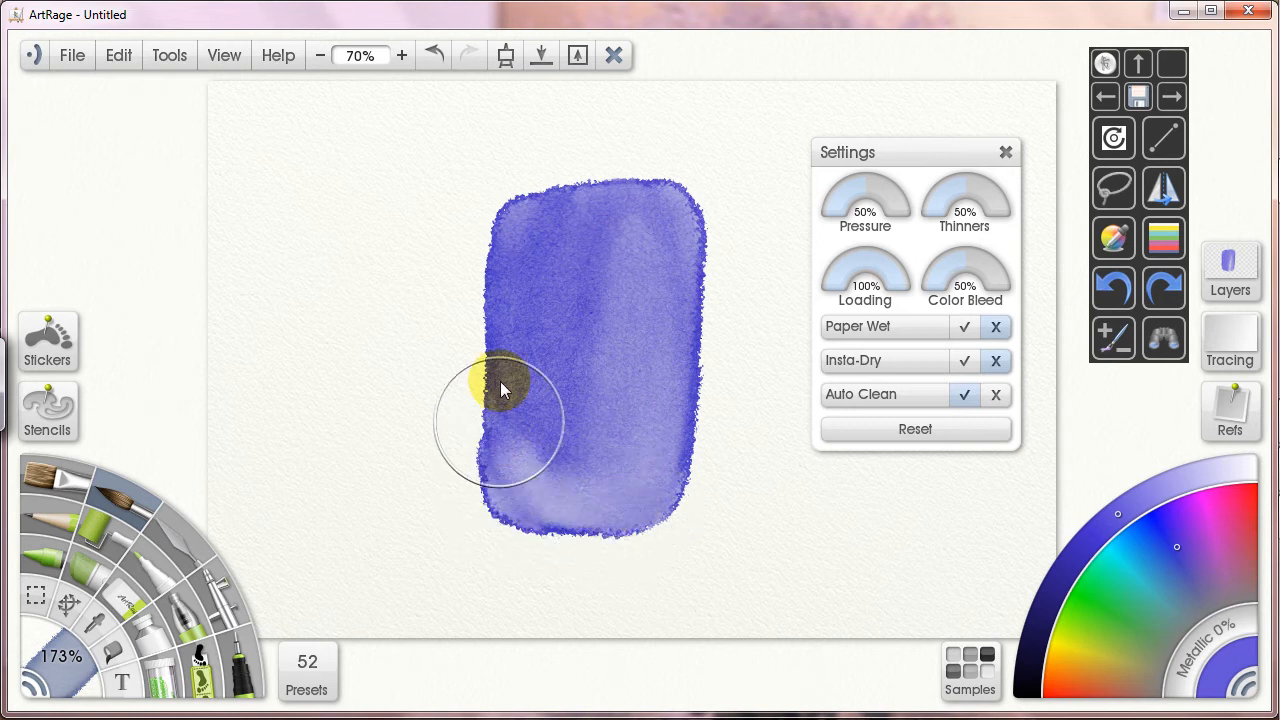
pyautogui.moveTo(500, 390); pyautogui.dragTo(500, 505)
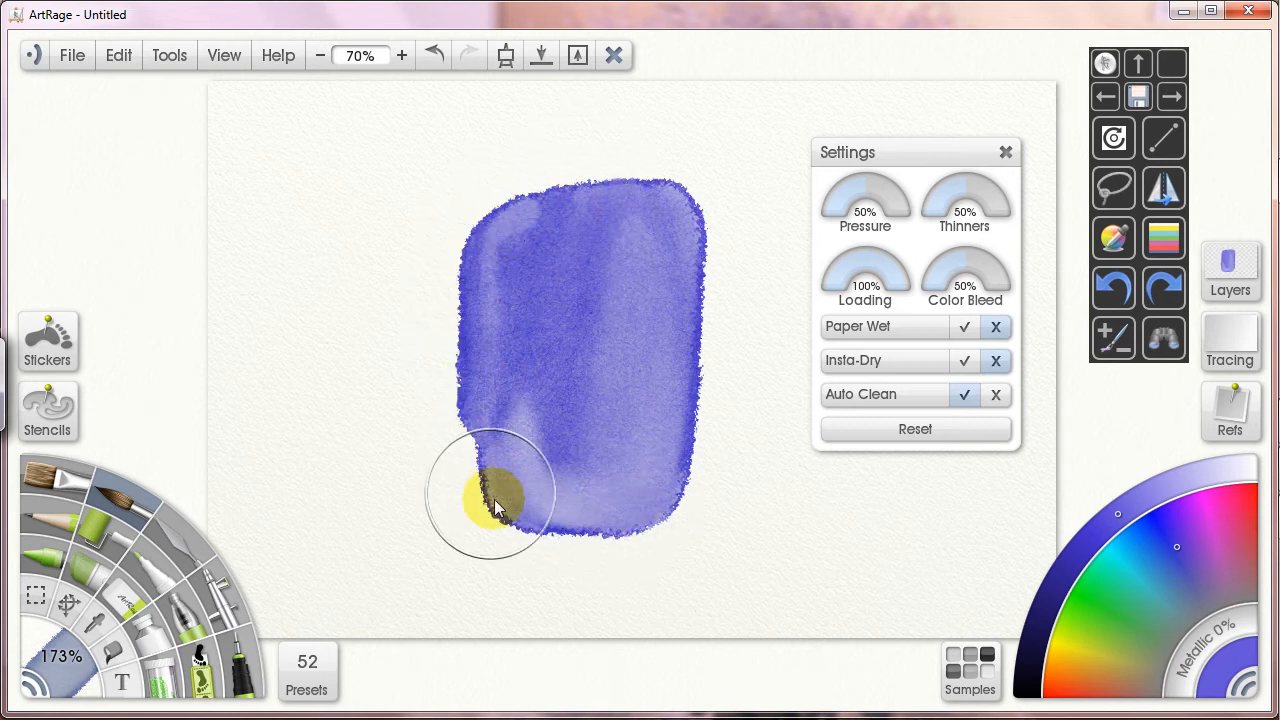
pyautogui.moveTo(490, 495); pyautogui.dragTo(545, 320)
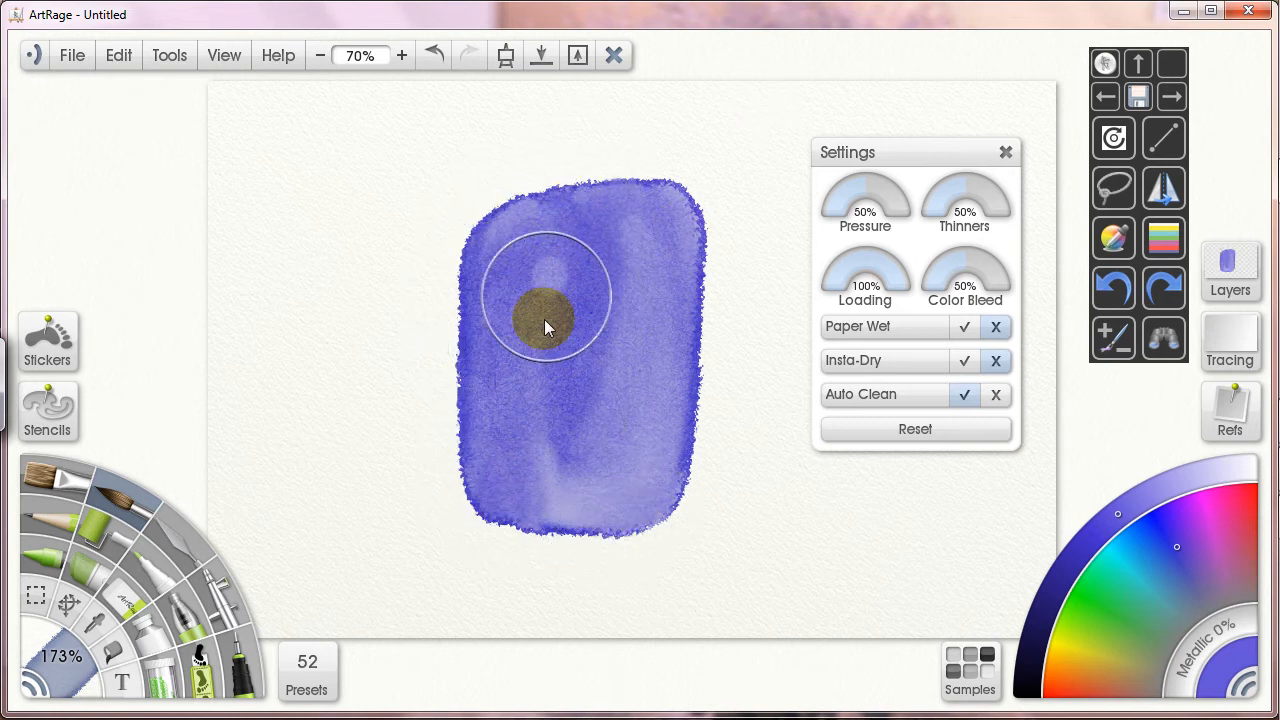
pyautogui.moveTo(545, 325); pyautogui.dragTo(630, 325)
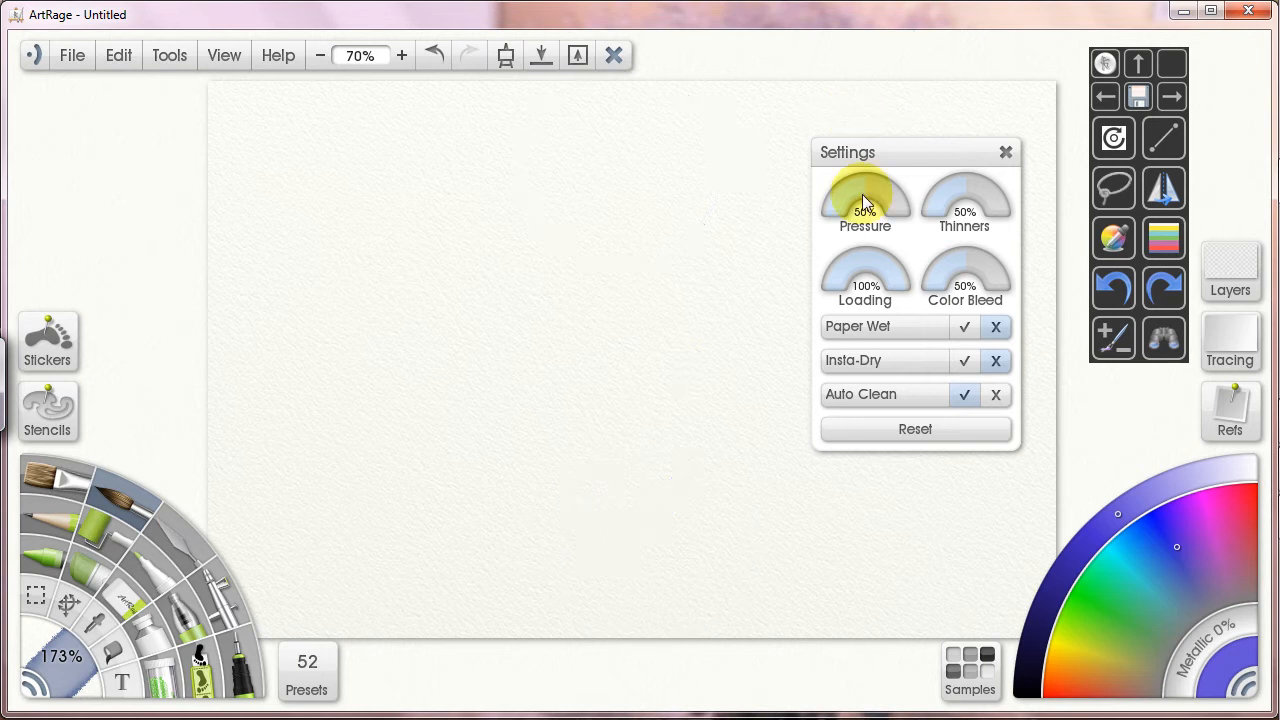
pyautogui.moveTo(938, 305)
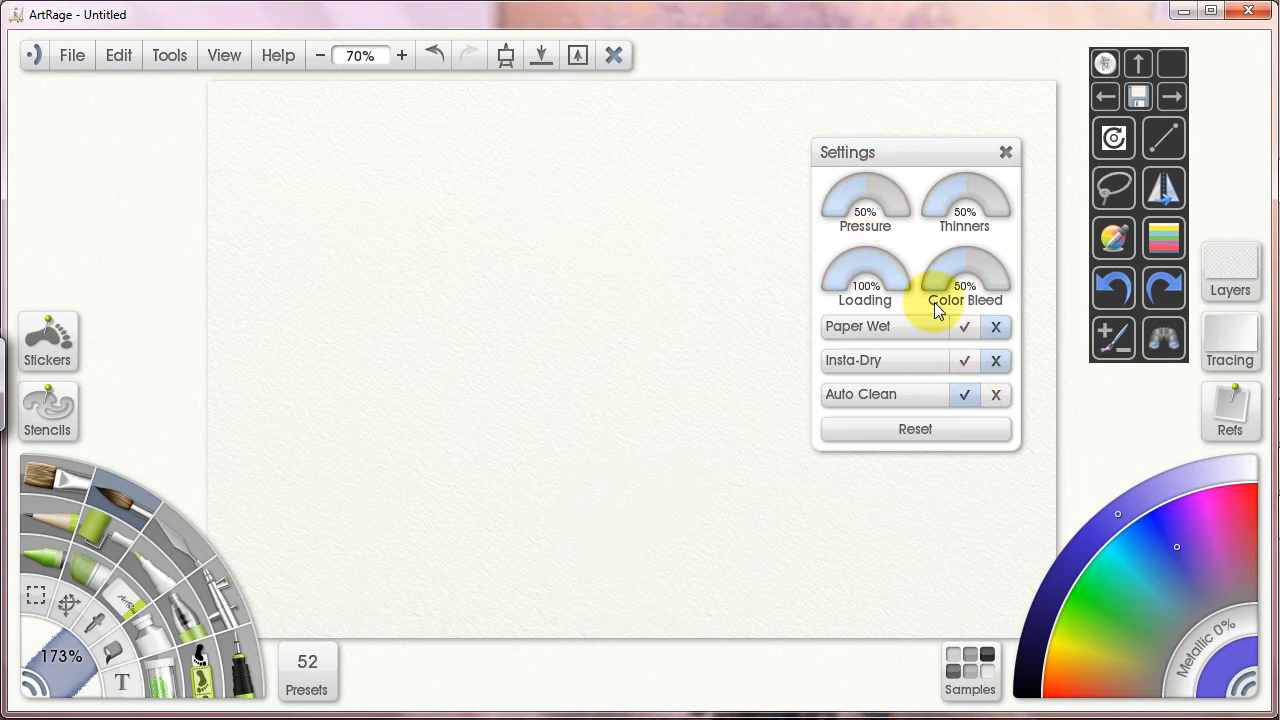
pyautogui.moveTo(965, 270)
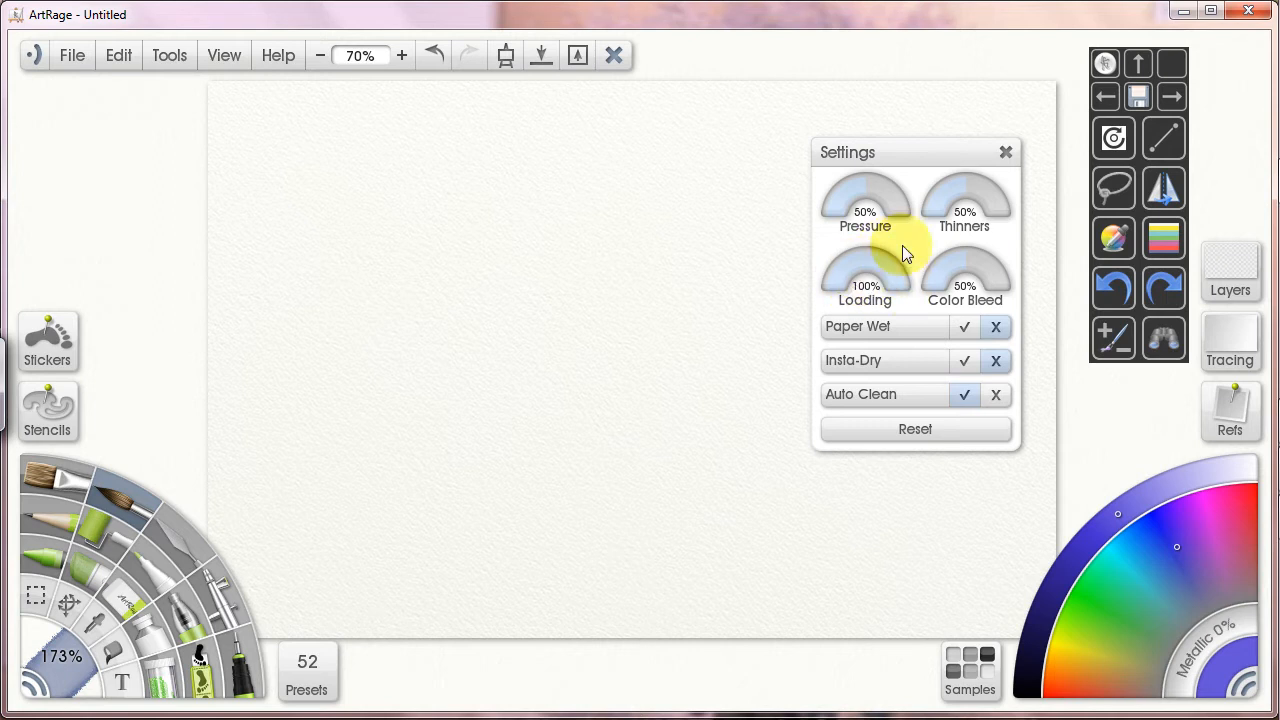
pyautogui.moveTo(975, 245)
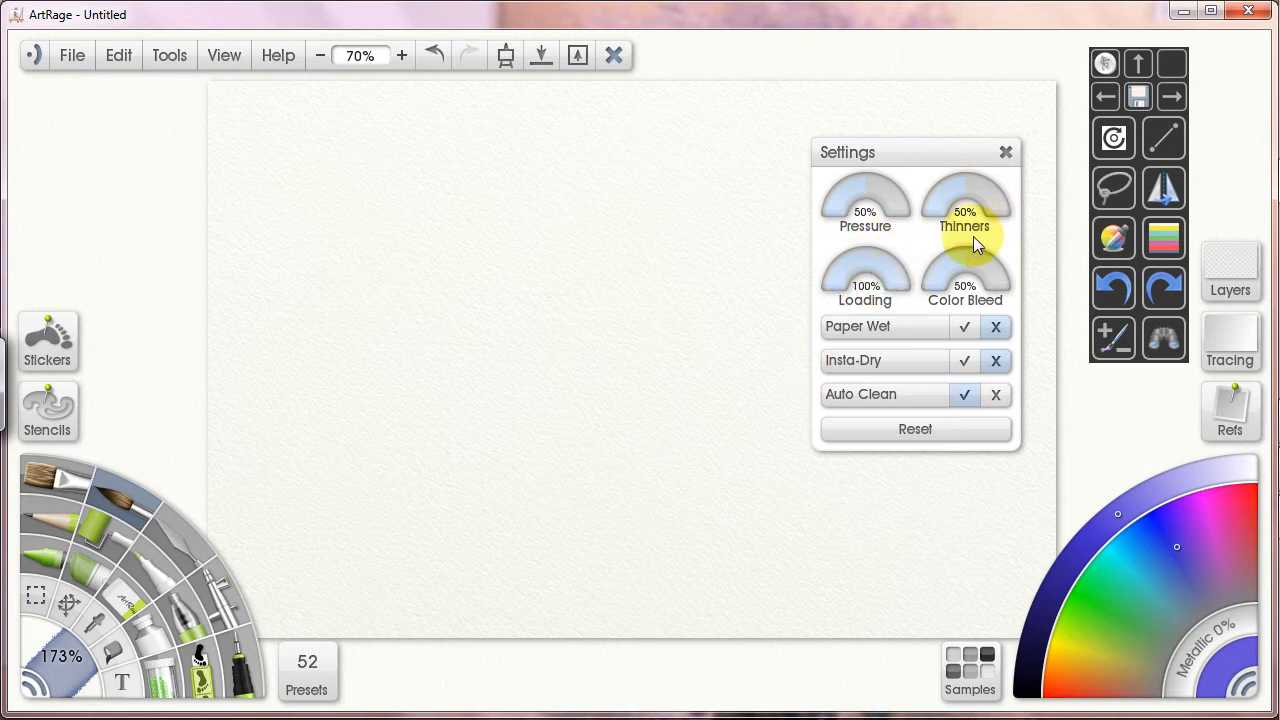
pyautogui.moveTo(1100, 525)
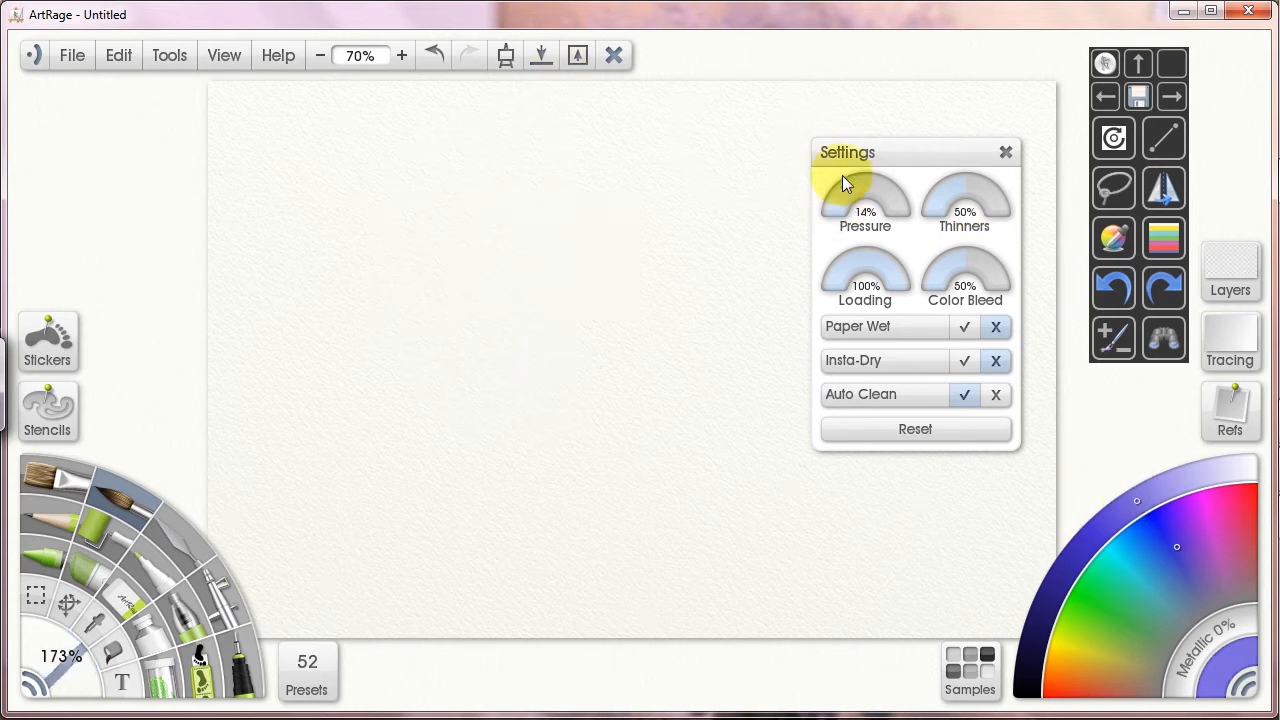
pyautogui.moveTo(367, 150); pyautogui.dragTo(357, 525)
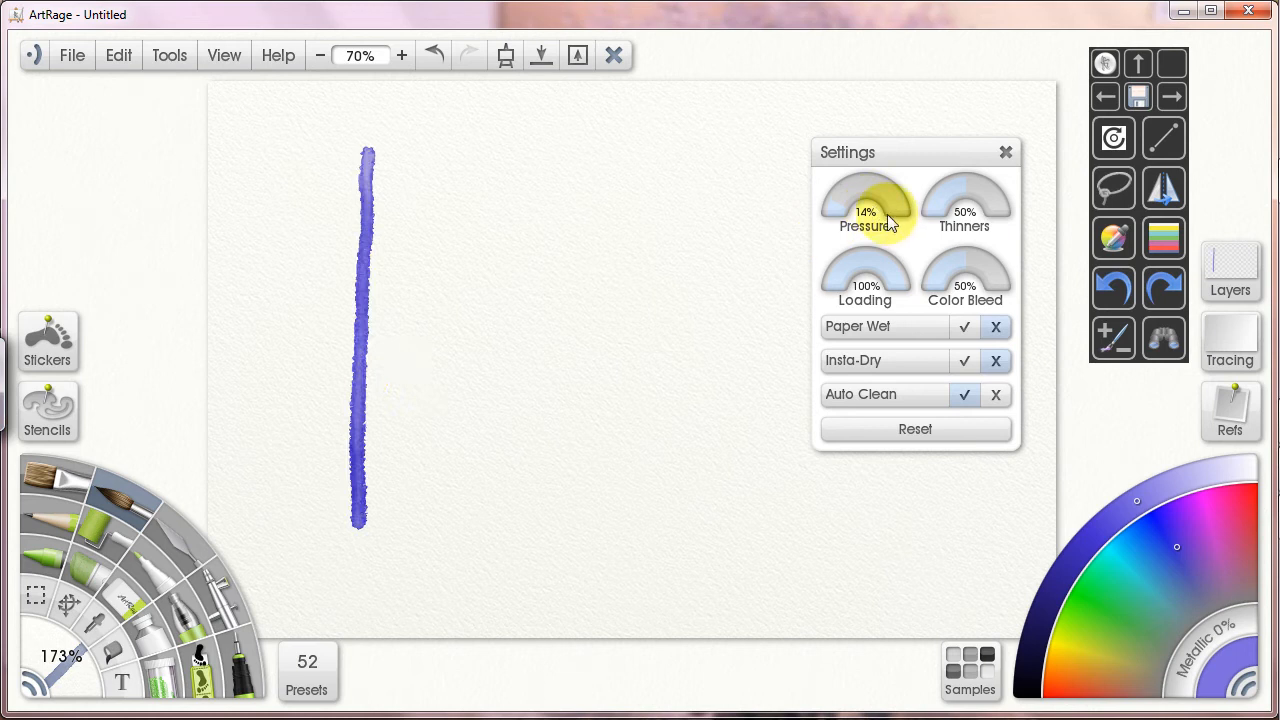
pyautogui.moveTo(865, 205); pyautogui.dragTo(895, 195)
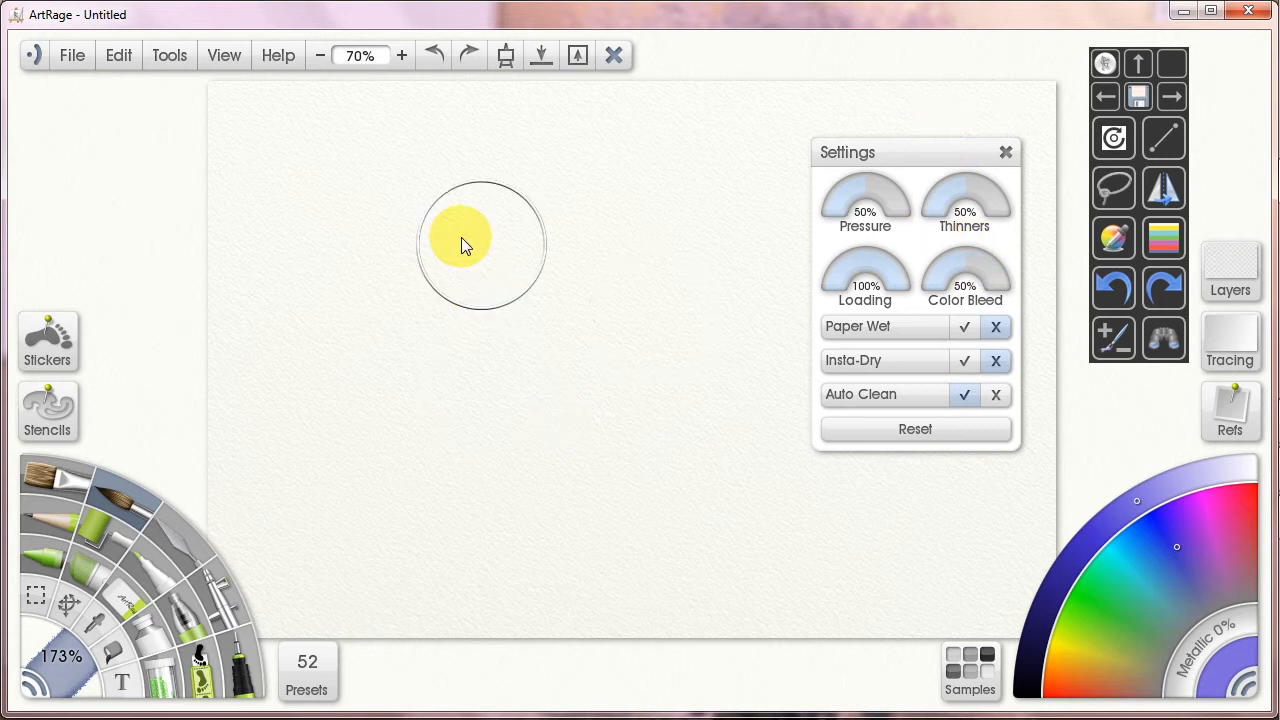
# - Paint a wide blue band down the canvas and drag a red stroke into it
pyautogui.moveTo(445, 155); pyautogui.dragTo(445, 600)
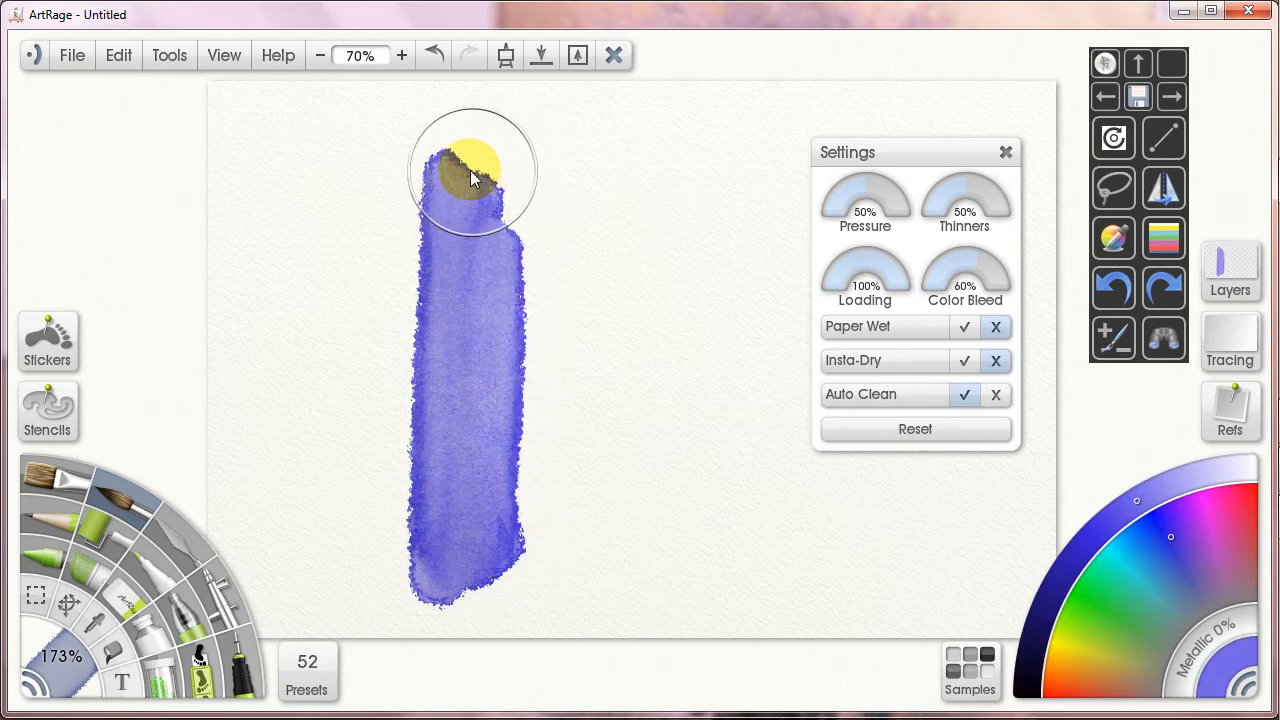
pyautogui.moveTo(470, 175); pyautogui.dragTo(490, 595)
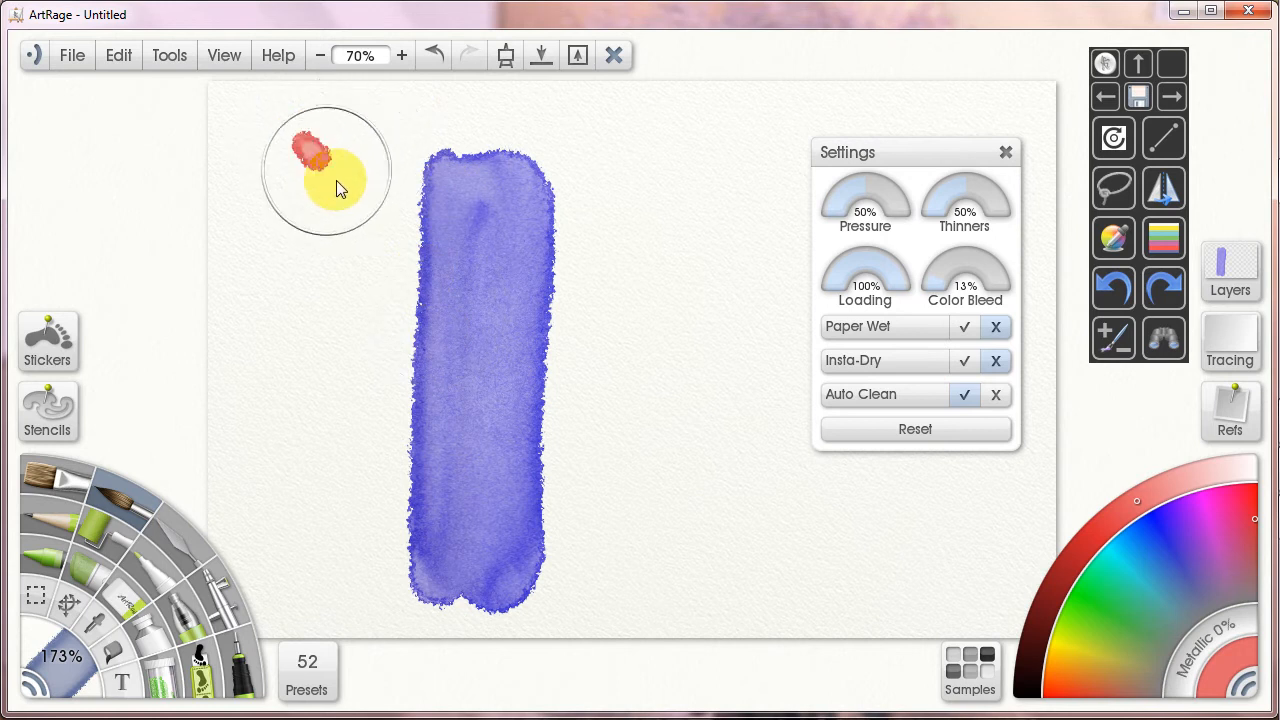
pyautogui.moveTo(325, 160); pyautogui.dragTo(660, 670)
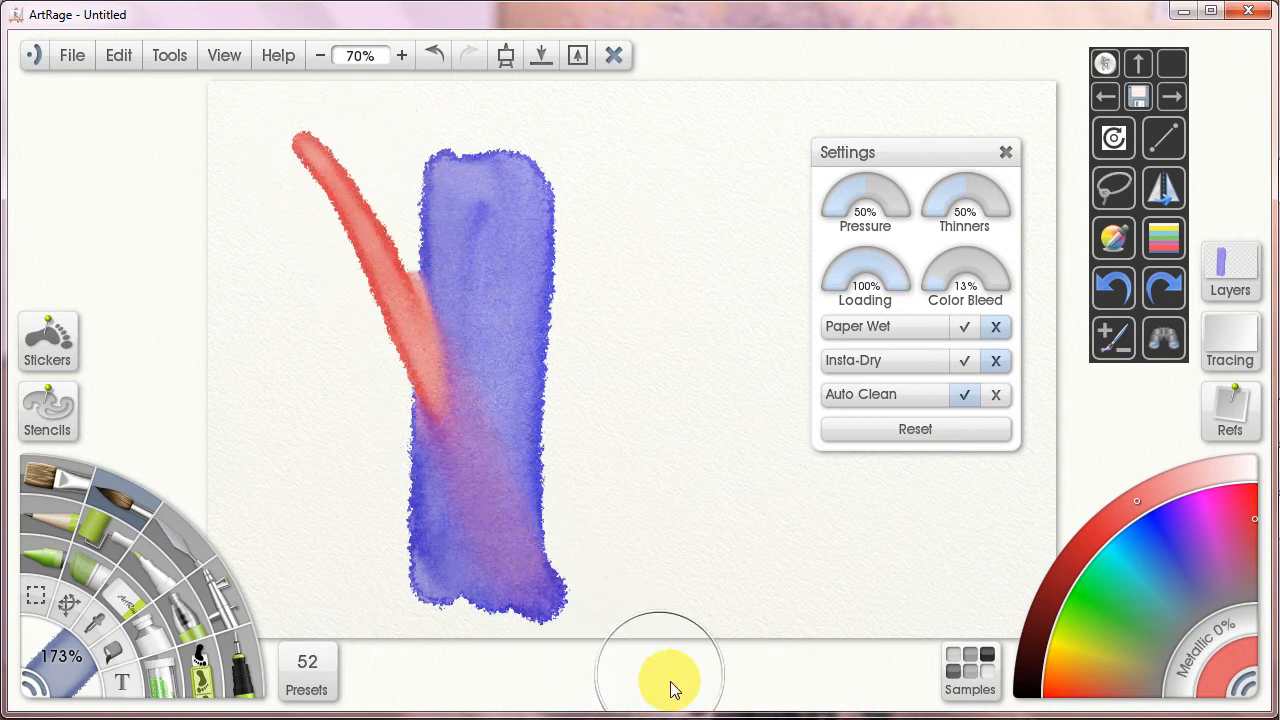
pyautogui.moveTo(660, 670); pyautogui.dragTo(500, 470)
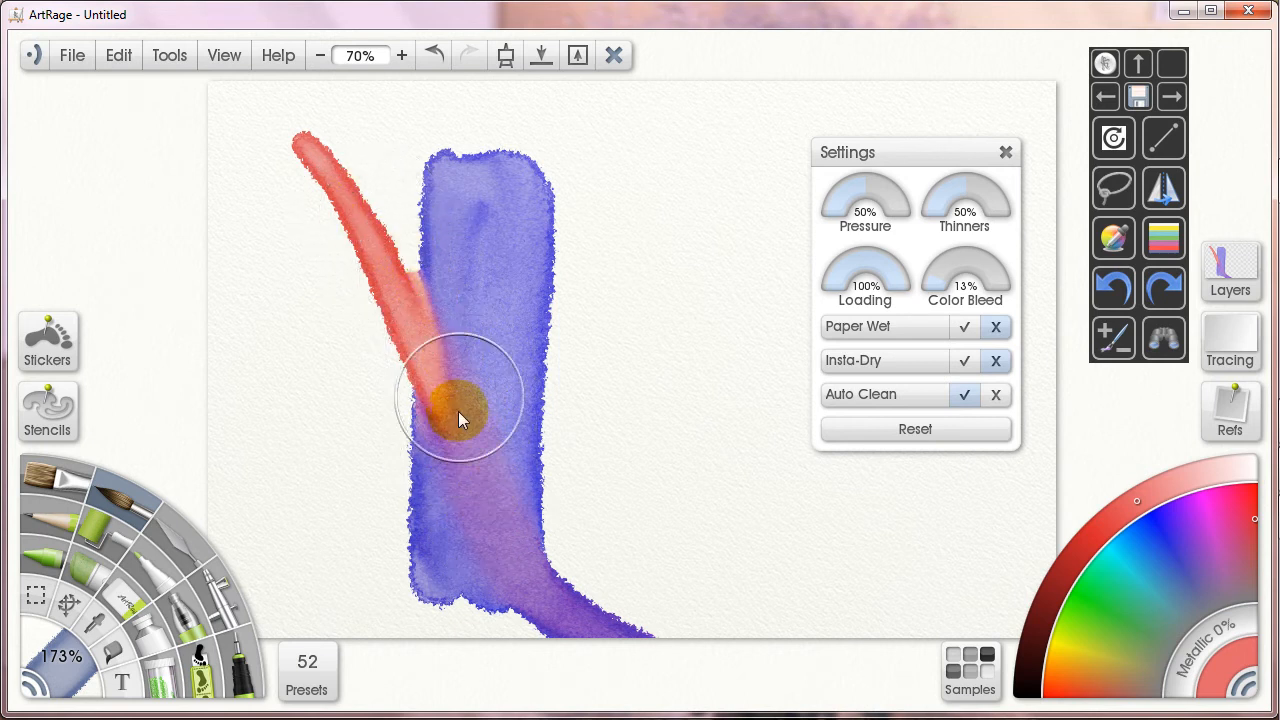
# - Blend more red into the band's lower part while varying Color Bleed
pyautogui.moveTo(460, 415); pyautogui.dragTo(470, 365)
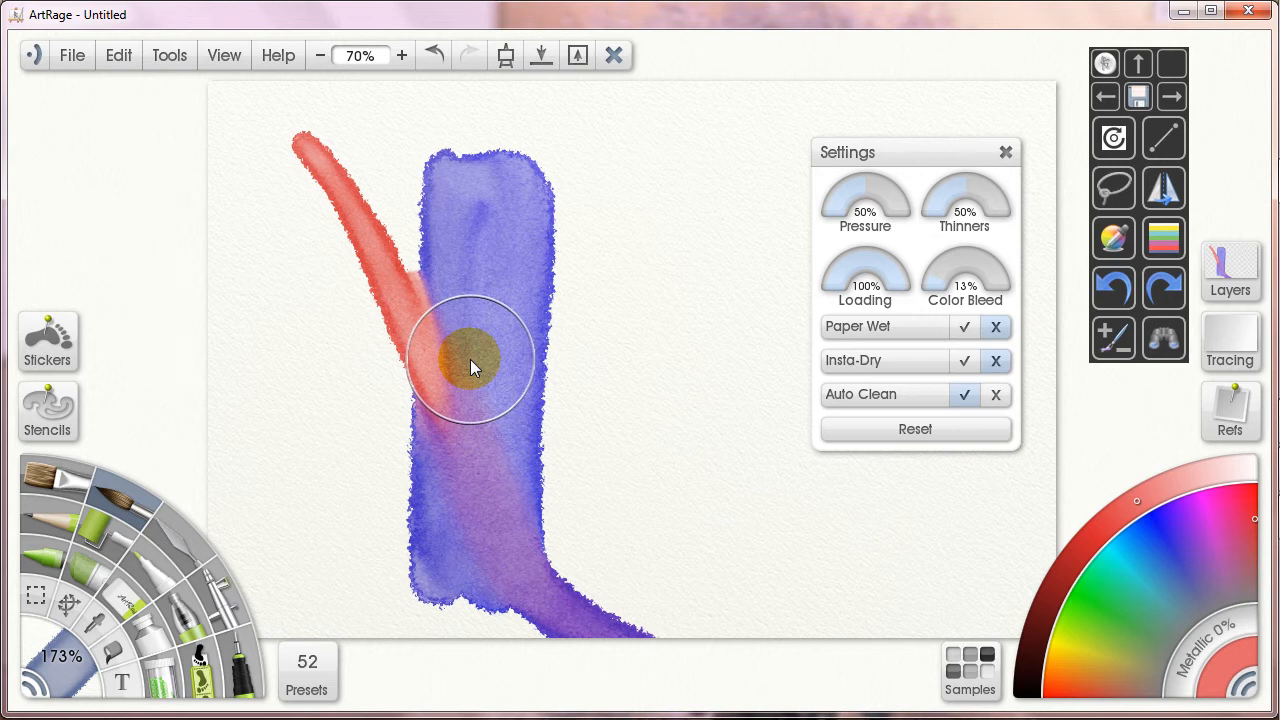
pyautogui.moveTo(475, 365); pyautogui.dragTo(430, 530)
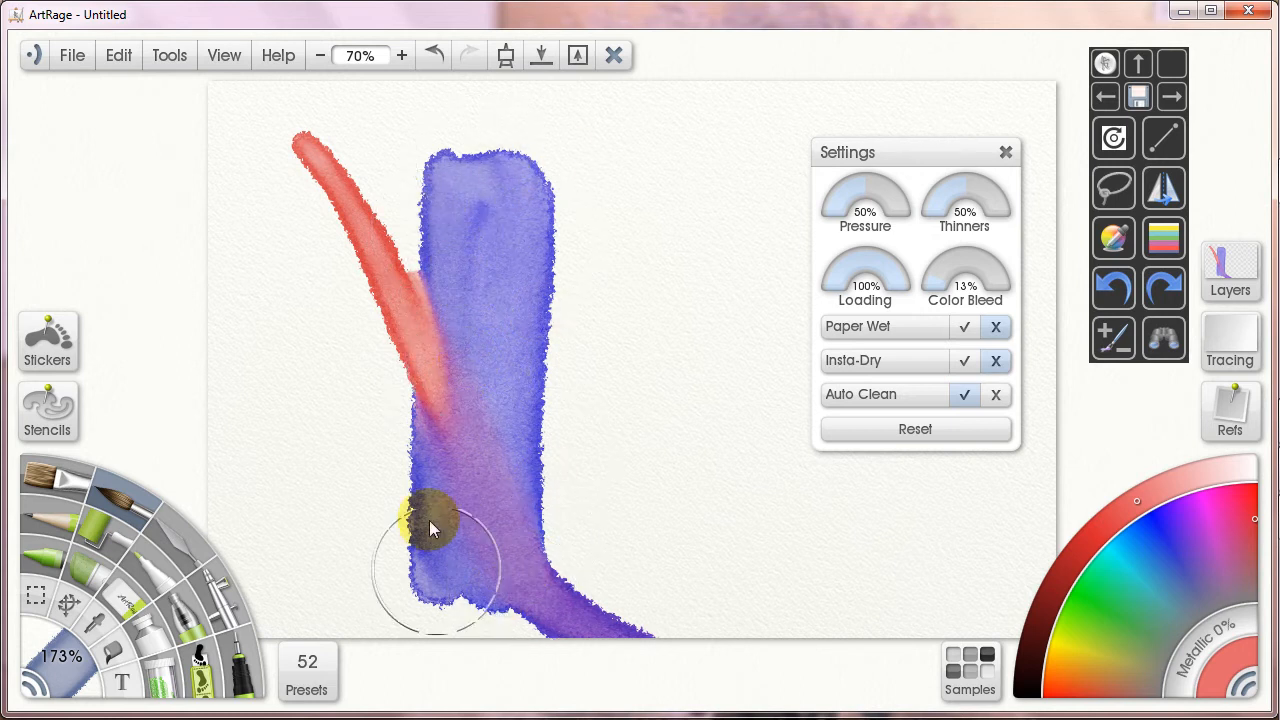
pyautogui.moveTo(430, 530); pyautogui.dragTo(470, 443)
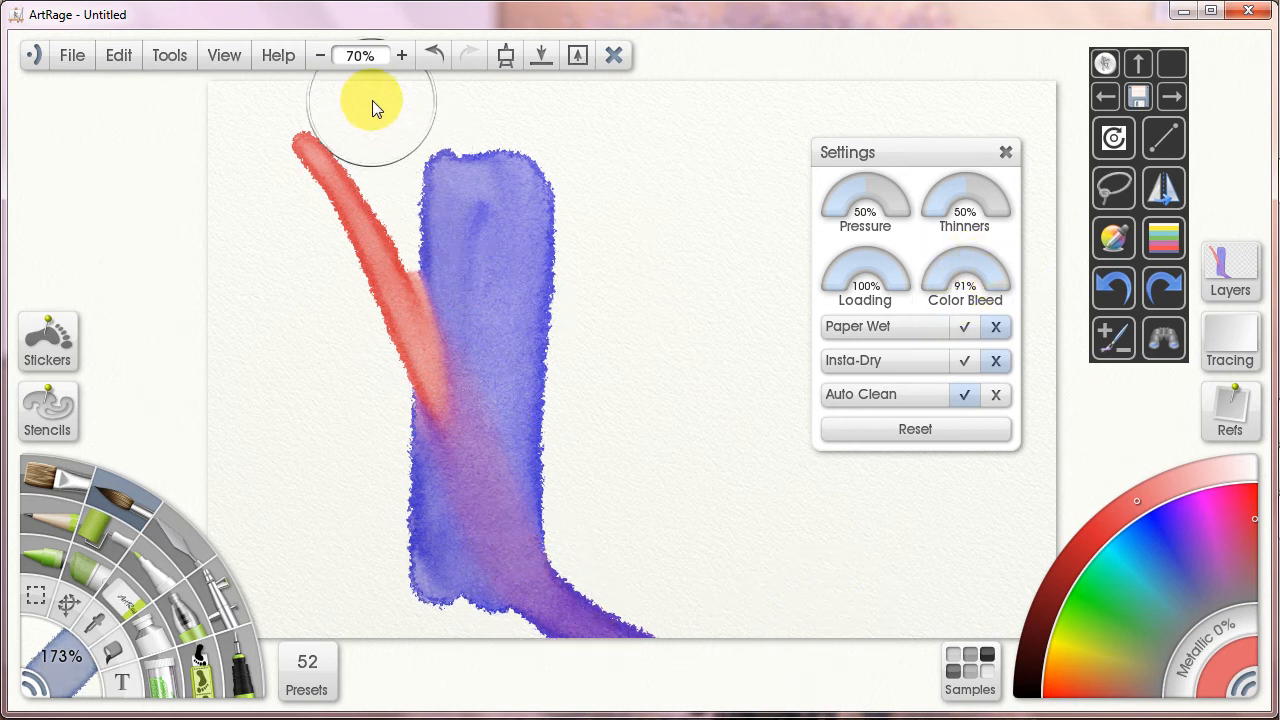
pyautogui.moveTo(375, 100); pyautogui.dragTo(755, 660)
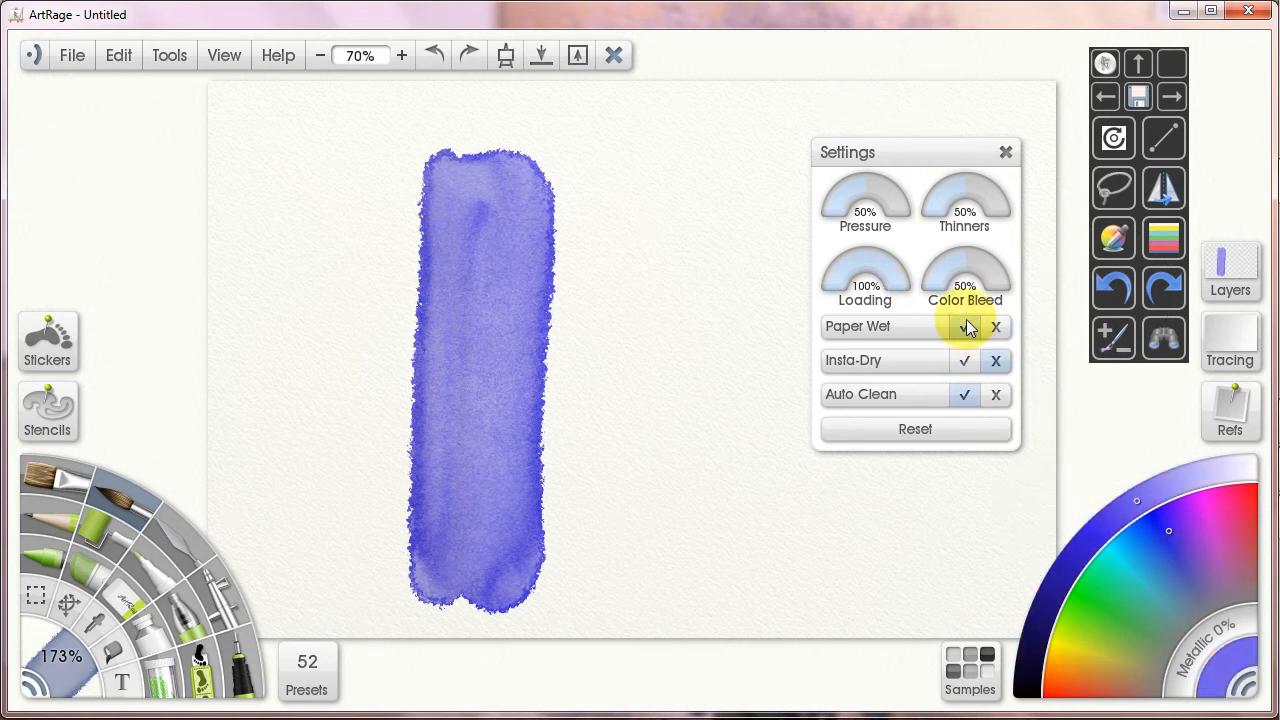
pyautogui.moveTo(605, 160); pyautogui.dragTo(615, 560)
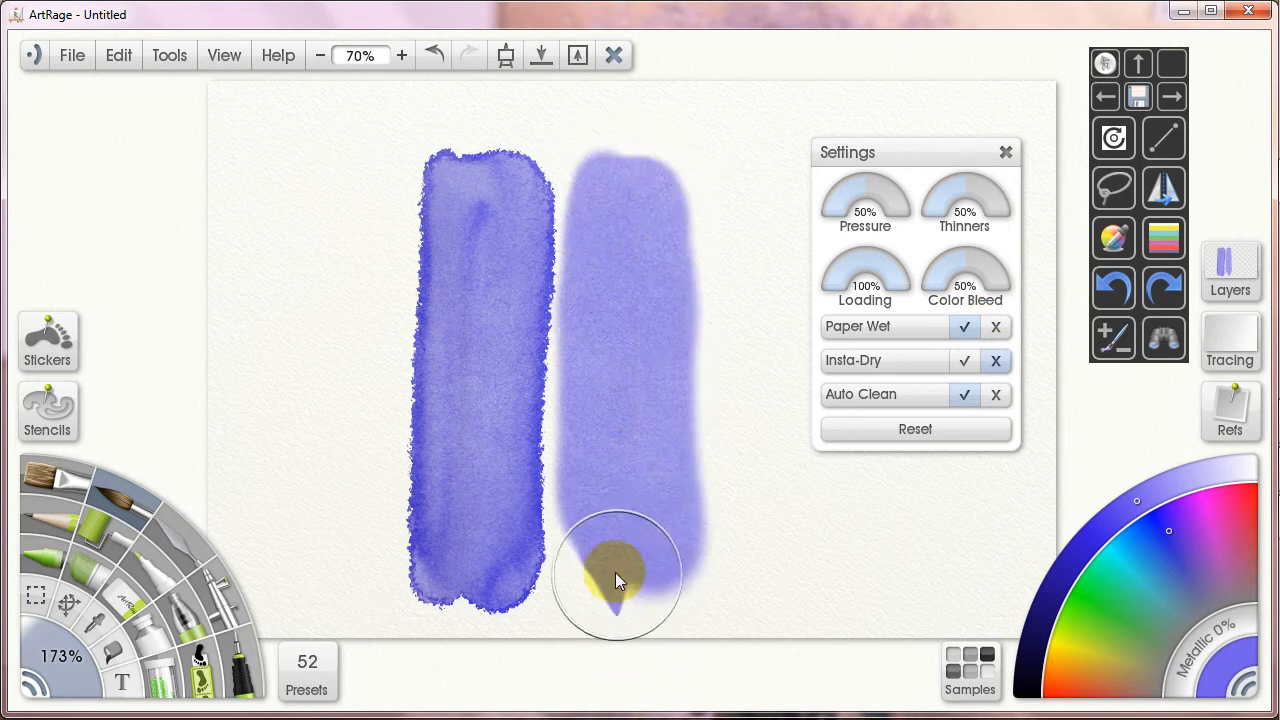
pyautogui.moveTo(615, 580); pyautogui.dragTo(675, 525)
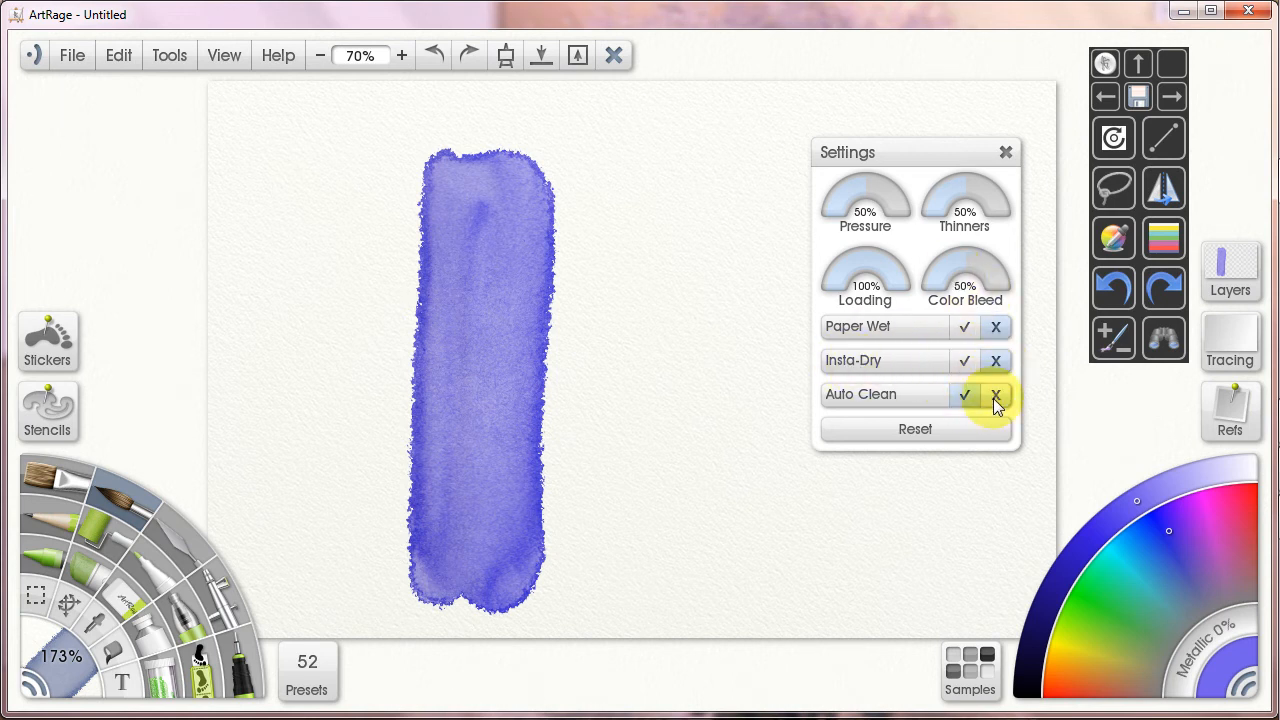
# - Toggle Auto Clean and paint red and pink patches across the blue band
pyautogui.click(995, 394)
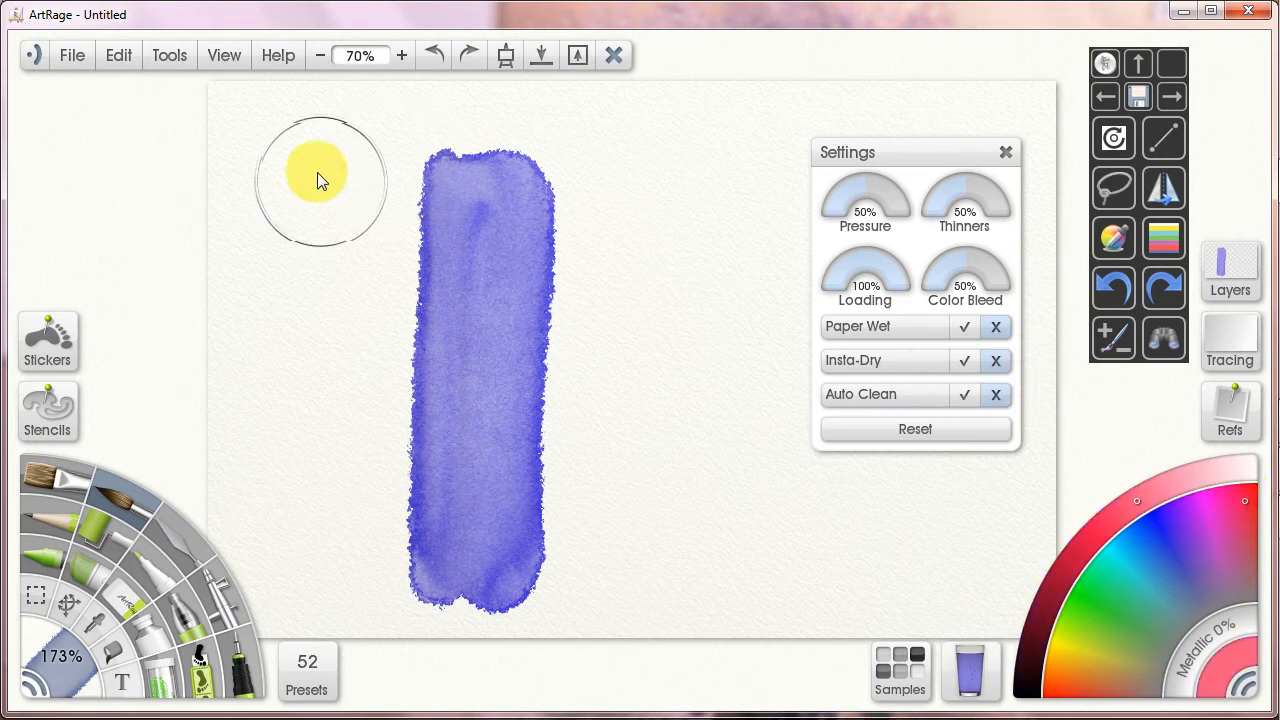
pyautogui.moveTo(320, 180); pyautogui.dragTo(530, 225)
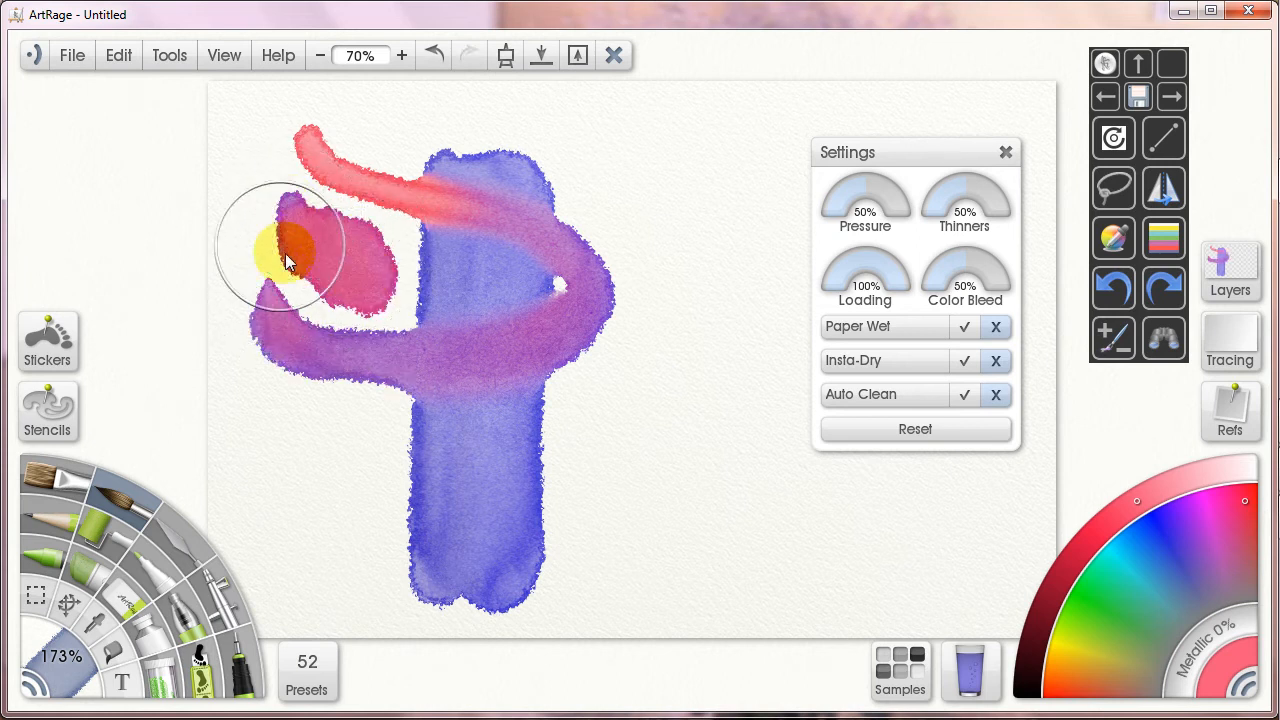
pyautogui.moveTo(290, 250); pyautogui.dragTo(360, 270)
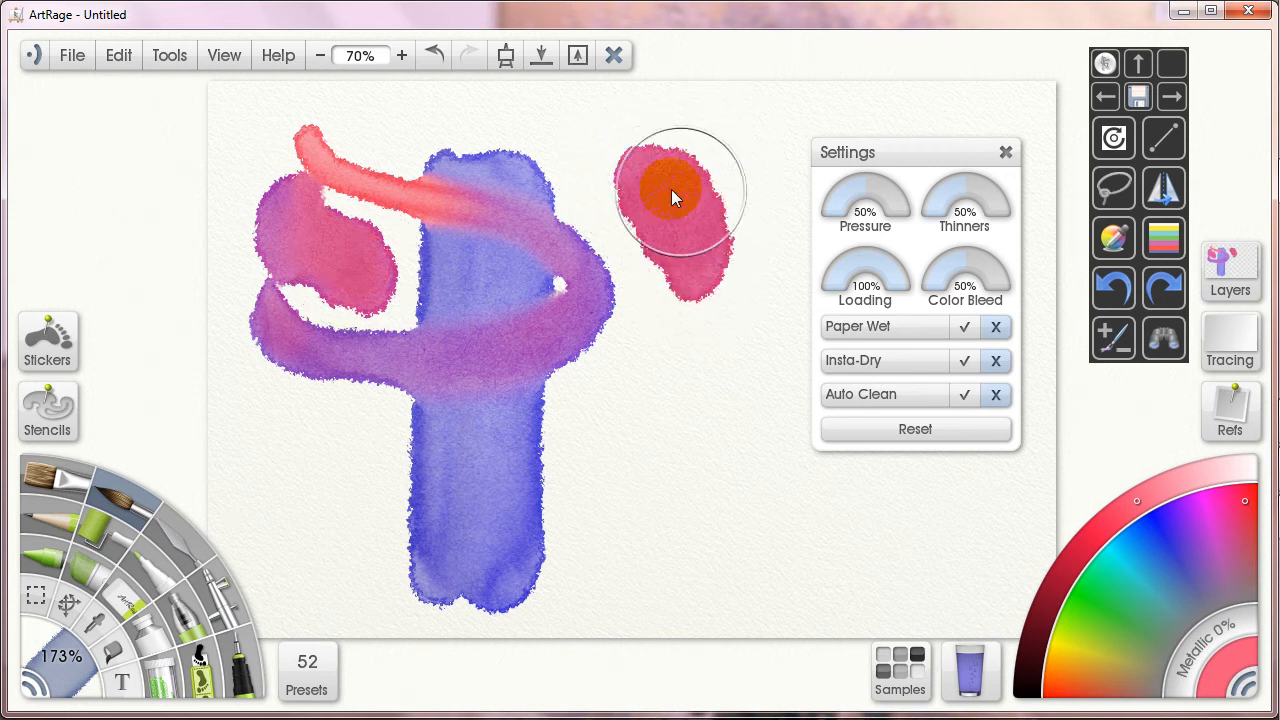
pyautogui.moveTo(670, 197); pyautogui.dragTo(700, 210)
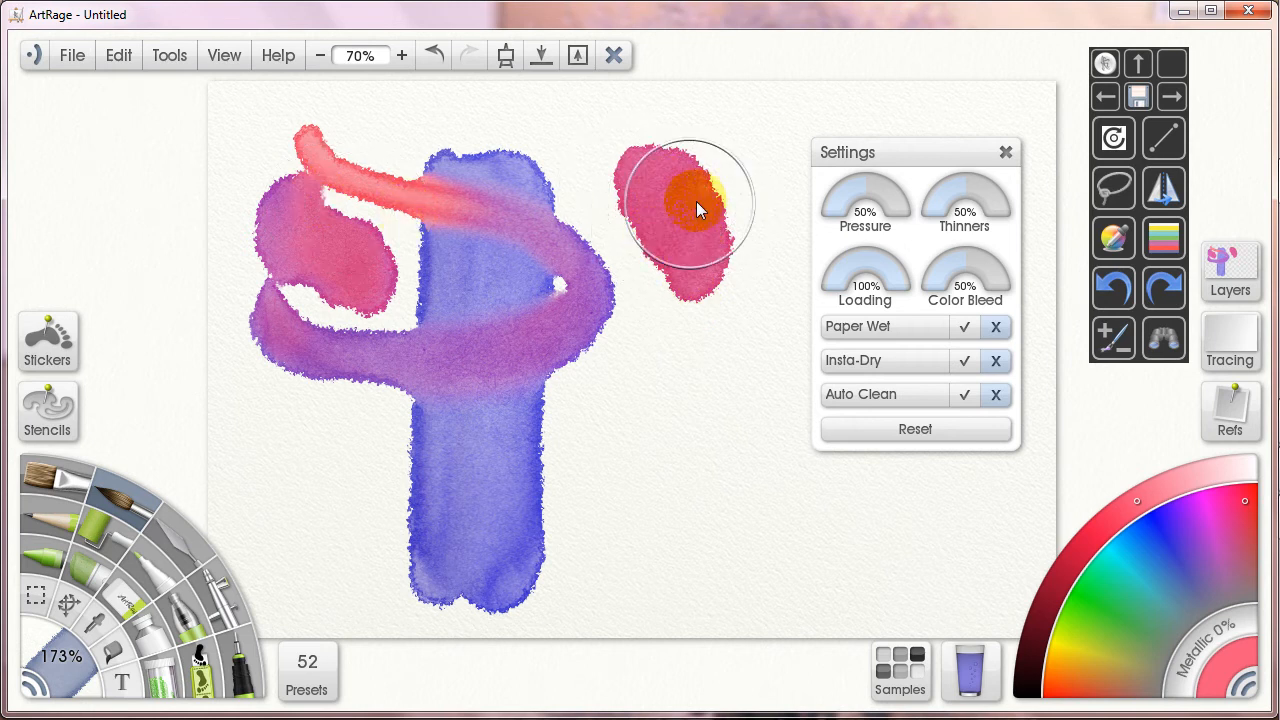
pyautogui.moveTo(700, 210); pyautogui.dragTo(315, 185)
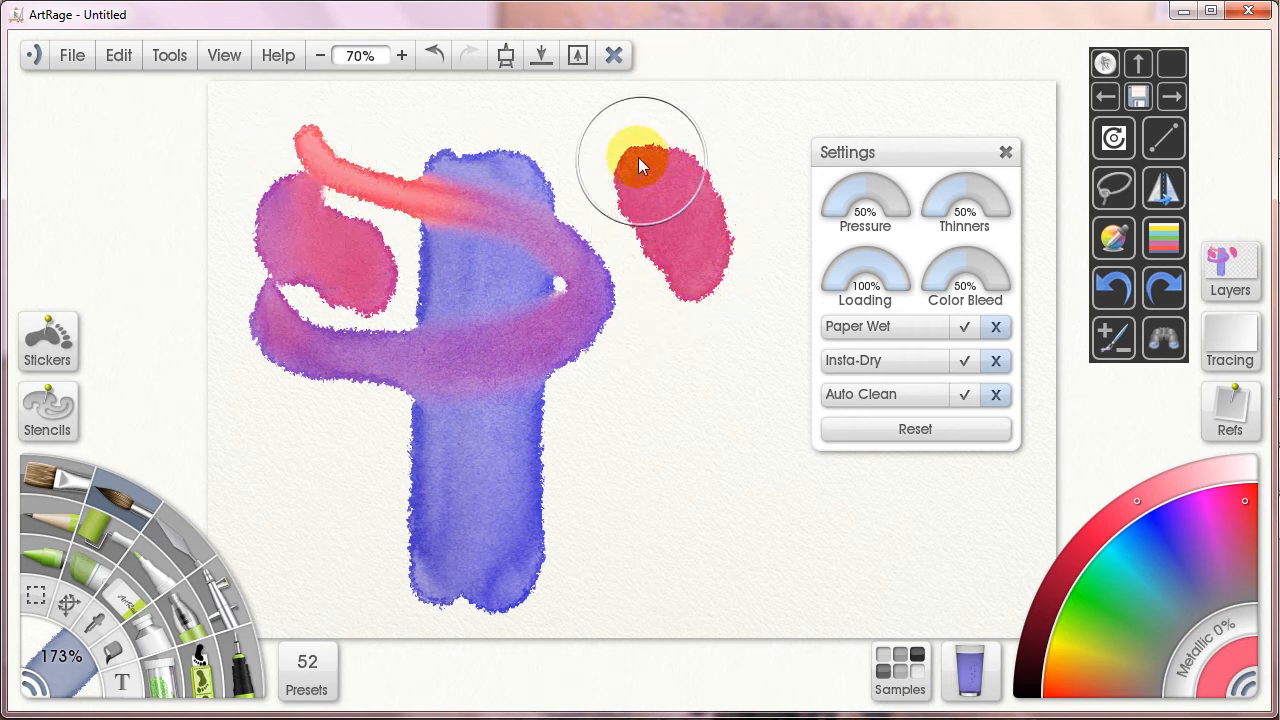
pyautogui.moveTo(640, 165); pyautogui.dragTo(655, 245)
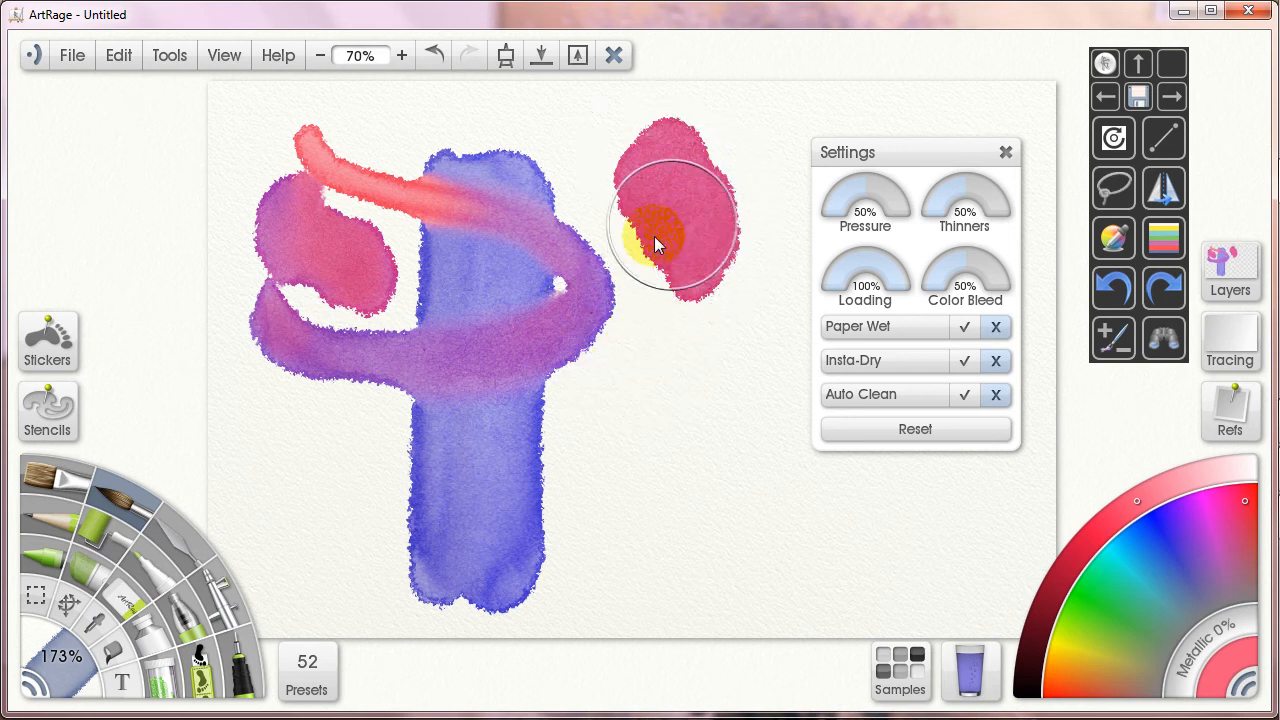
pyautogui.moveTo(660, 230); pyautogui.dragTo(745, 330)
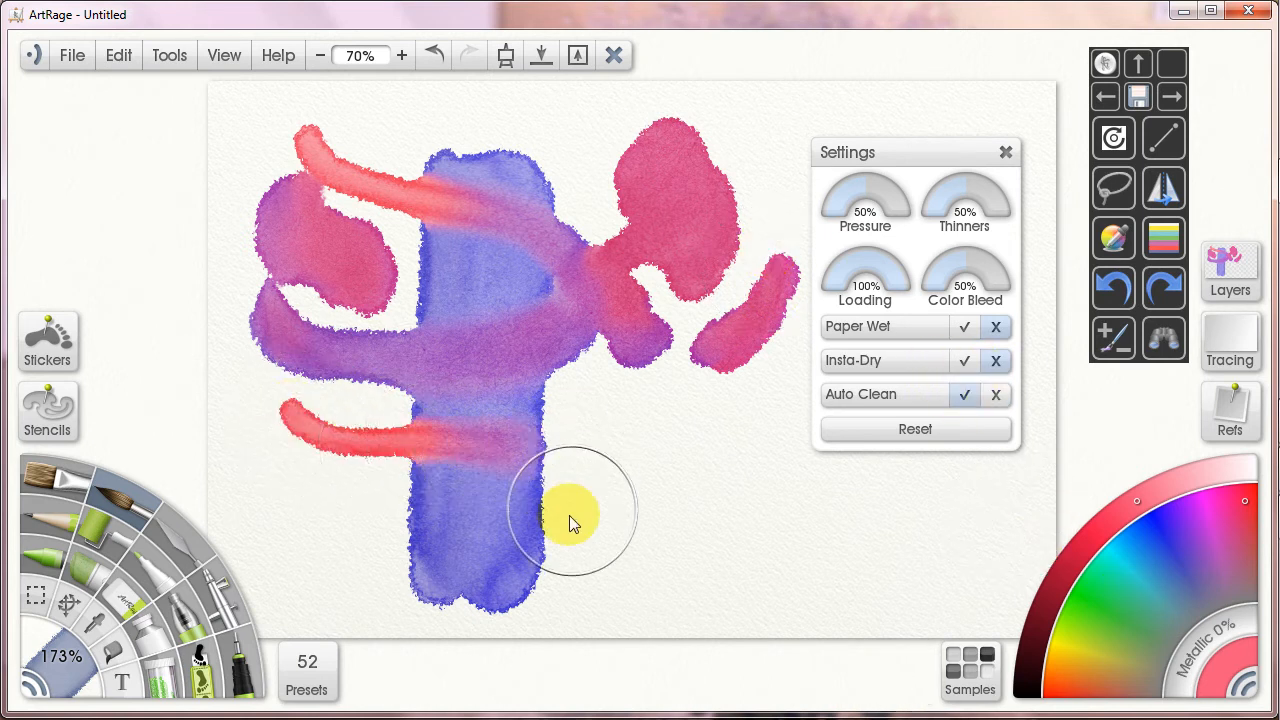
# - Add a purple stroke, a red swatch, toggle Auto Clean, and paint more red-pink strokes
pyautogui.moveTo(570, 520); pyautogui.dragTo(280, 530)
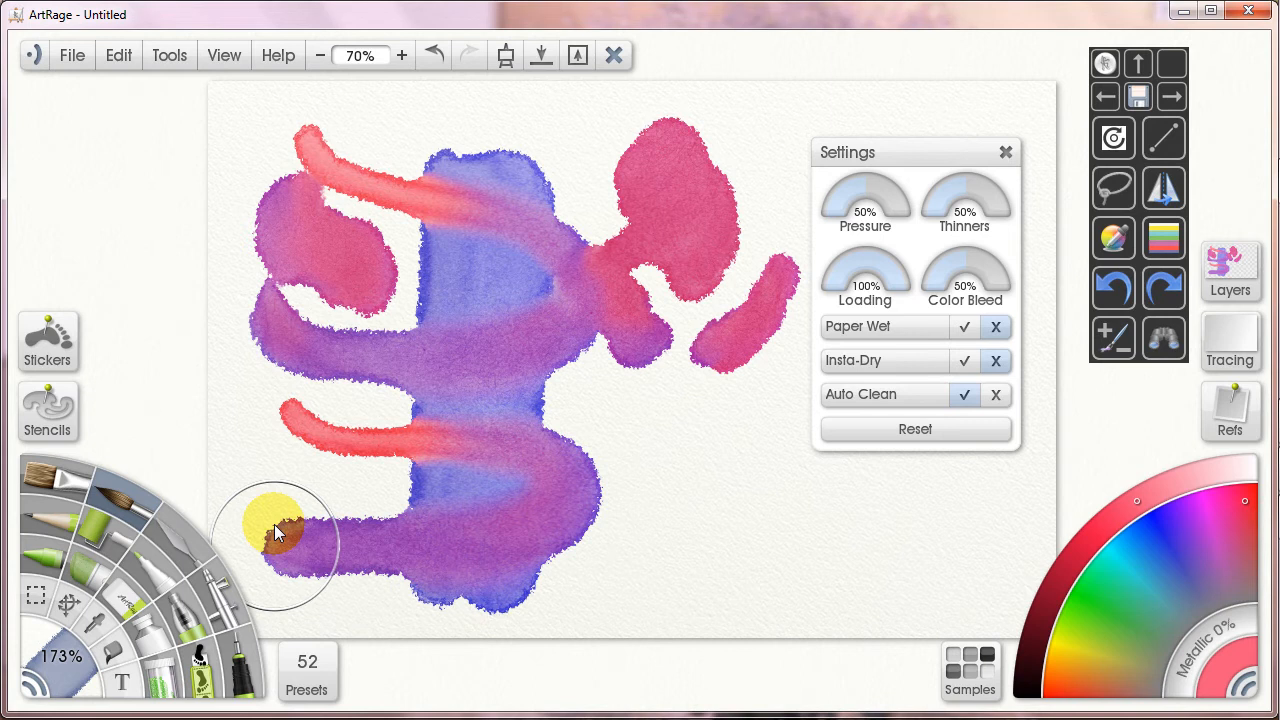
pyautogui.moveTo(655, 445)
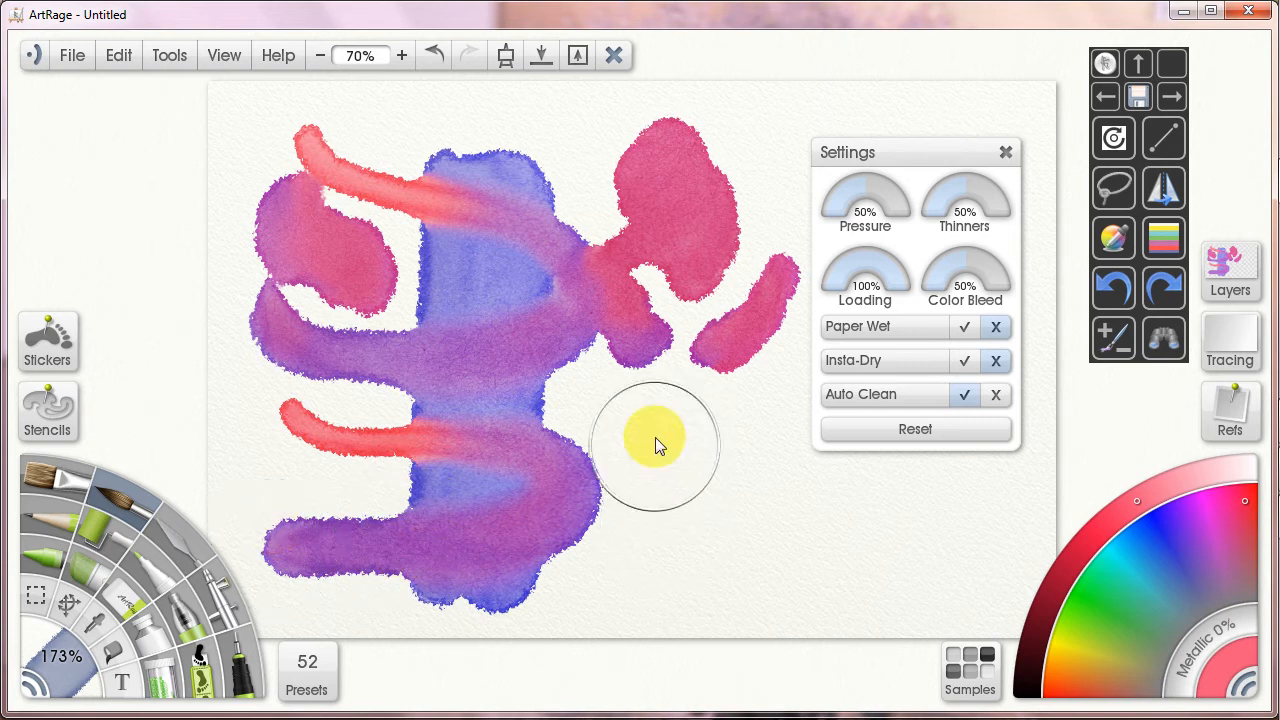
pyautogui.moveTo(658, 458)
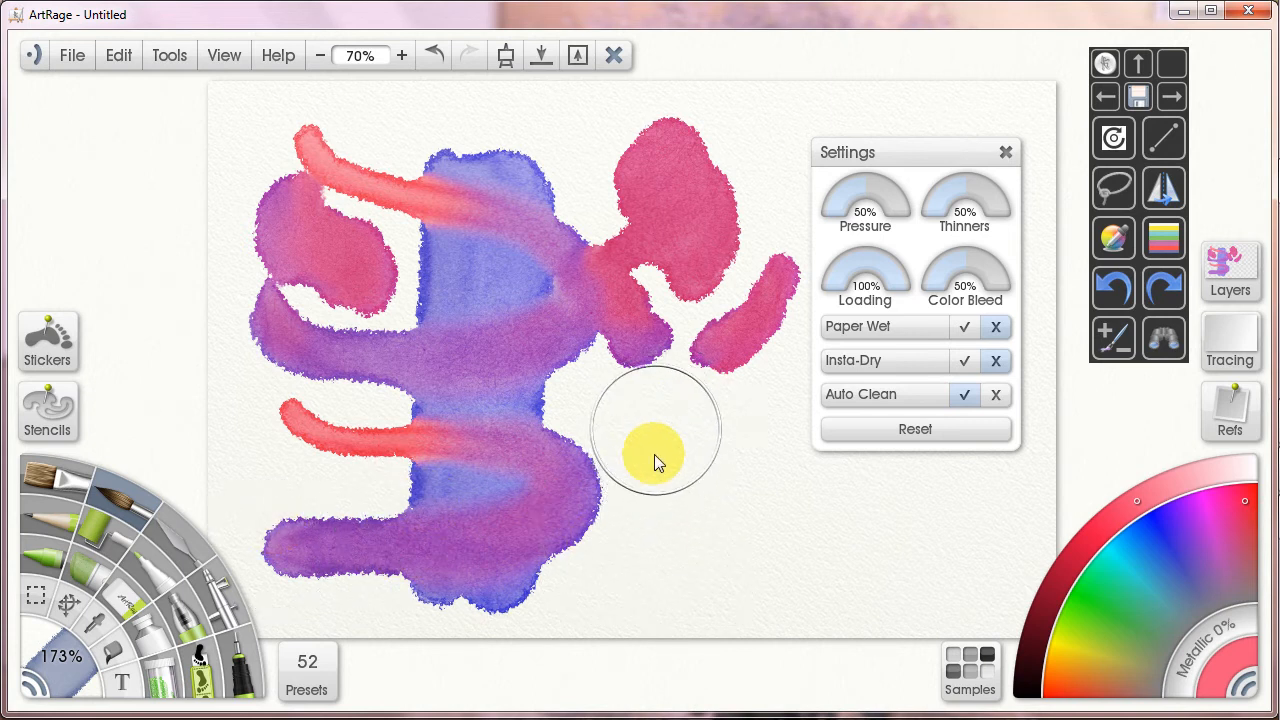
pyautogui.moveTo(655, 450); pyautogui.dragTo(720, 515)
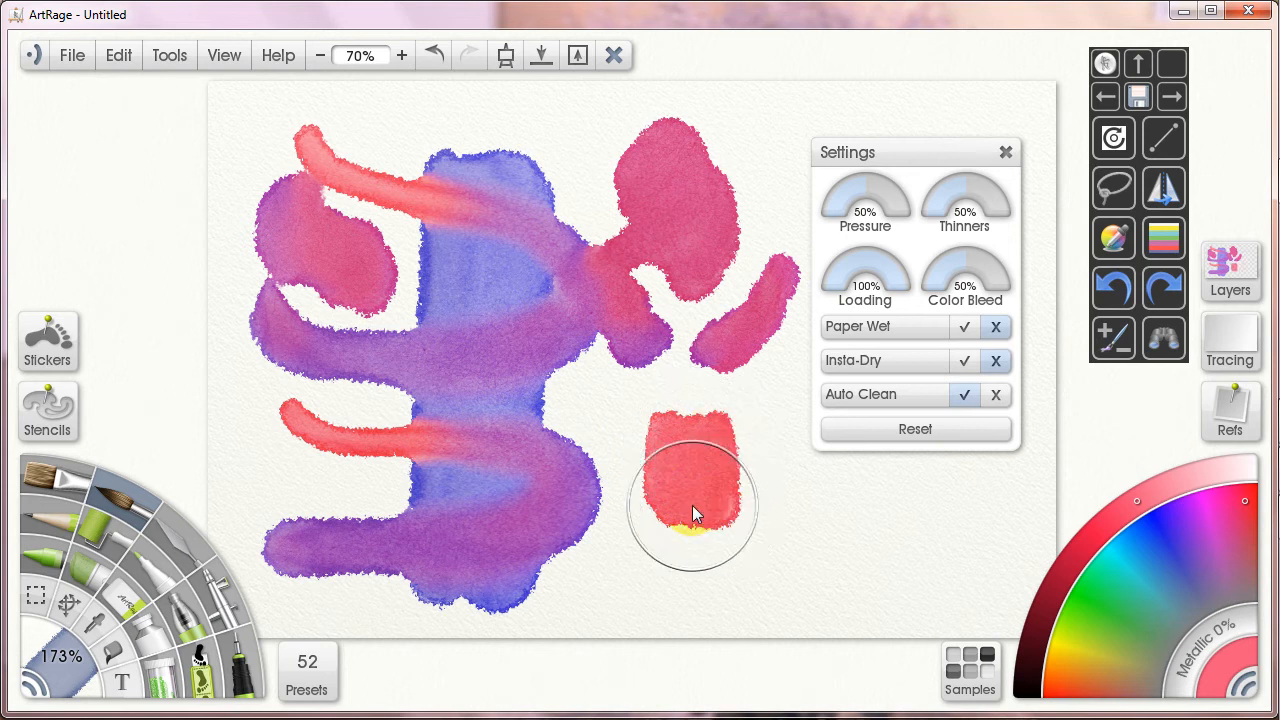
pyautogui.click(995, 394)
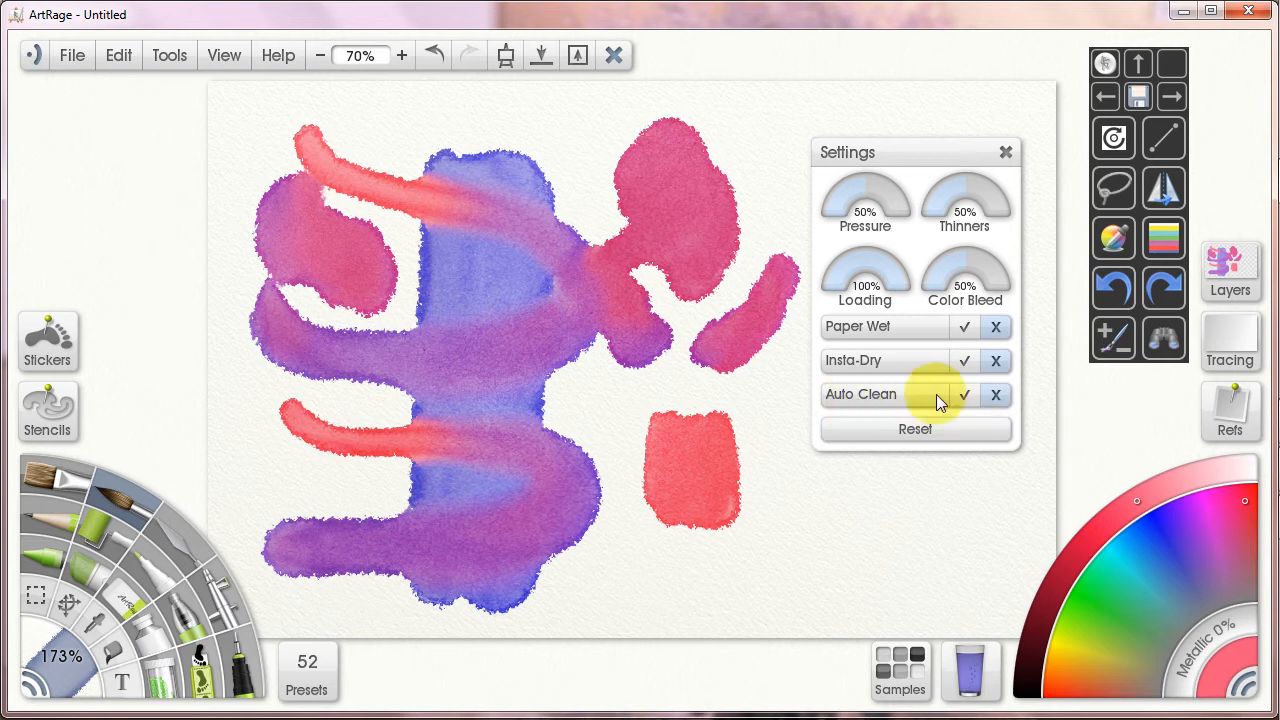
pyautogui.click(715, 225)
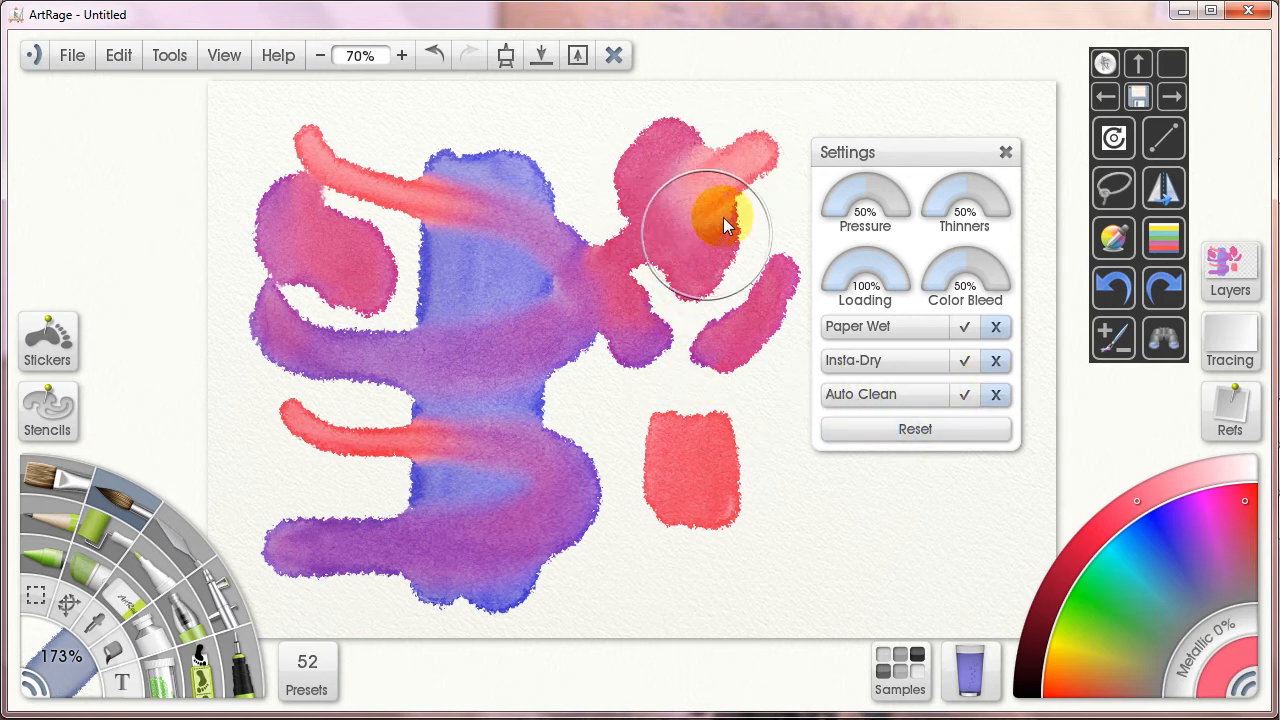
pyautogui.moveTo(715, 225); pyautogui.dragTo(460, 430)
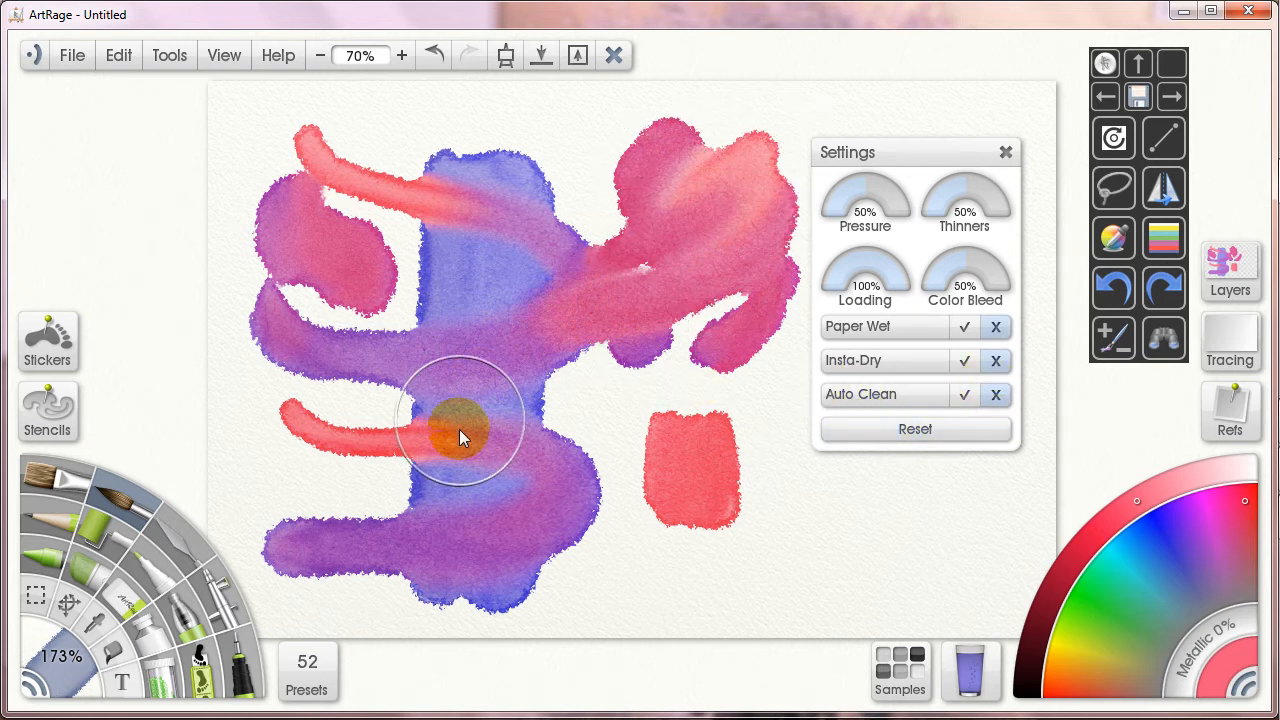
pyautogui.moveTo(460, 420); pyautogui.dragTo(690, 345)
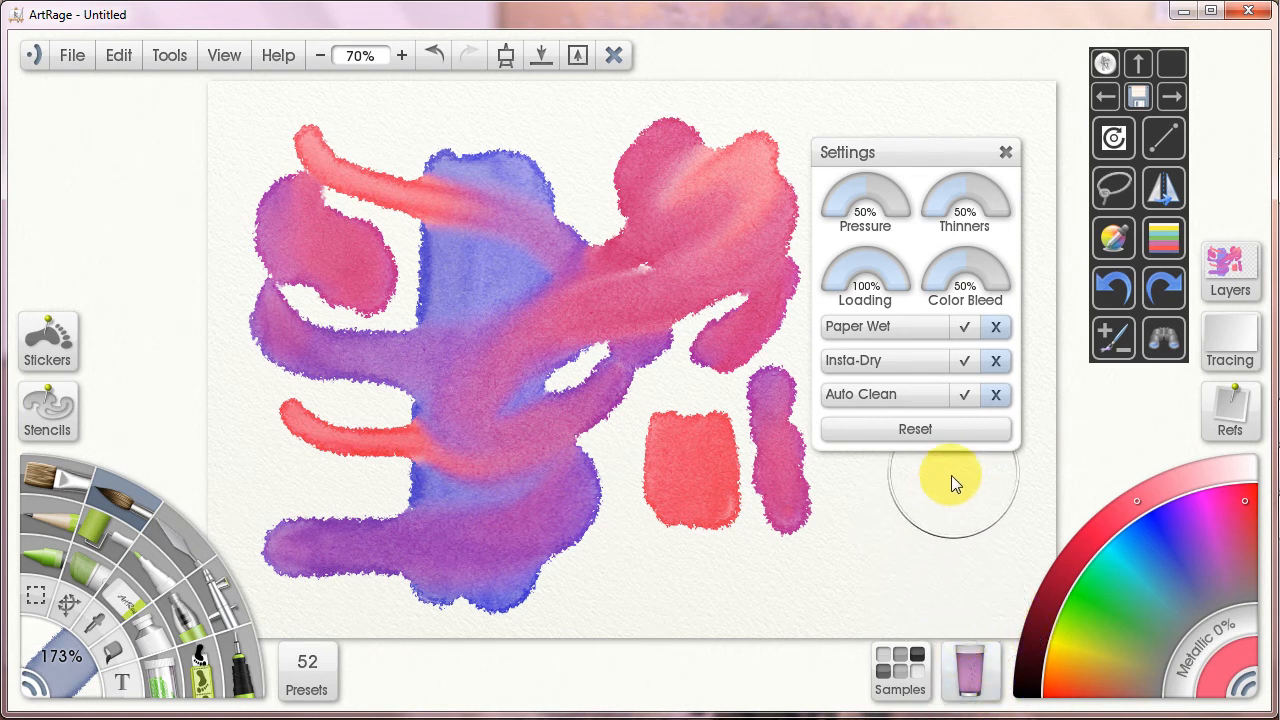
pyautogui.moveTo(1043, 357)
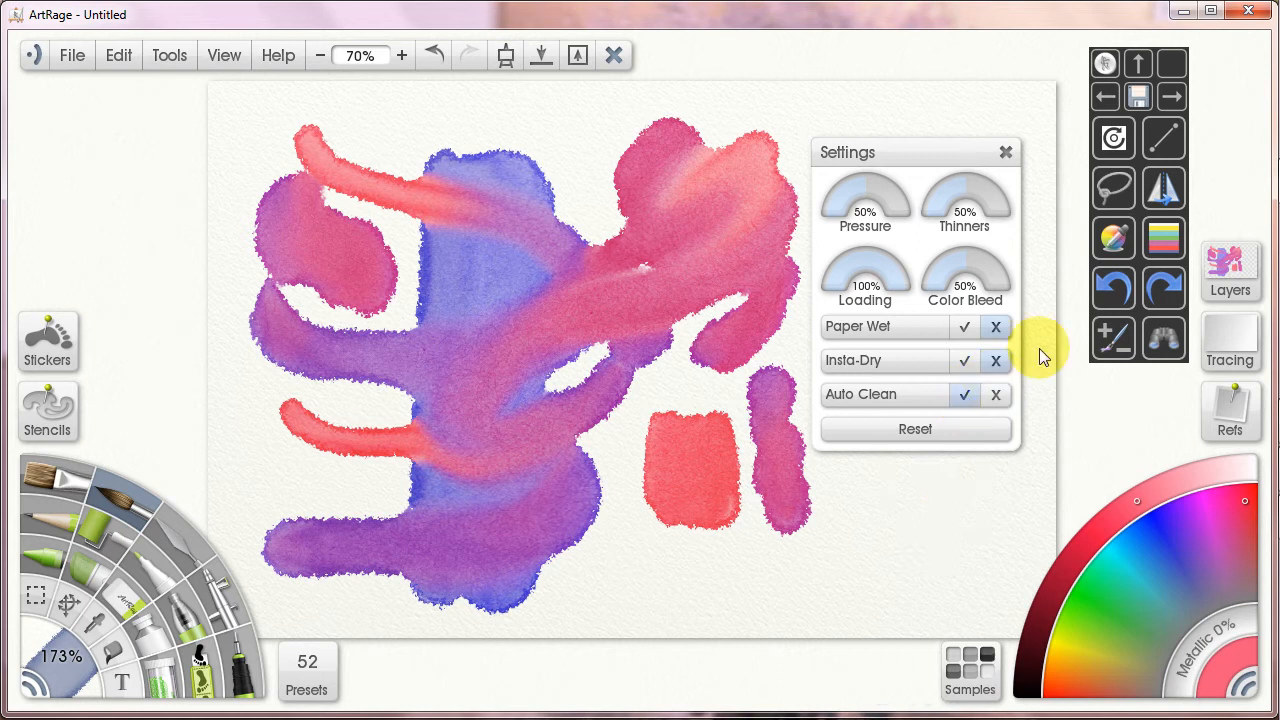
# - Undo the pink and red strokes back to the bare blue shape
pyautogui.click(1113, 290)
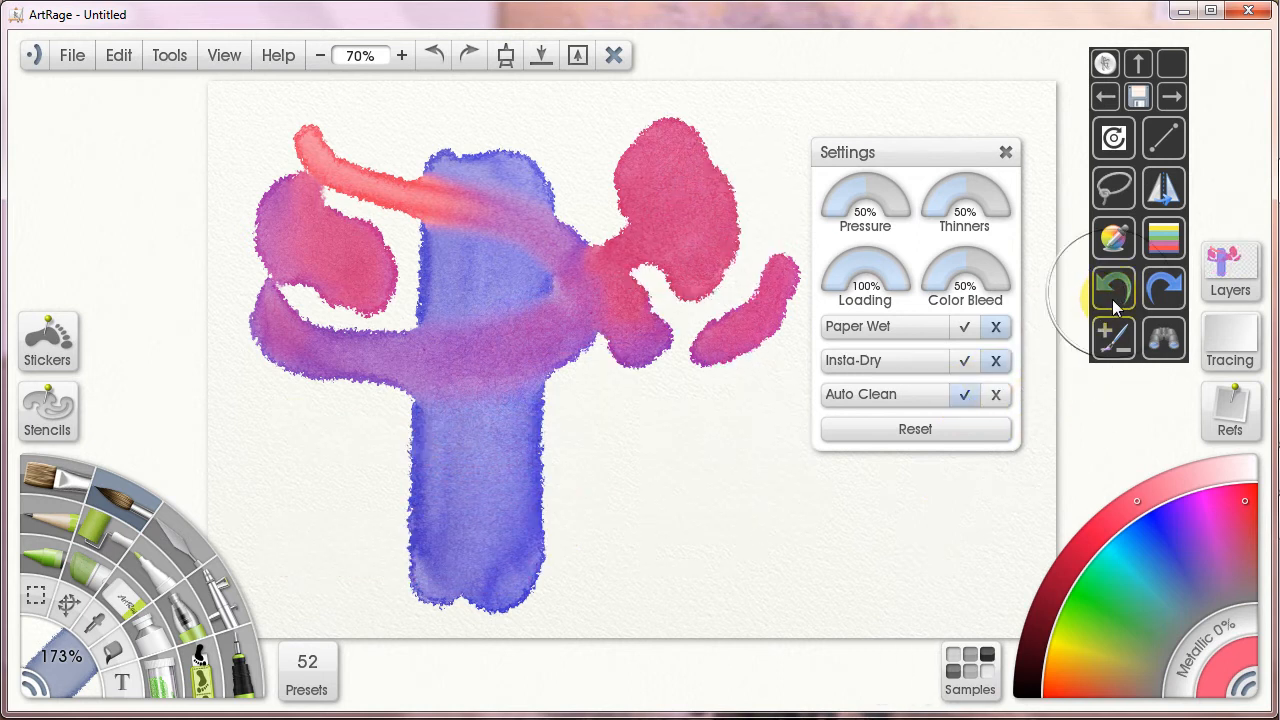
pyautogui.click(1113, 290)
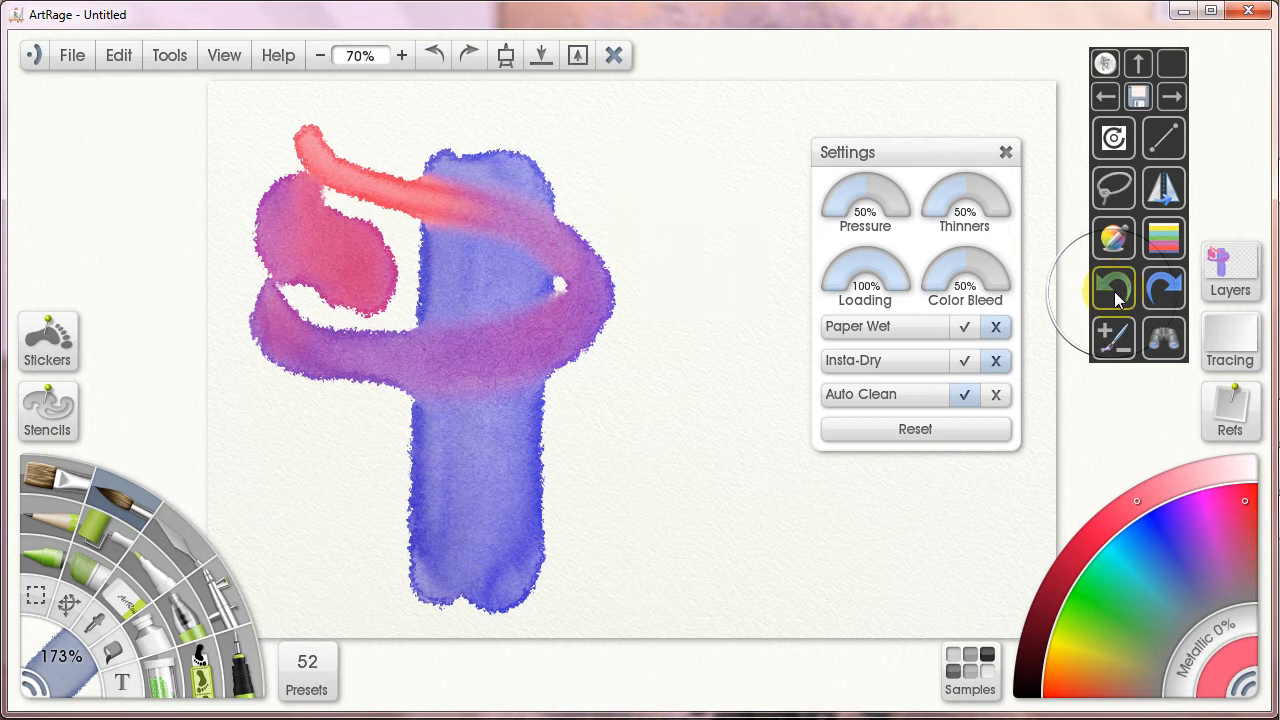
pyautogui.click(1113, 289)
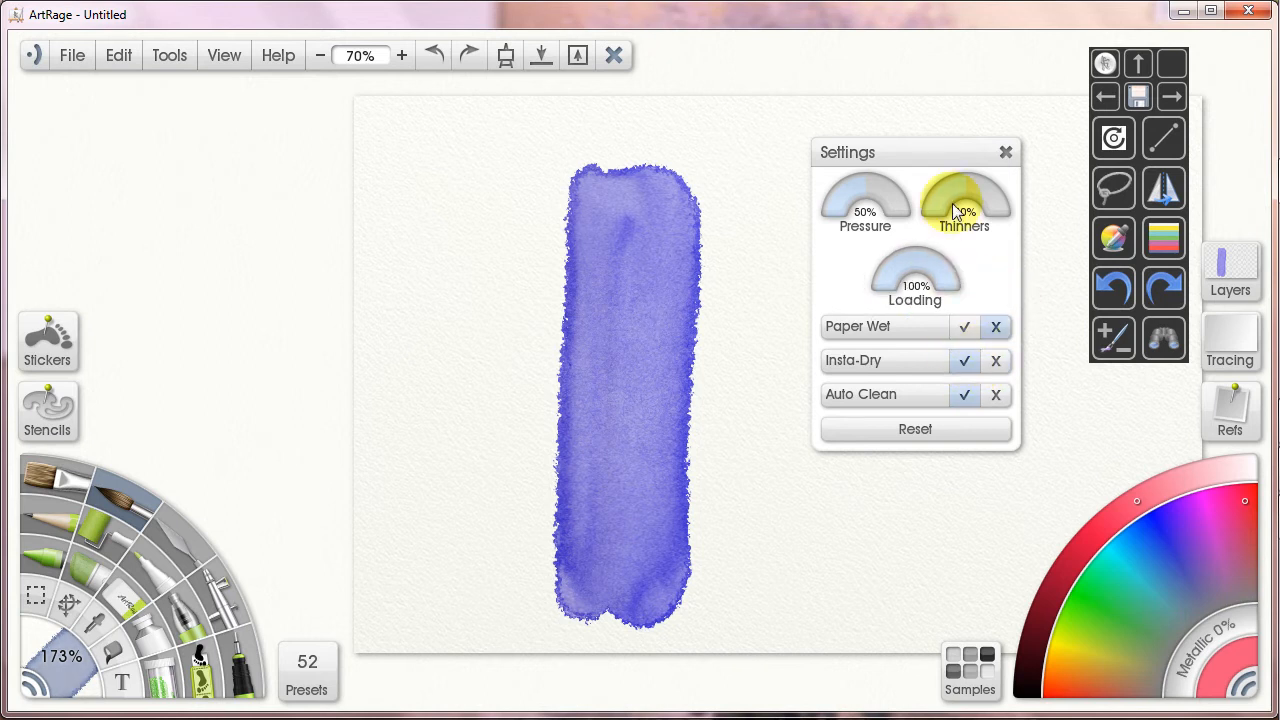
# - Scribble a red test stroke left of the blue bar, then undo it twice
pyautogui.moveTo(408, 155); pyautogui.dragTo(450, 415)
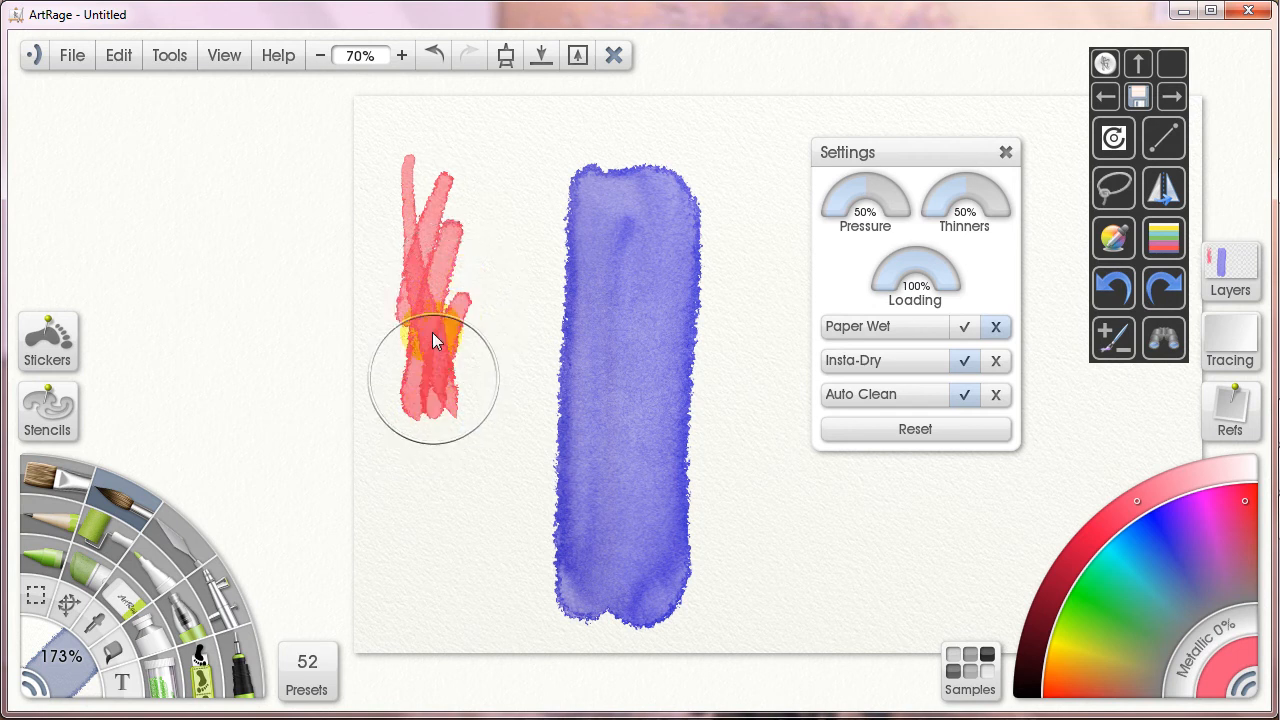
pyautogui.moveTo(435, 340); pyautogui.dragTo(388, 343)
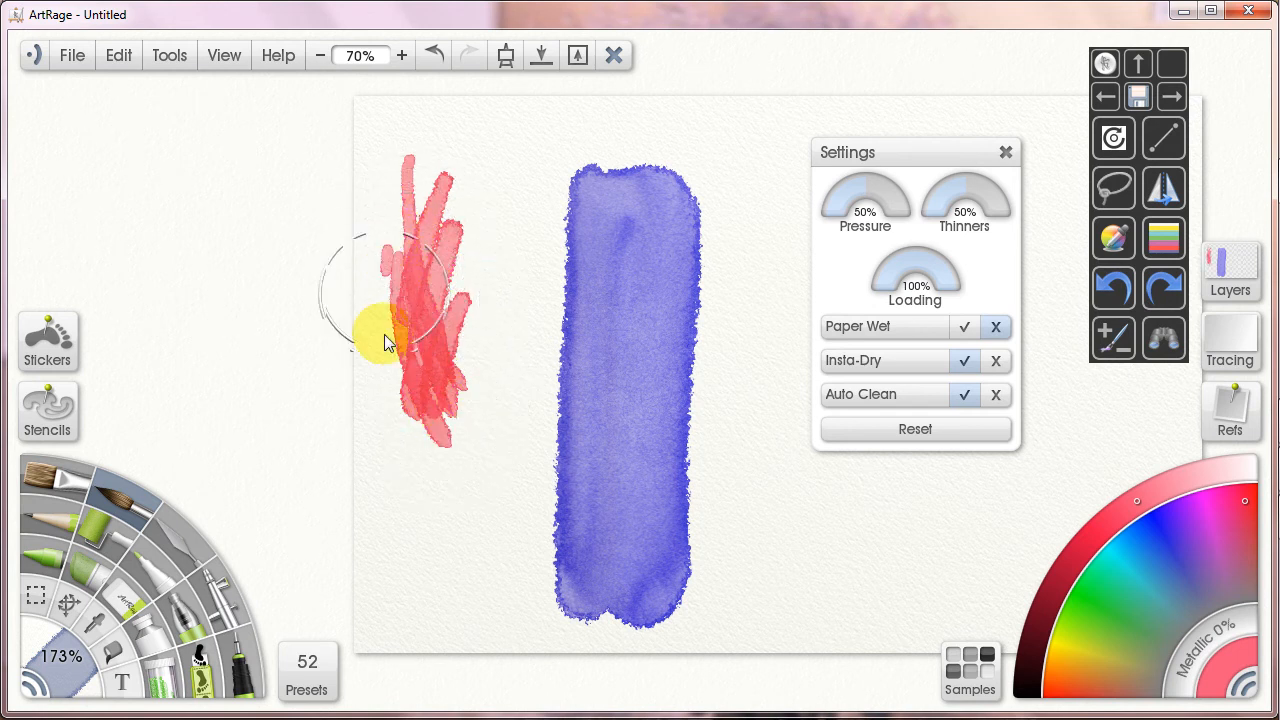
pyautogui.moveTo(388, 343); pyautogui.dragTo(450, 415)
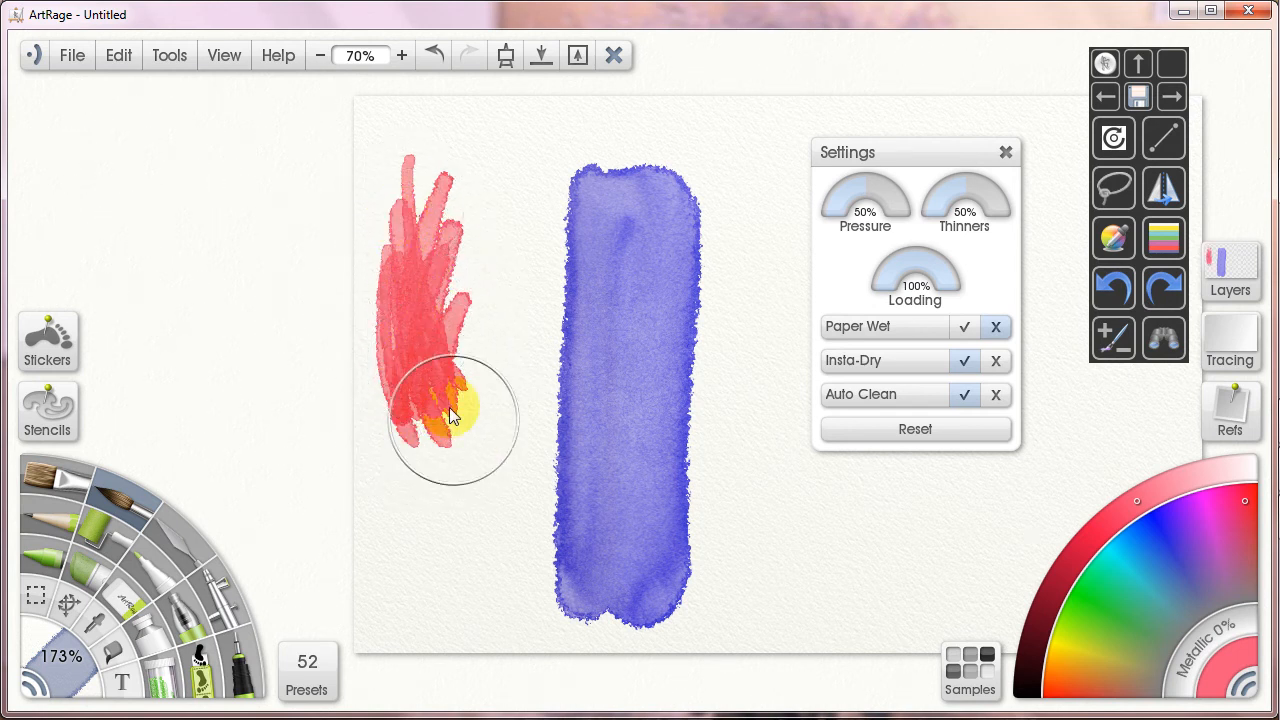
pyautogui.moveTo(450, 420); pyautogui.dragTo(465, 360)
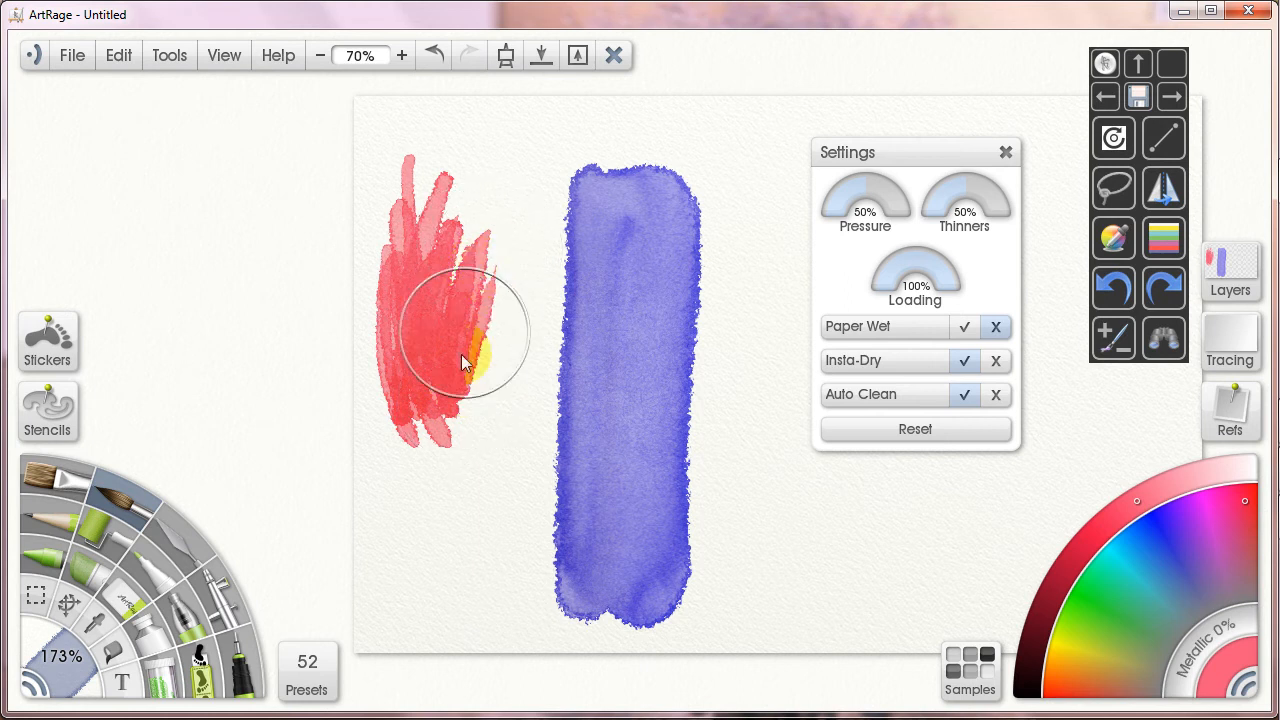
pyautogui.moveTo(465, 360); pyautogui.dragTo(375, 395)
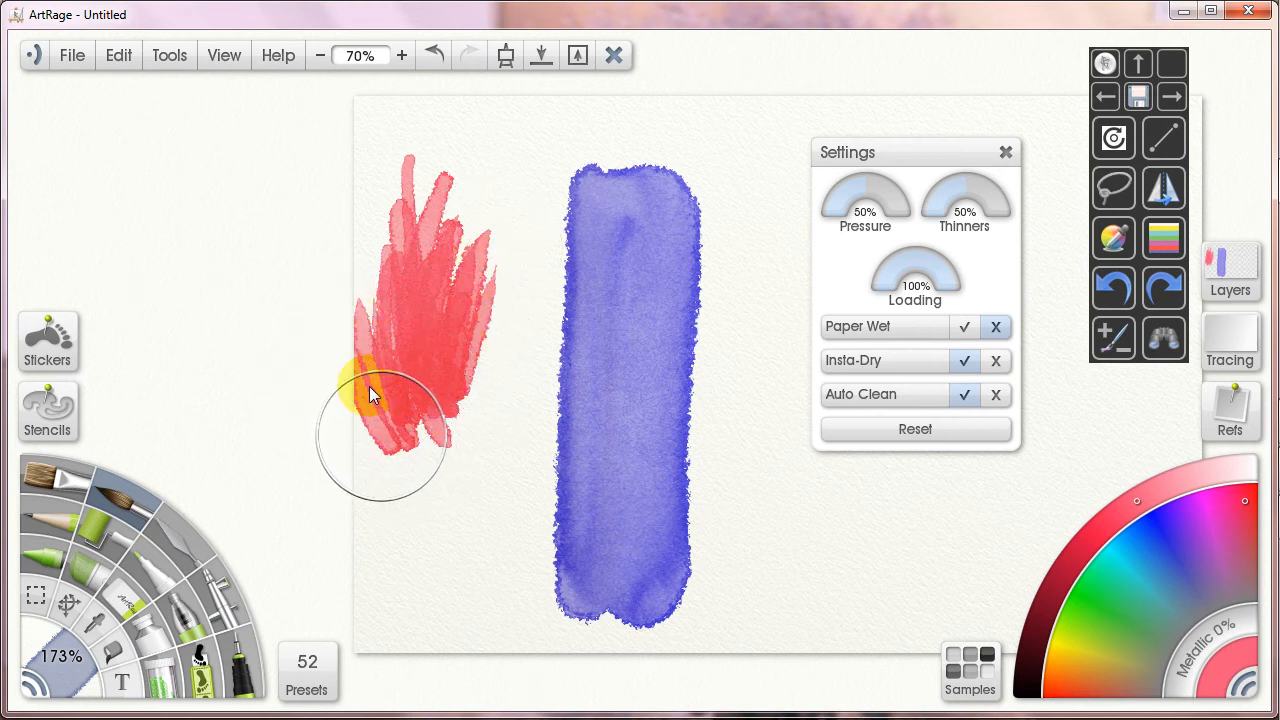
pyautogui.click(1113, 289)
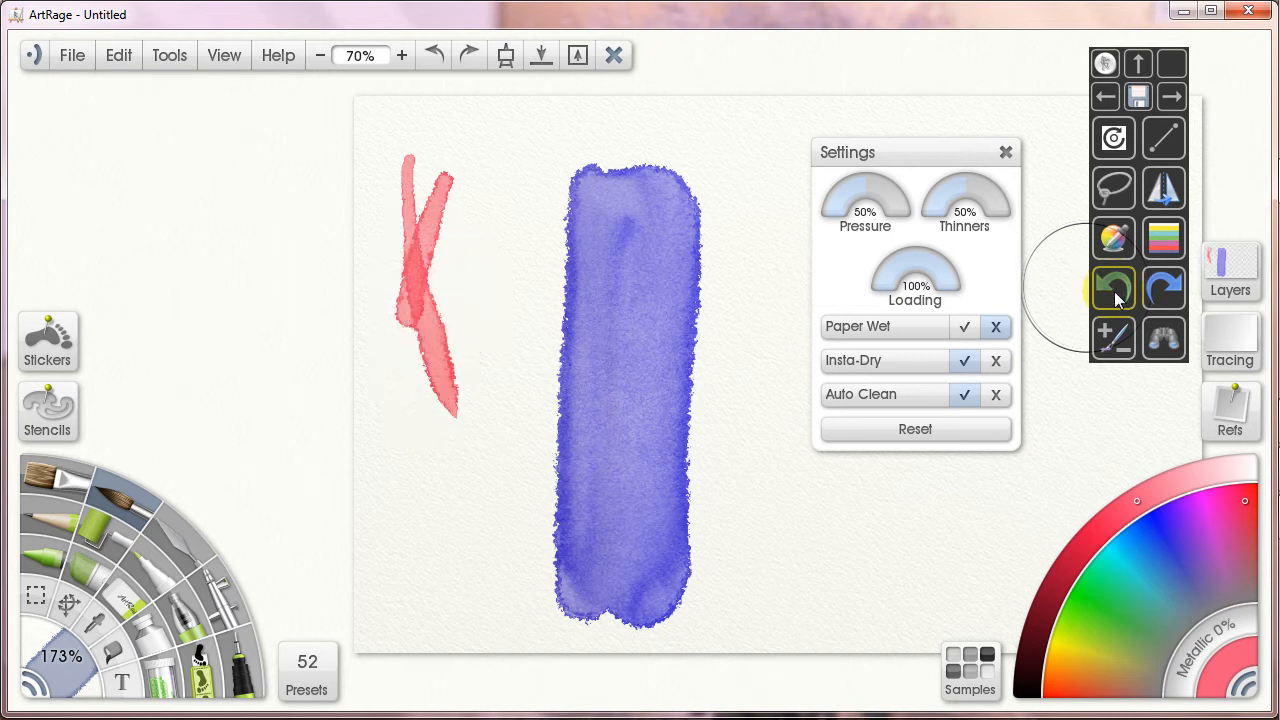
pyautogui.click(1113, 287)
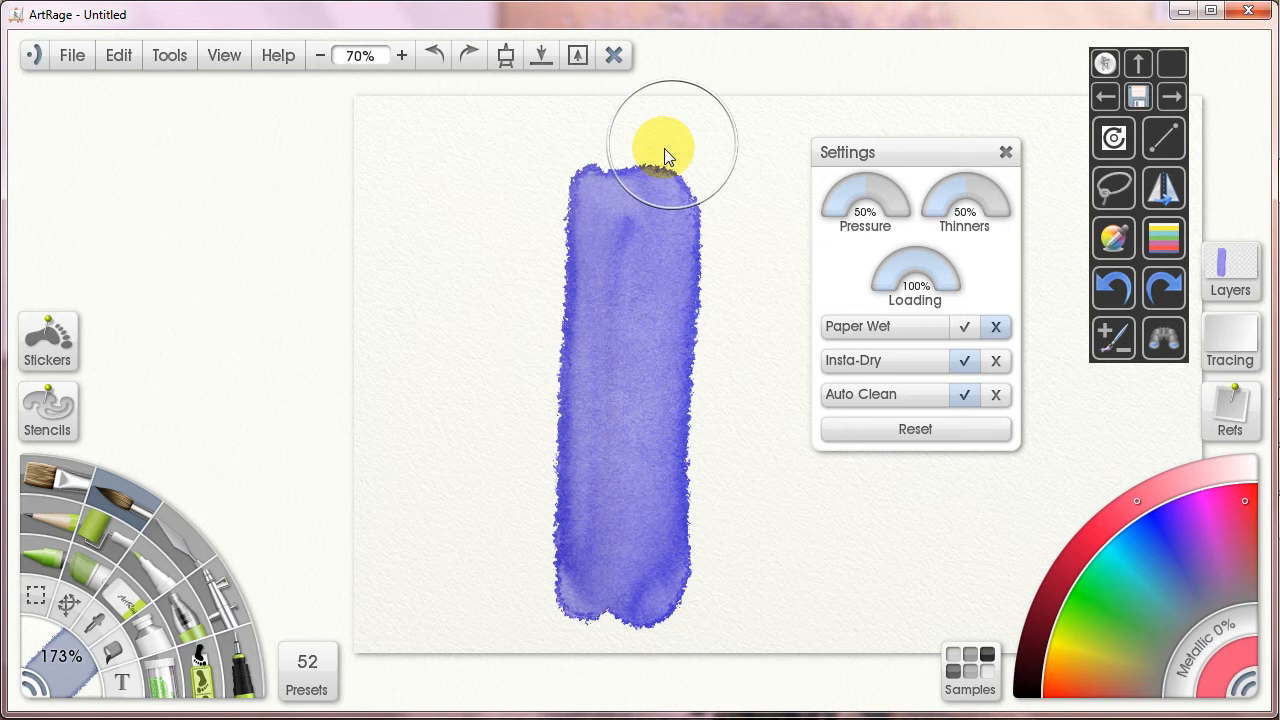
# - Paint five pink diagonal strokes across the top of the blue bar
pyautogui.moveTo(680, 130); pyautogui.dragTo(535, 395)
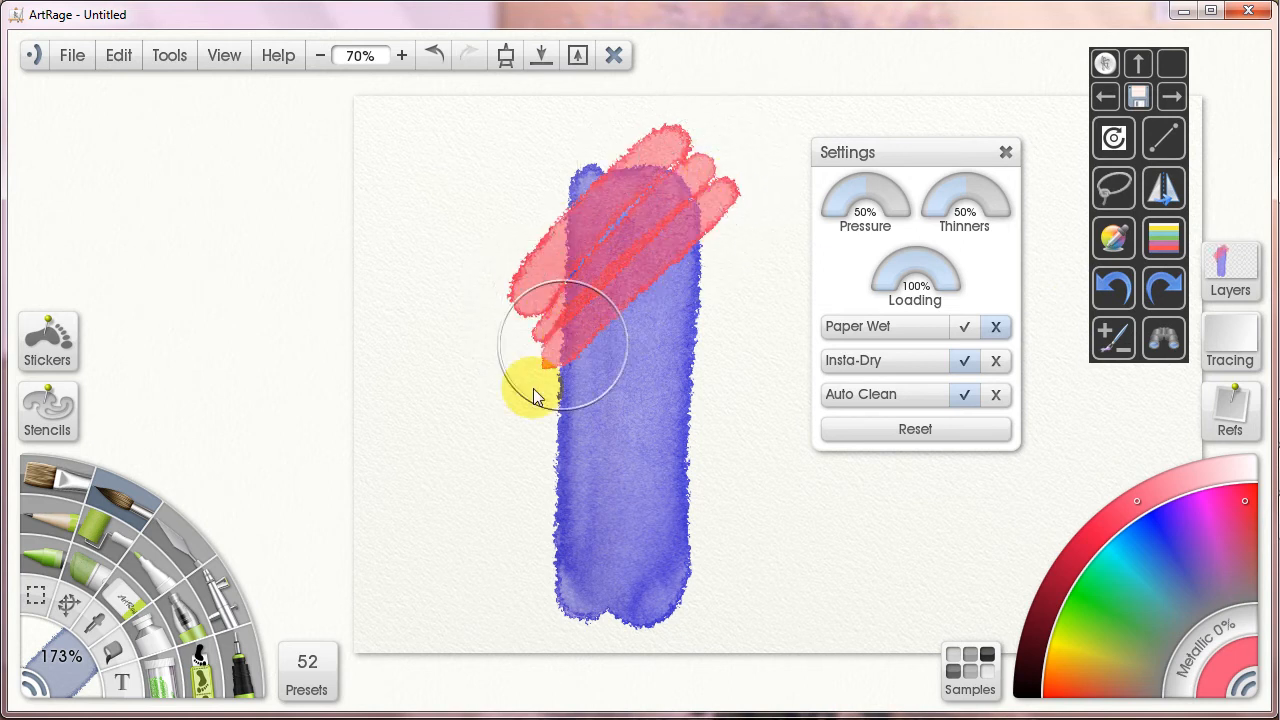
pyautogui.moveTo(535, 390); pyautogui.dragTo(625, 320)
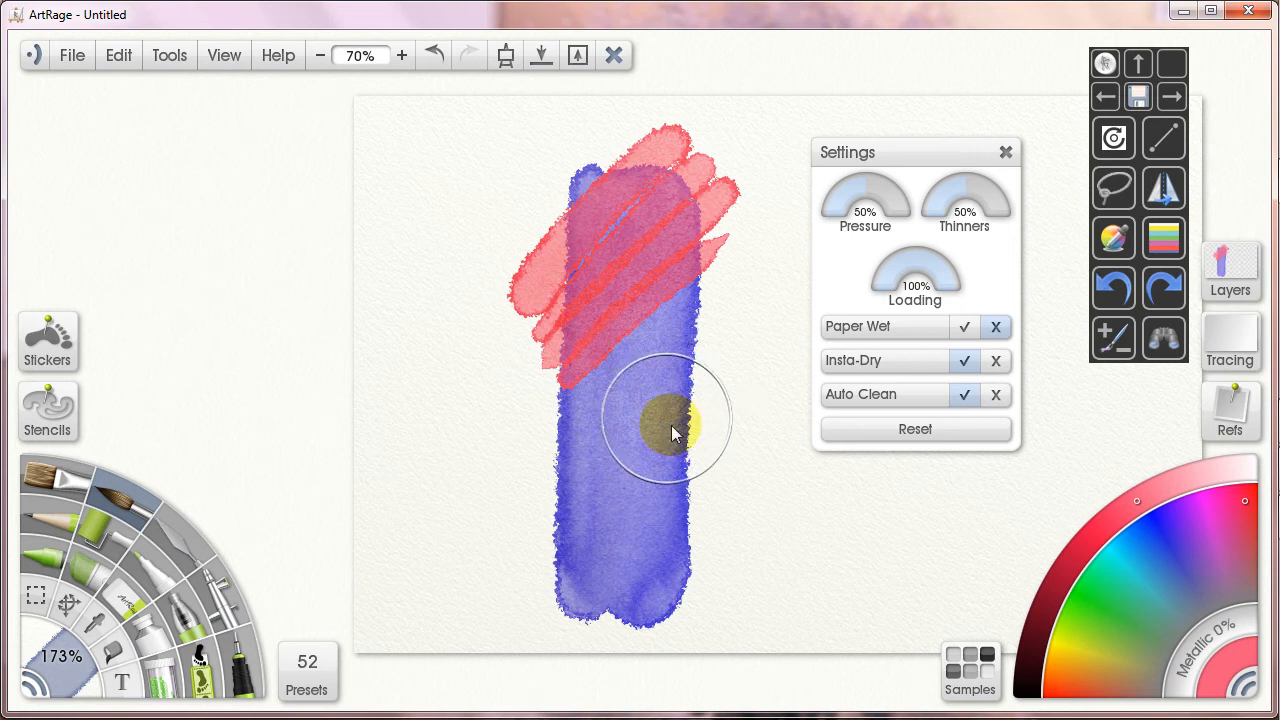
pyautogui.moveTo(675, 435); pyautogui.dragTo(705, 285)
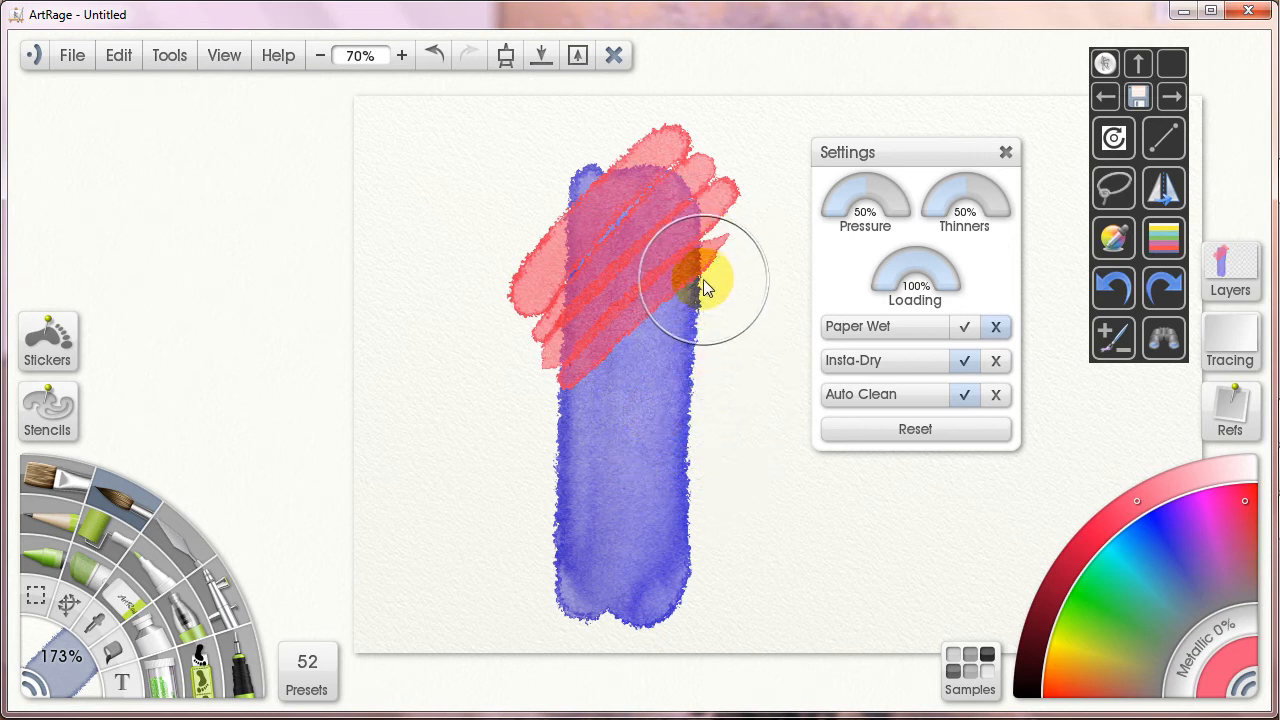
pyautogui.moveTo(705, 280); pyautogui.dragTo(585, 365)
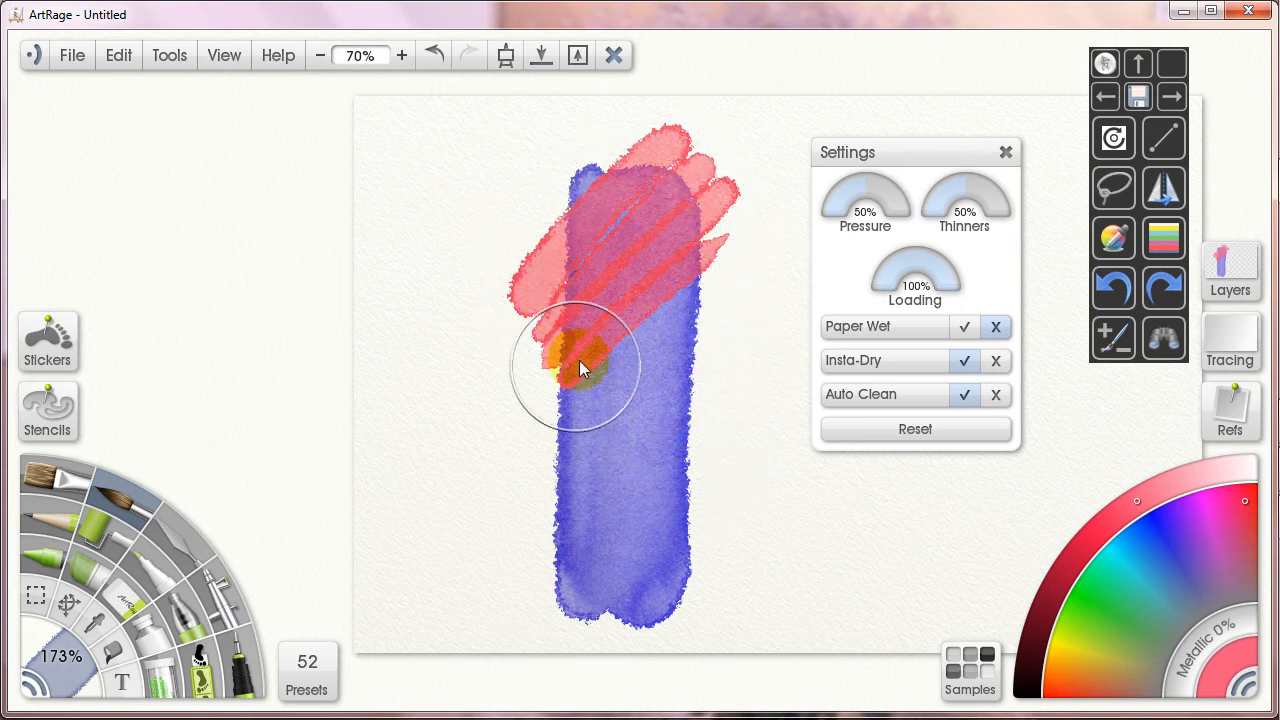
pyautogui.moveTo(580, 370); pyautogui.dragTo(655, 205)
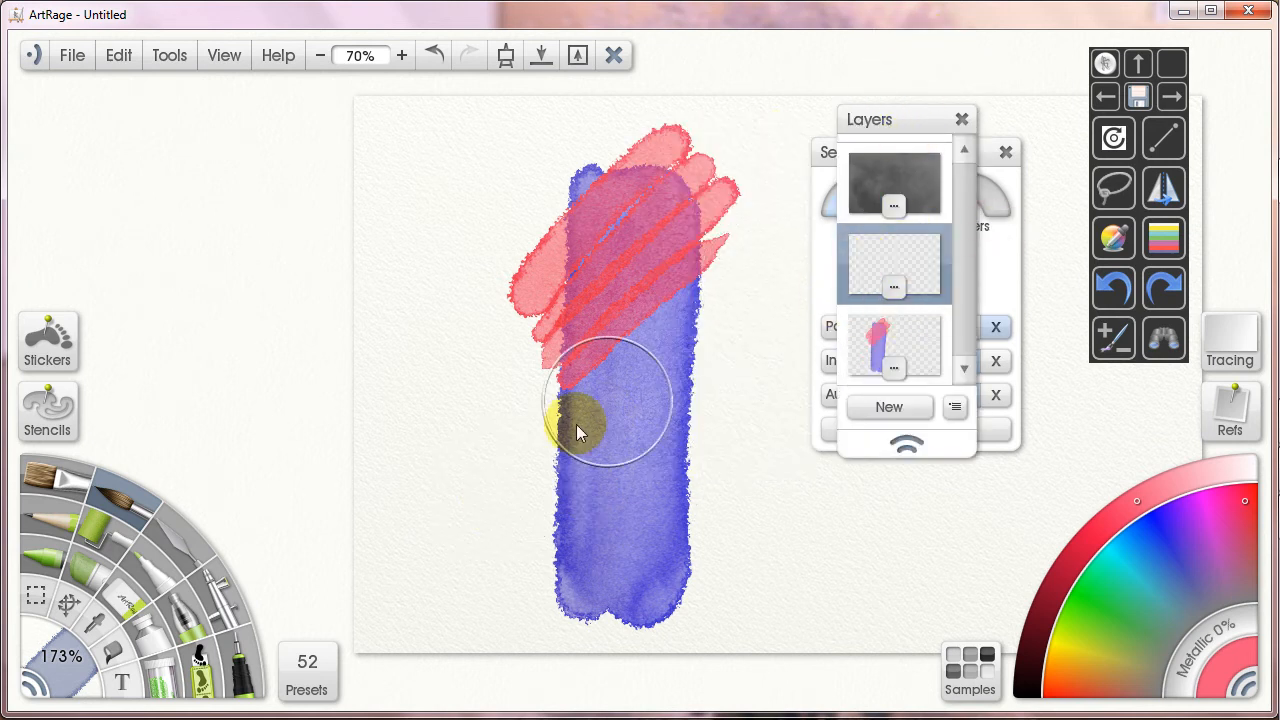
# - Undo a trial red stroke, then build a broad red diagonal band across the lower bar
pyautogui.moveTo(590, 425); pyautogui.dragTo(500, 545)
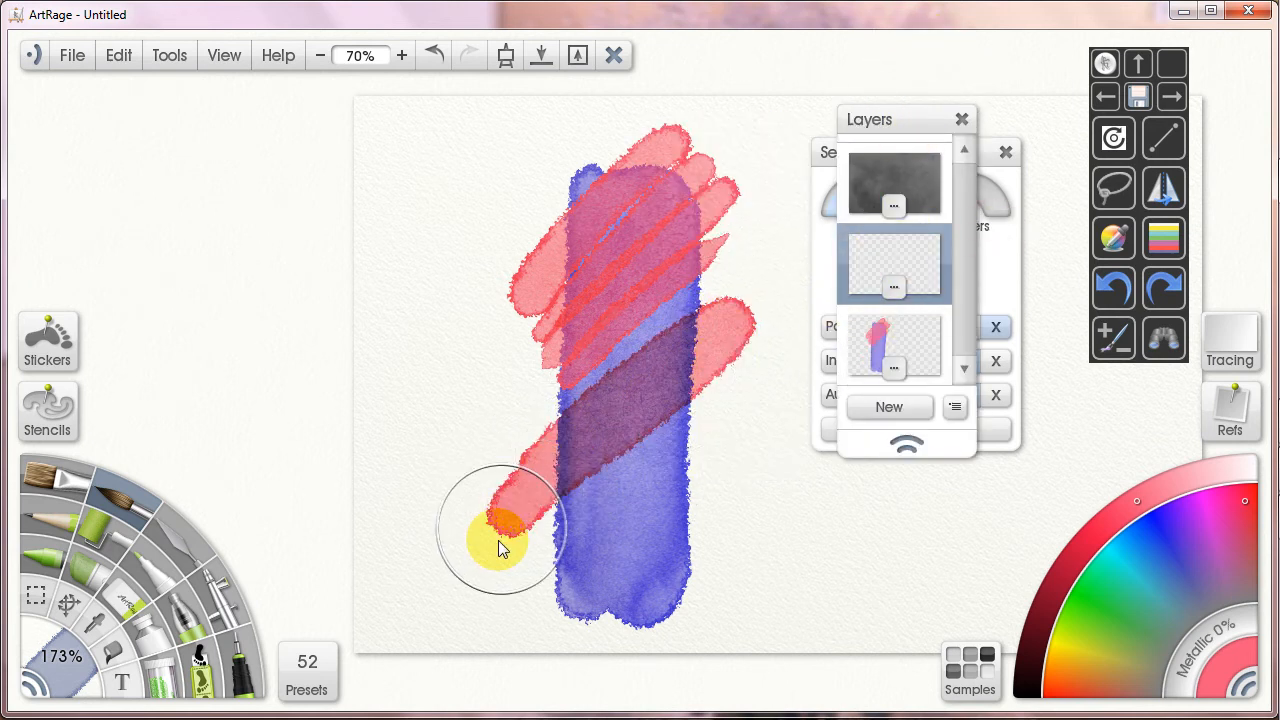
pyautogui.click(1113, 288)
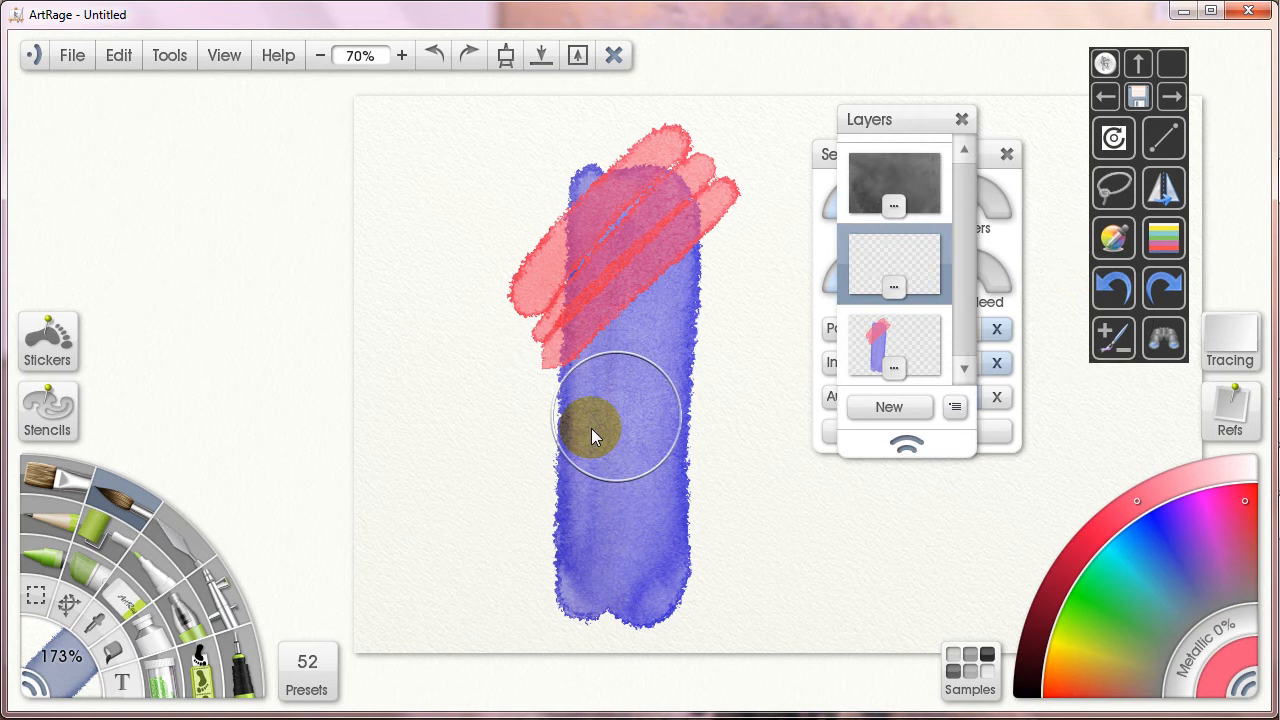
pyautogui.moveTo(595, 435); pyautogui.dragTo(520, 560)
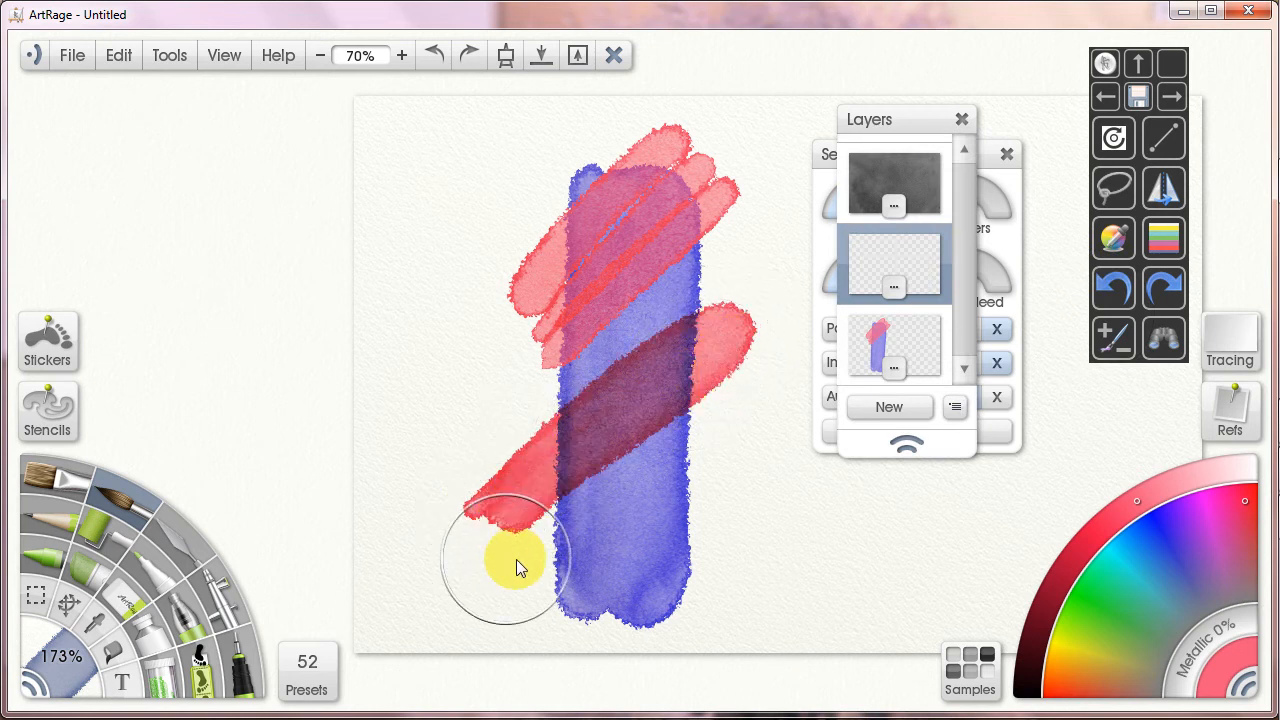
pyautogui.moveTo(515, 565); pyautogui.dragTo(590, 605)
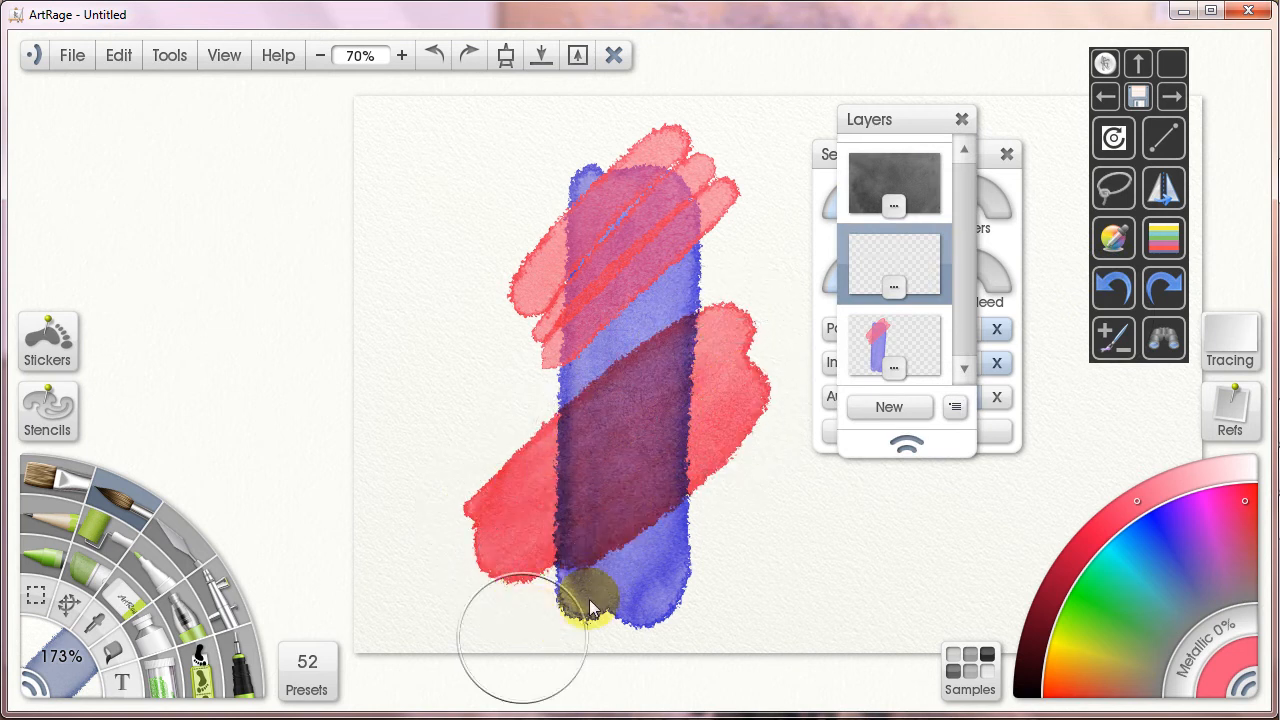
pyautogui.moveTo(590, 610); pyautogui.dragTo(685, 355)
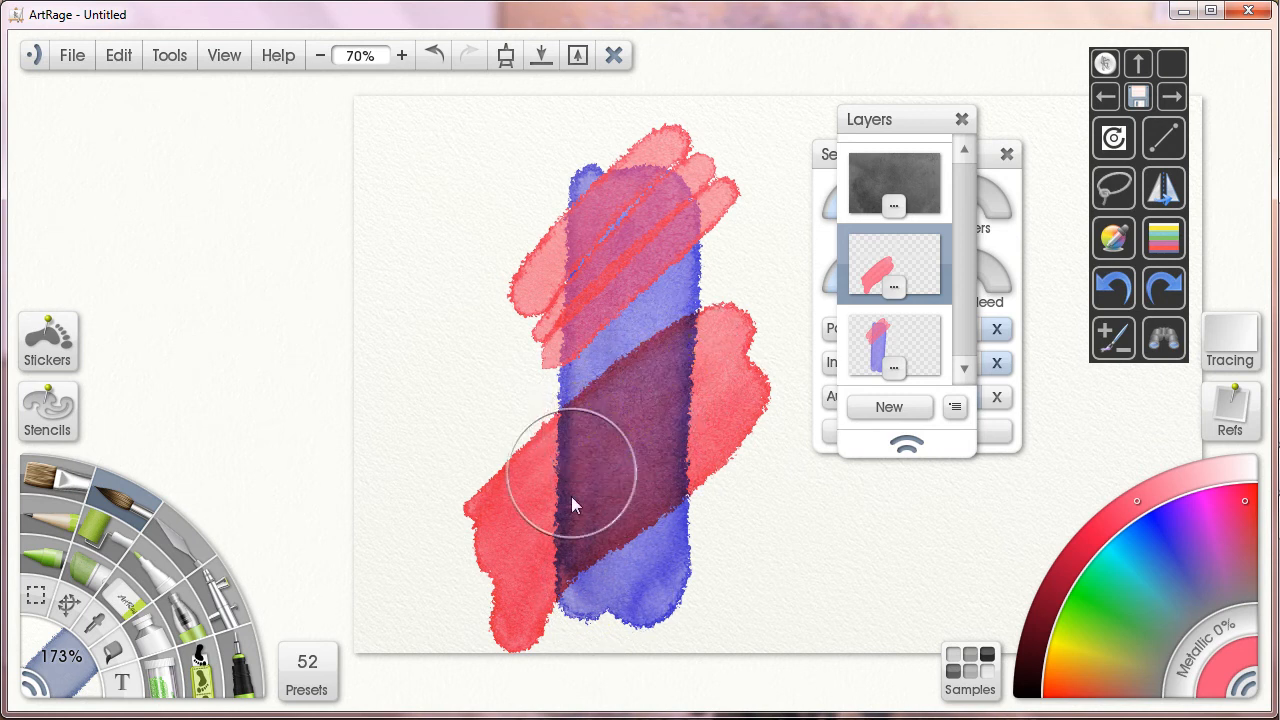
pyautogui.moveTo(575, 505); pyautogui.dragTo(690, 360)
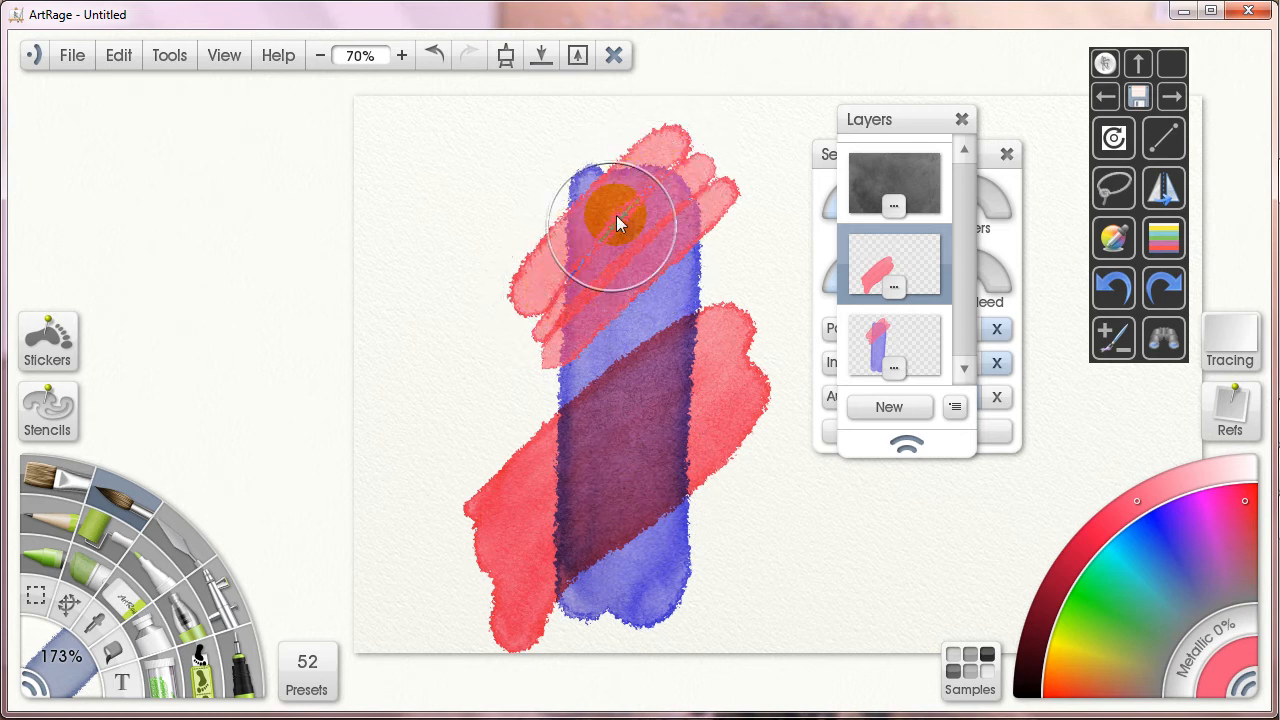
pyautogui.moveTo(615, 220); pyautogui.dragTo(655, 185)
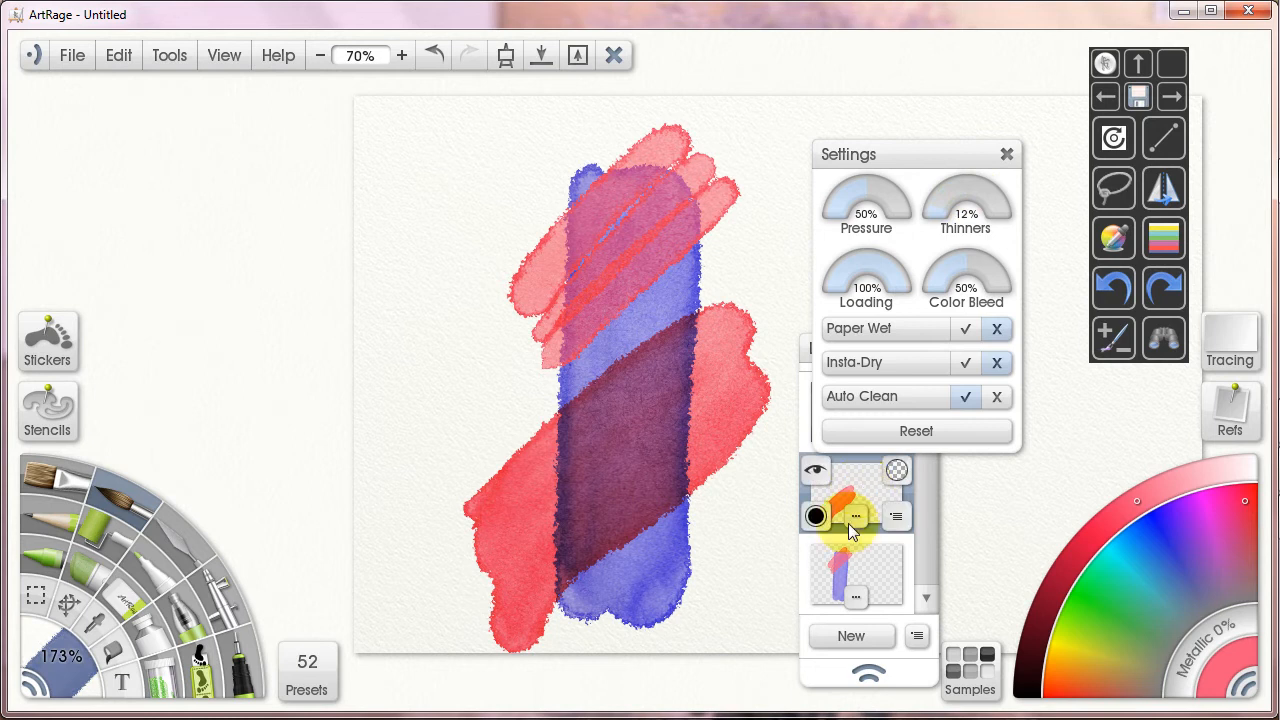
# - Select the bottom layer, hide the red band's layer, and paint a red diagonal band
pyautogui.click(897, 516)
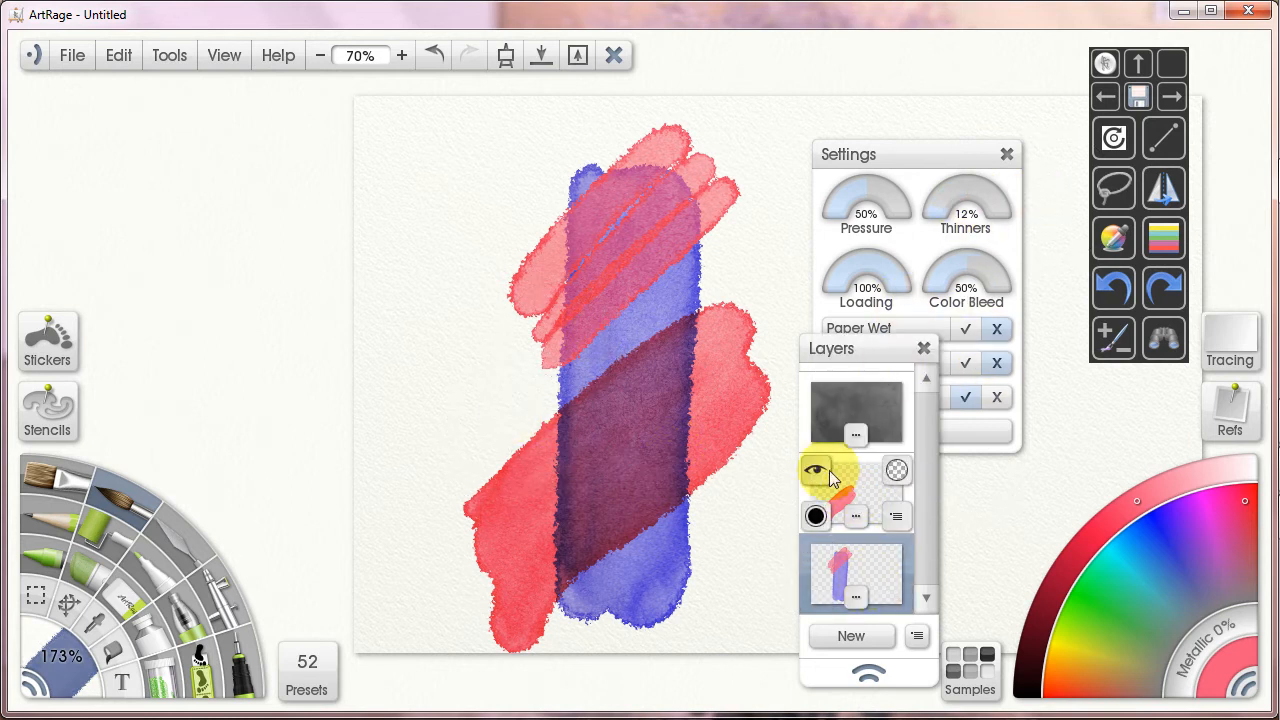
pyautogui.click(815, 470)
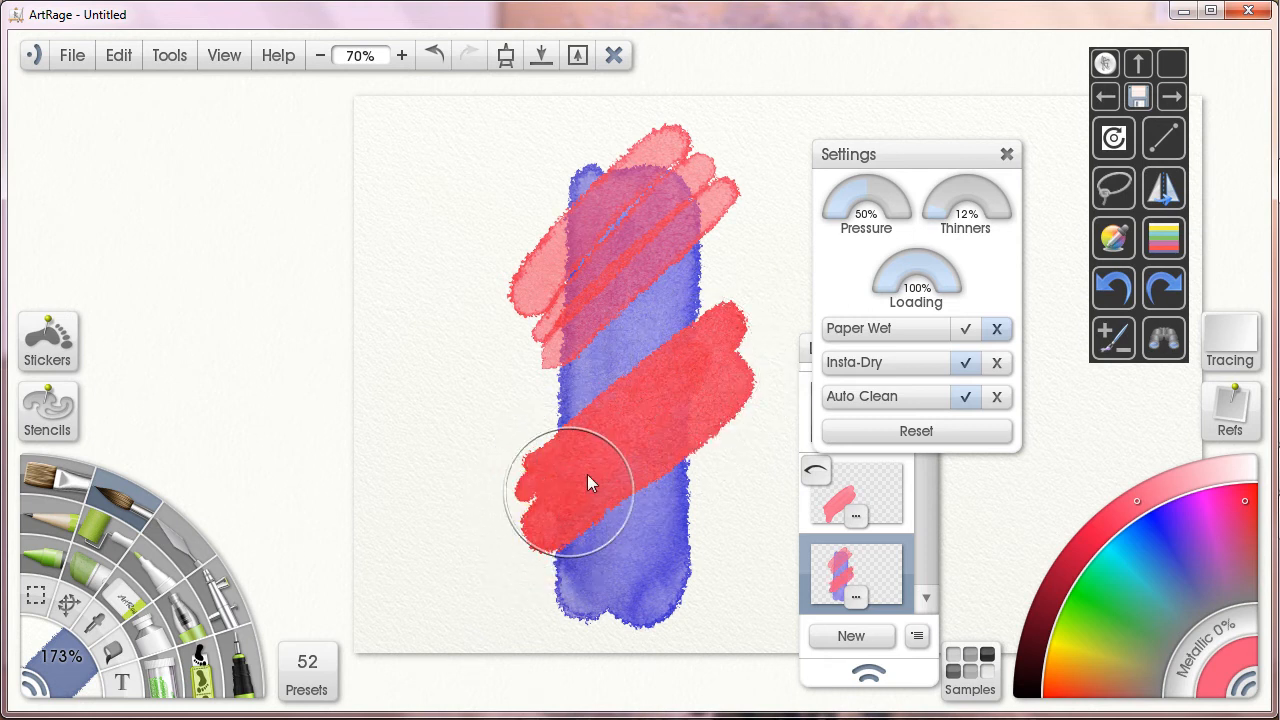
pyautogui.moveTo(590, 483); pyautogui.dragTo(710, 515)
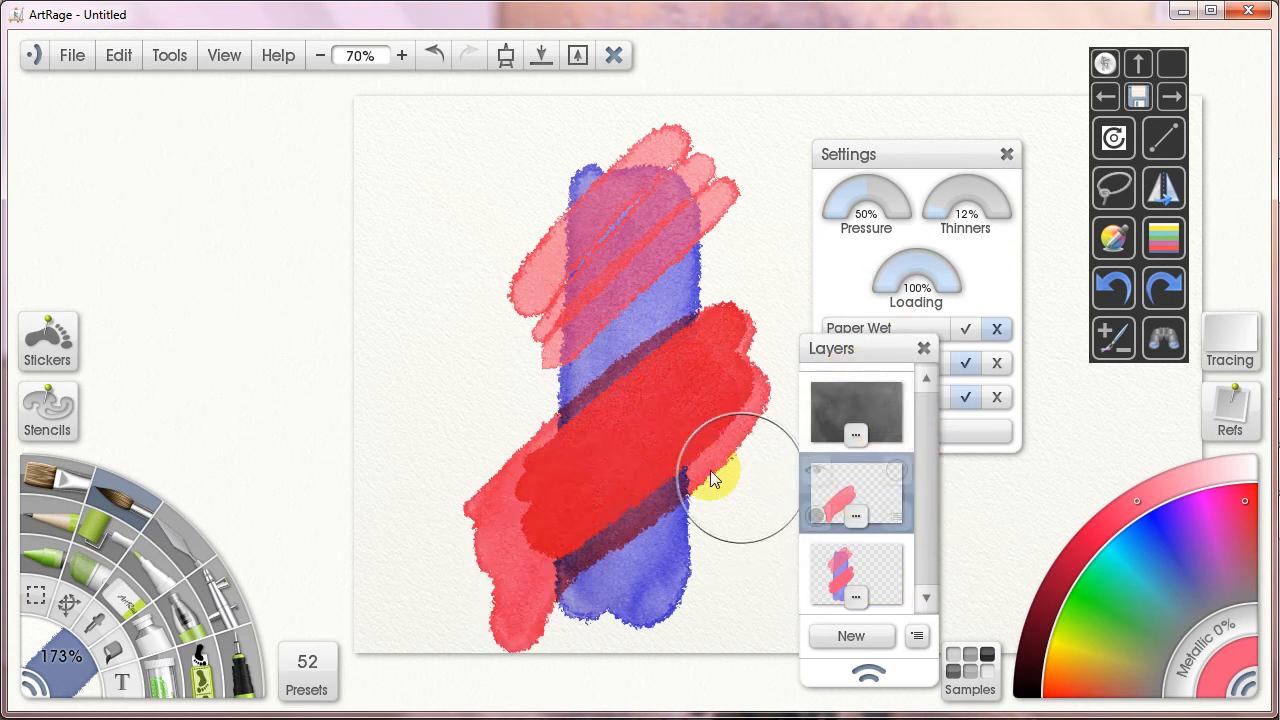
pyautogui.moveTo(160, 600)
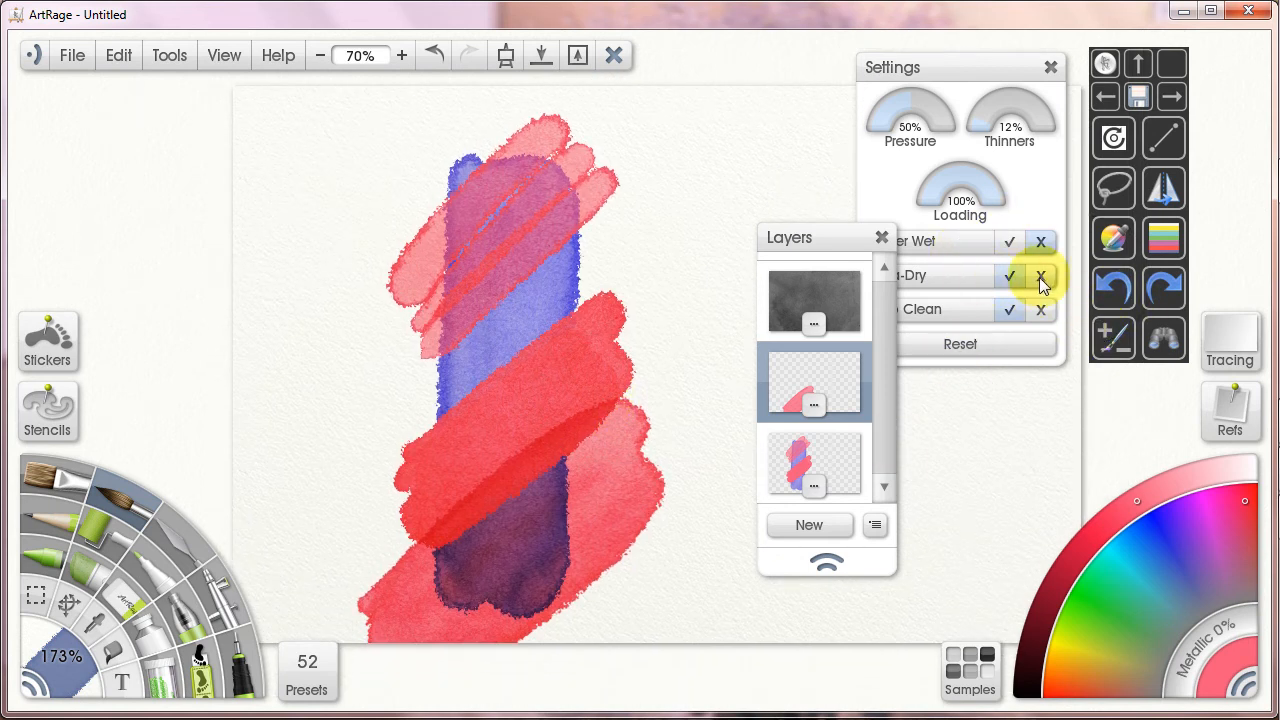
# - Turn off Insta-Dry, undo the red strokes, and paint a red stroke down the blue stroke
pyautogui.click(1113, 288)
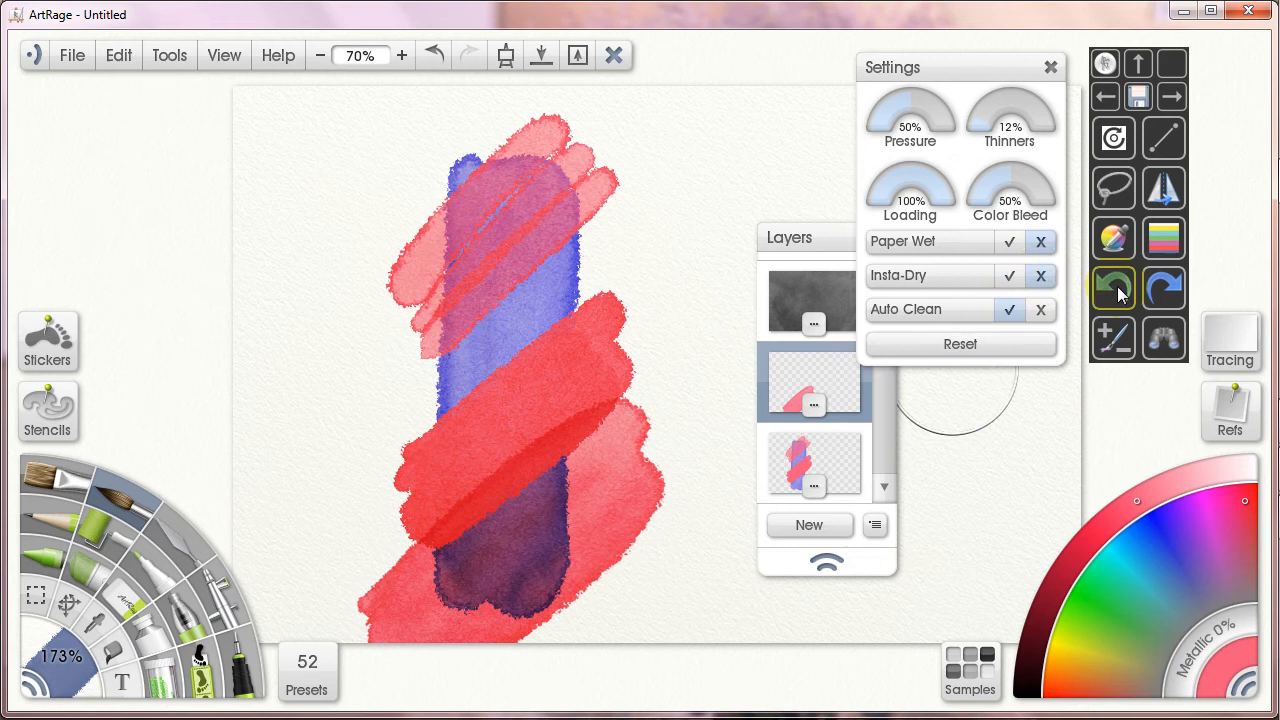
pyautogui.click(1113, 288)
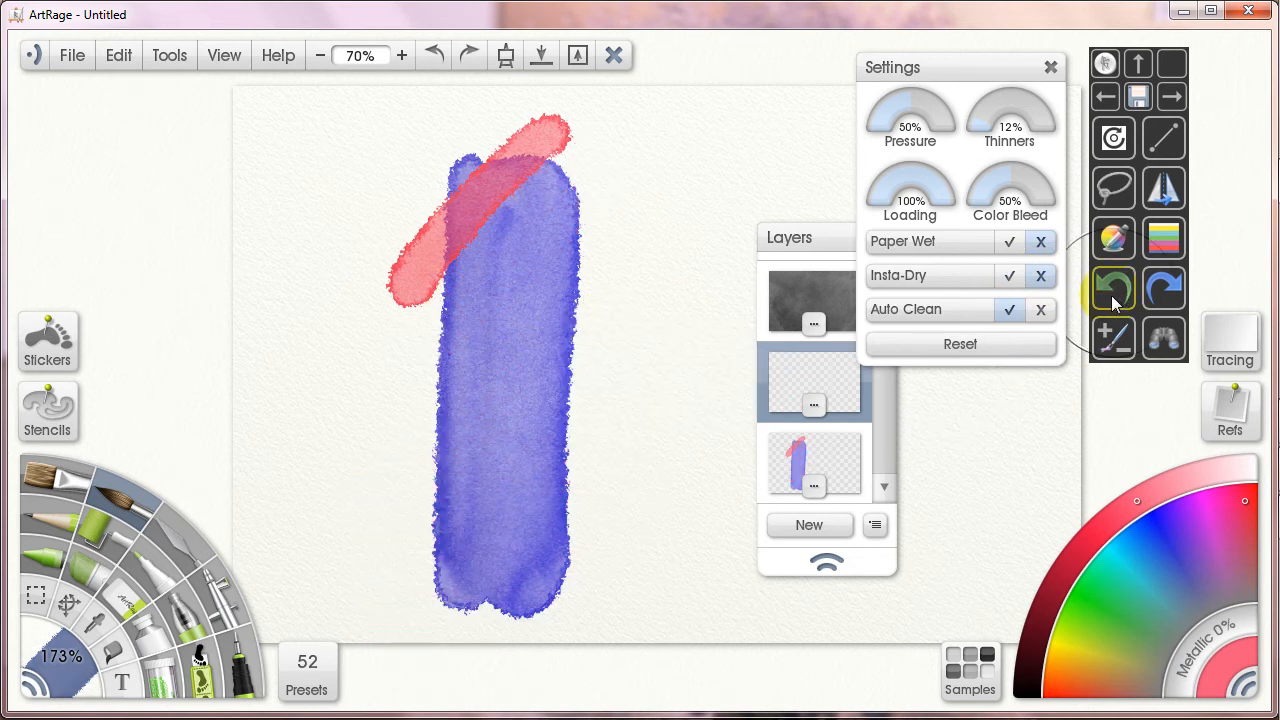
pyautogui.click(1113, 288)
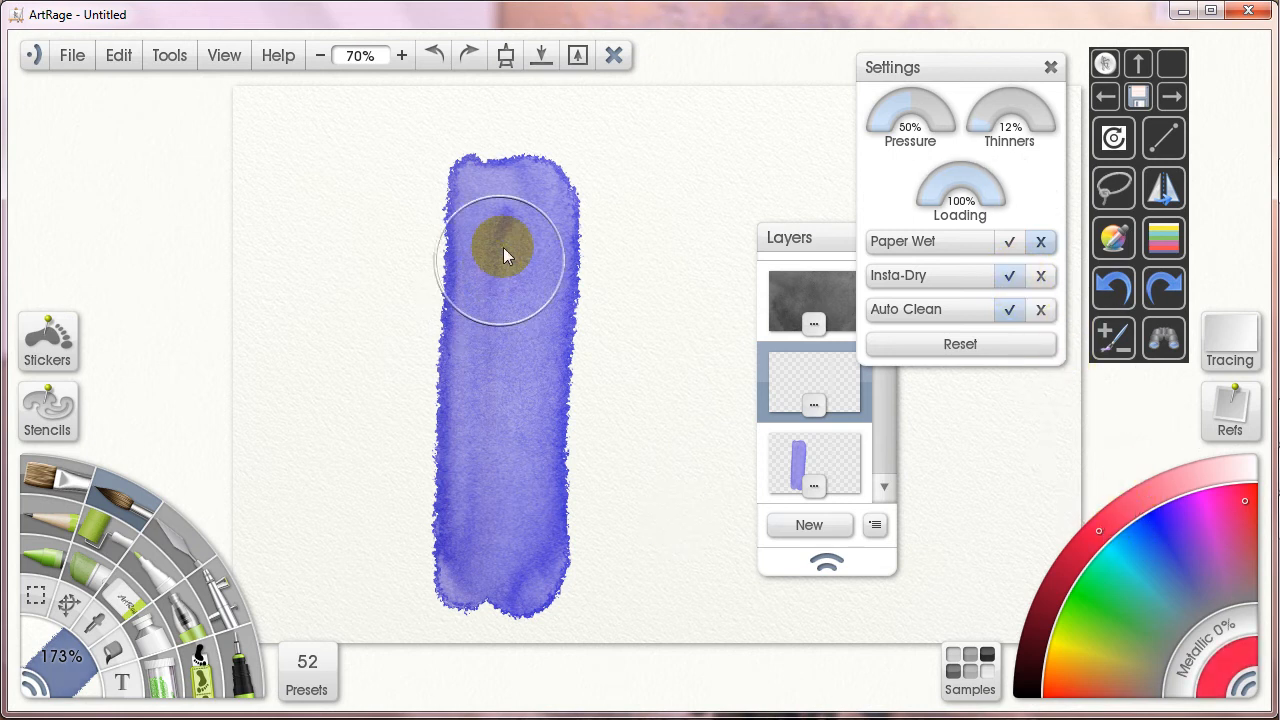
pyautogui.moveTo(1085, 318)
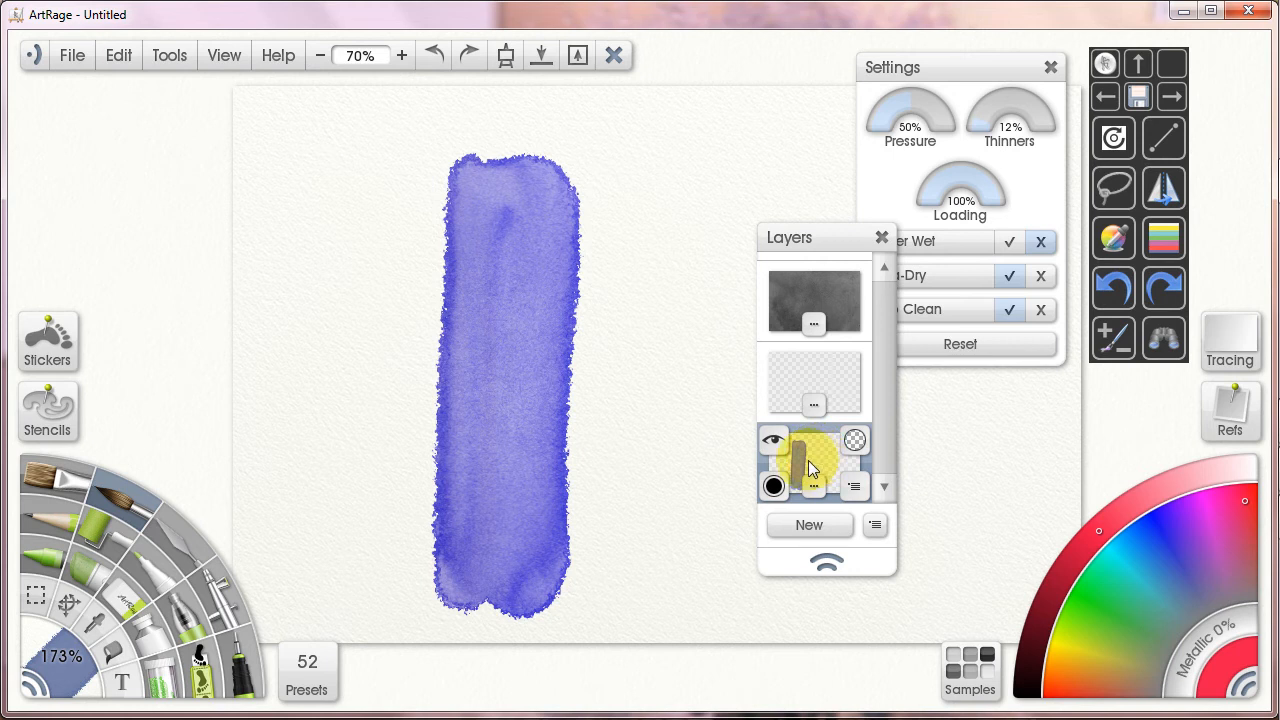
pyautogui.moveTo(505, 225); pyautogui.dragTo(500, 530)
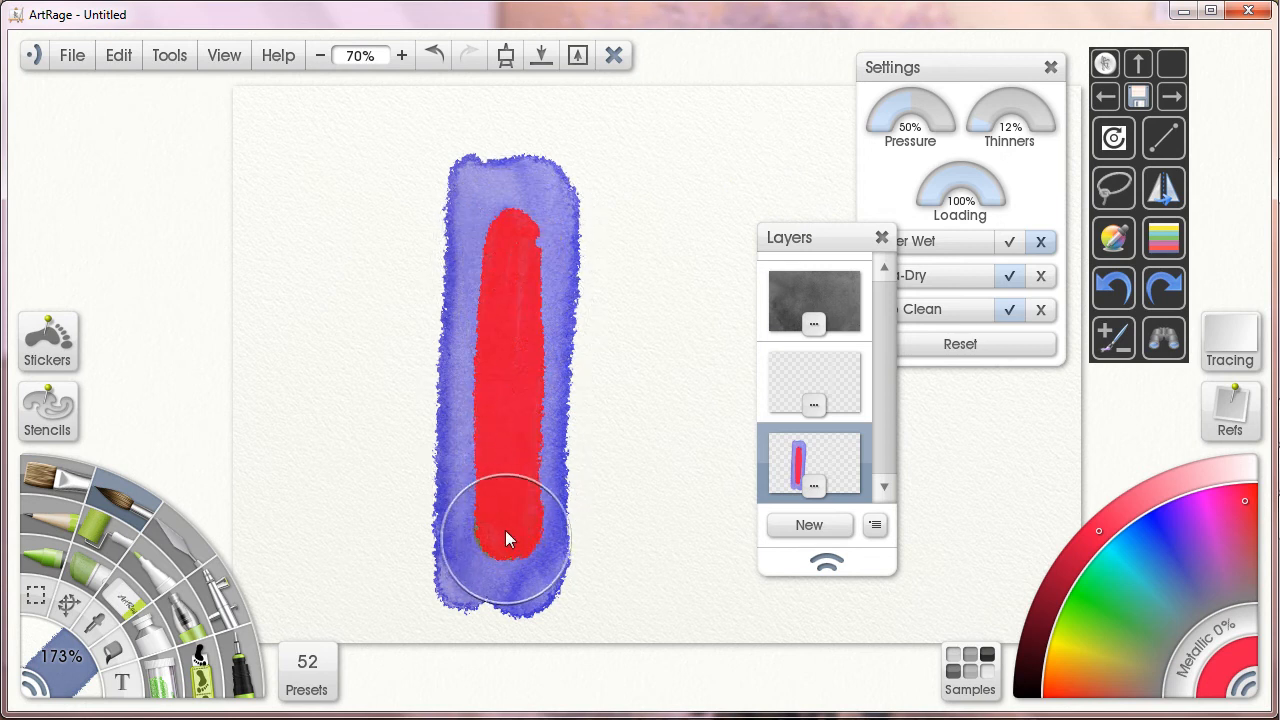
pyautogui.moveTo(505, 540); pyautogui.dragTo(535, 575)
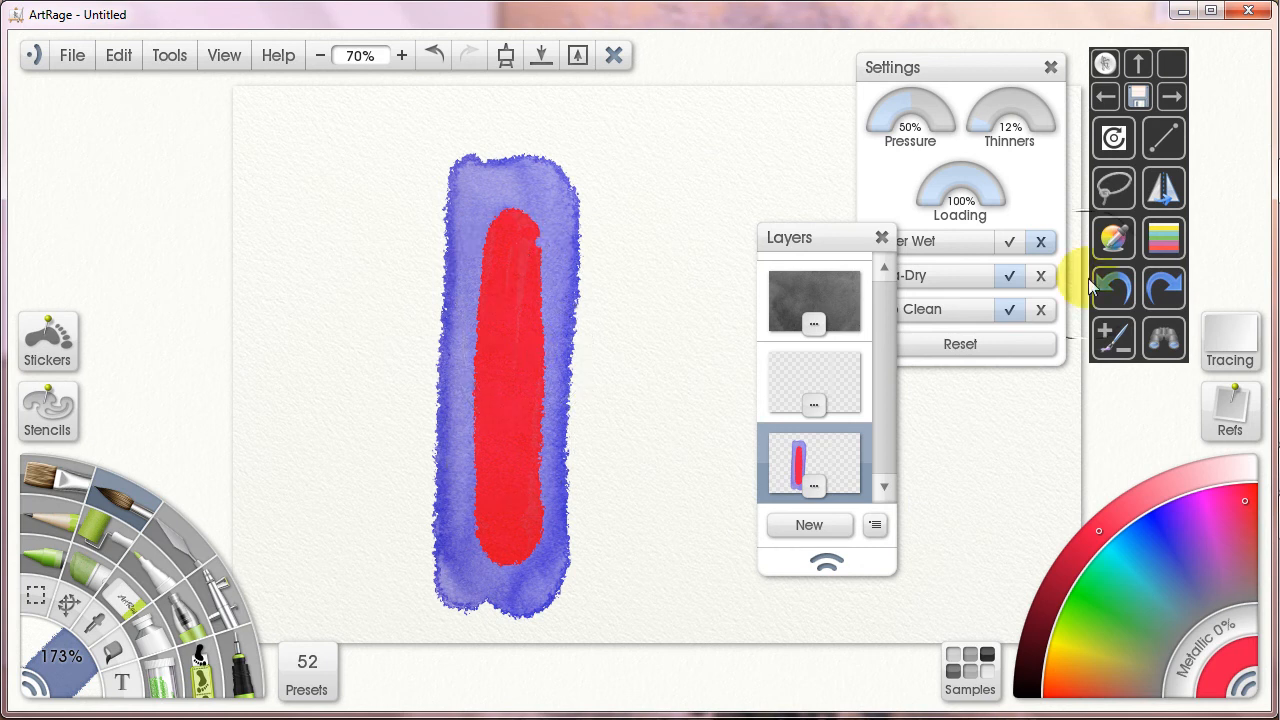
pyautogui.moveTo(1135, 290)
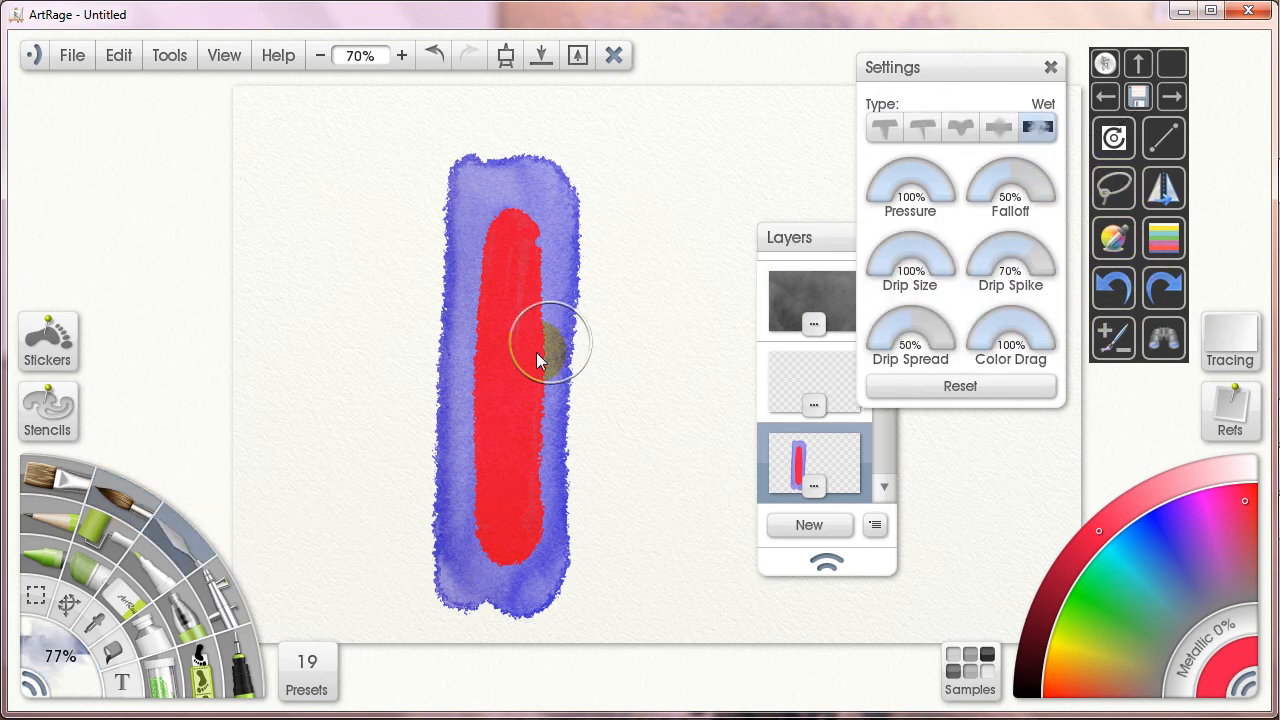
# - With the Hard Wet Blender palette knife, smear the red stroke into the blue until the edges soften
pyautogui.click(307, 670)
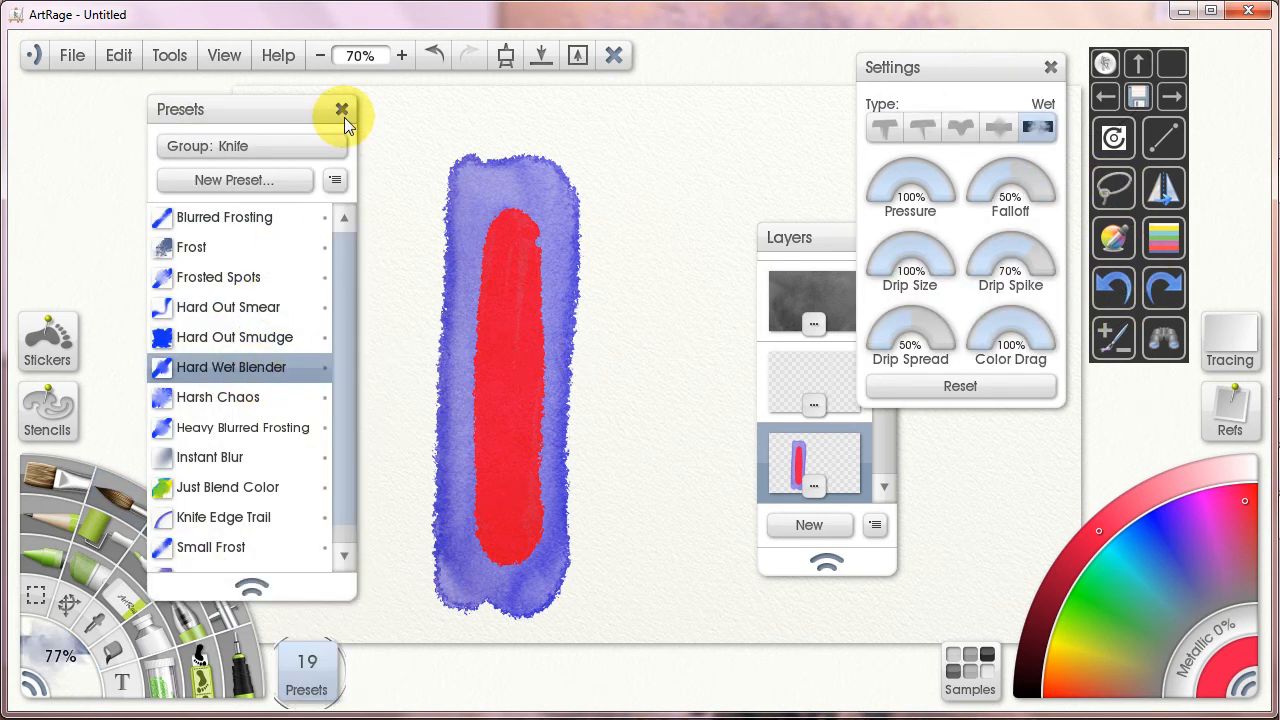
pyautogui.click(342, 108)
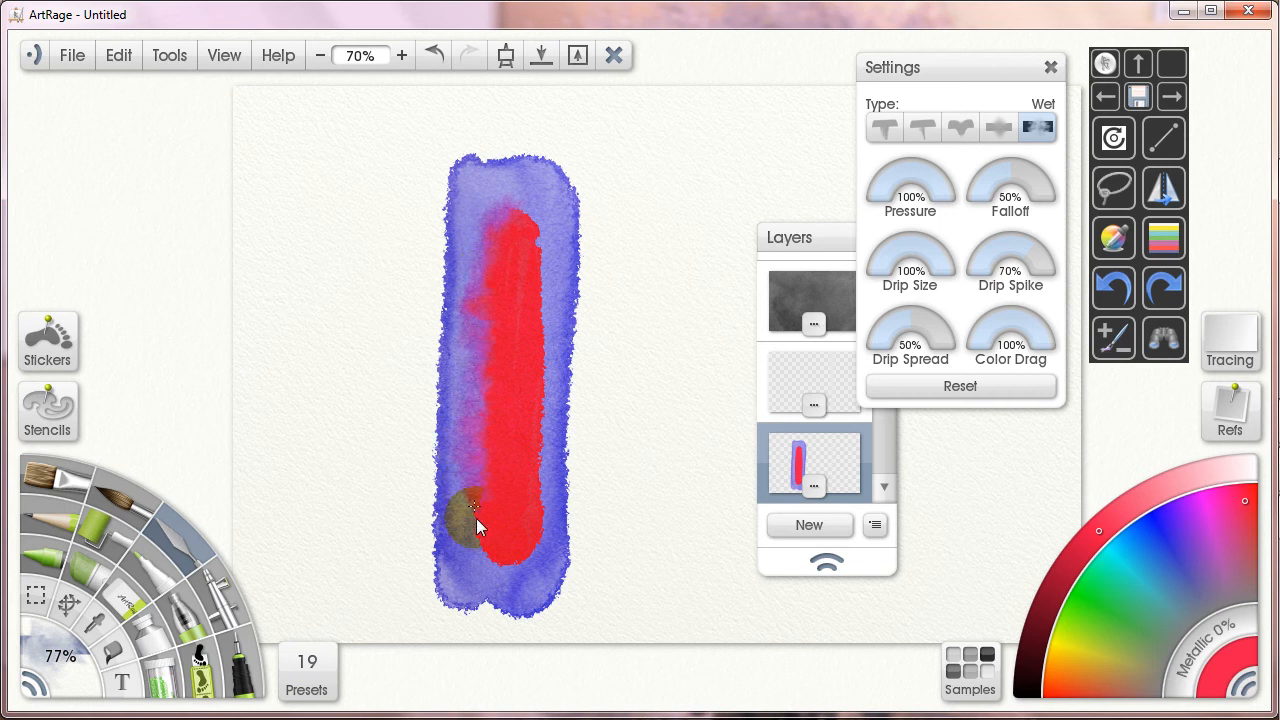
pyautogui.moveTo(480, 515); pyautogui.dragTo(490, 220)
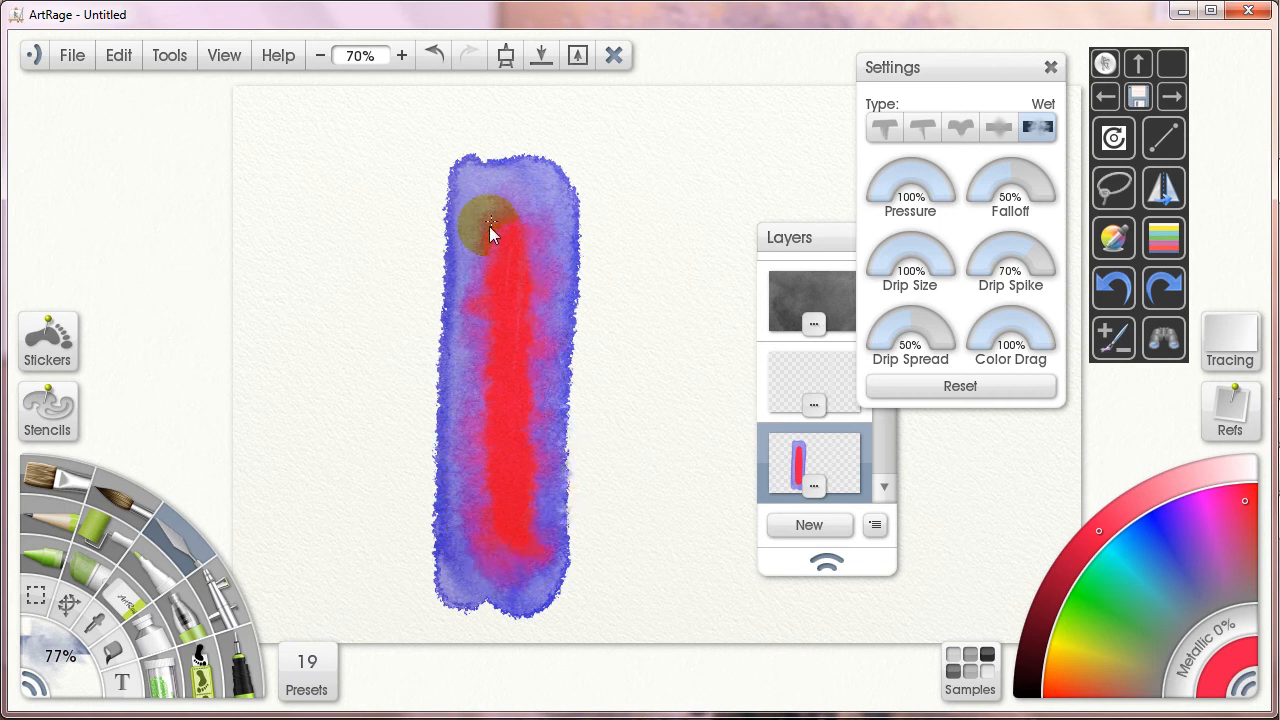
pyautogui.moveTo(490, 225); pyautogui.dragTo(540, 555)
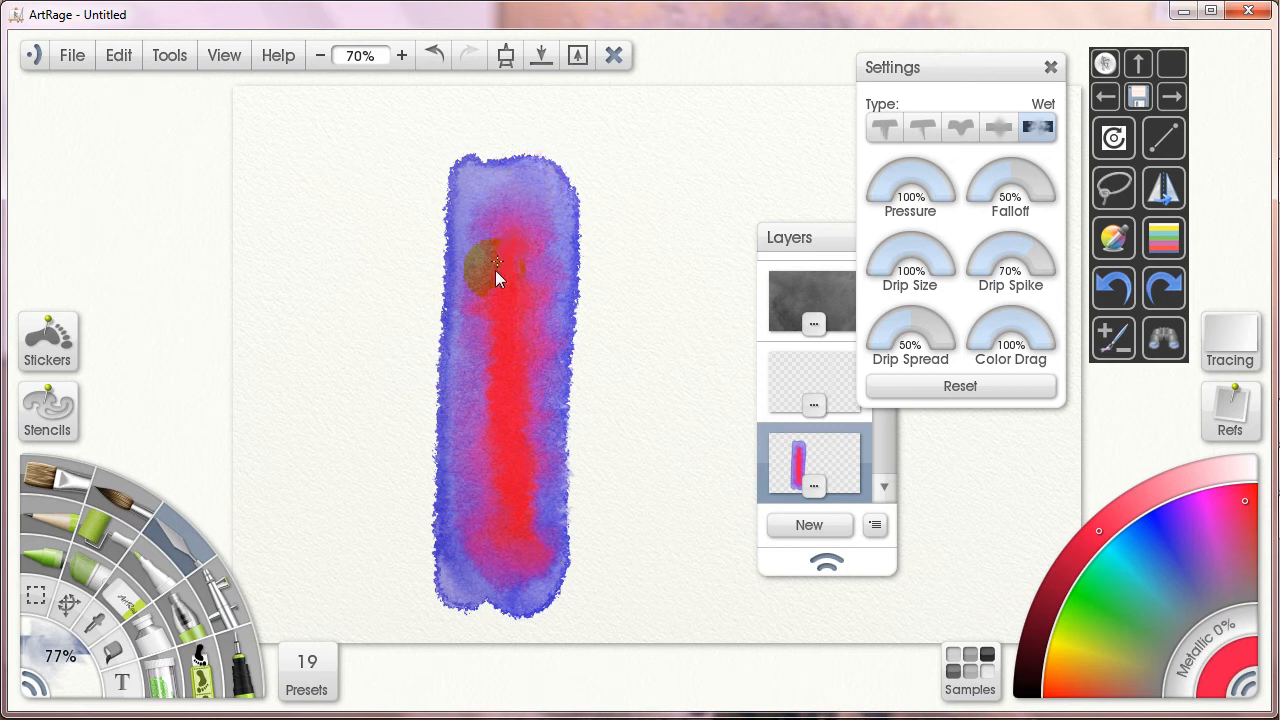
pyautogui.moveTo(500, 278); pyautogui.dragTo(530, 595)
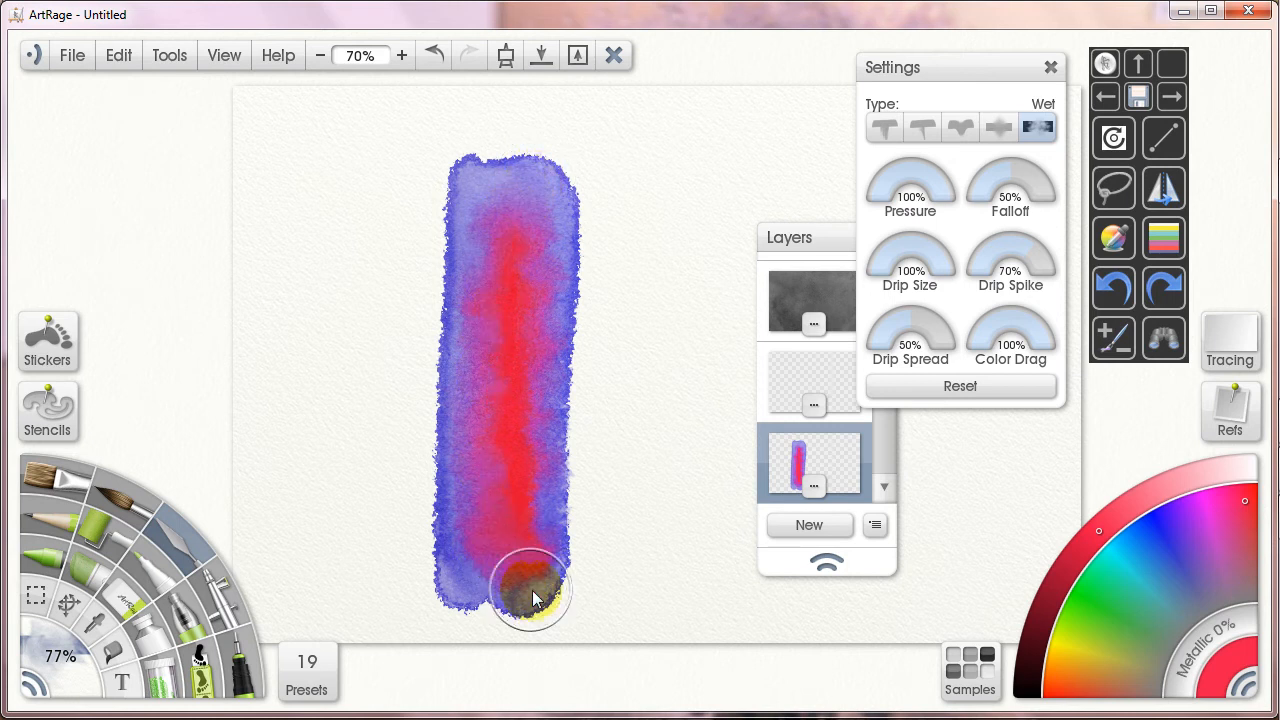
pyautogui.moveTo(535, 595); pyautogui.dragTo(535, 535)
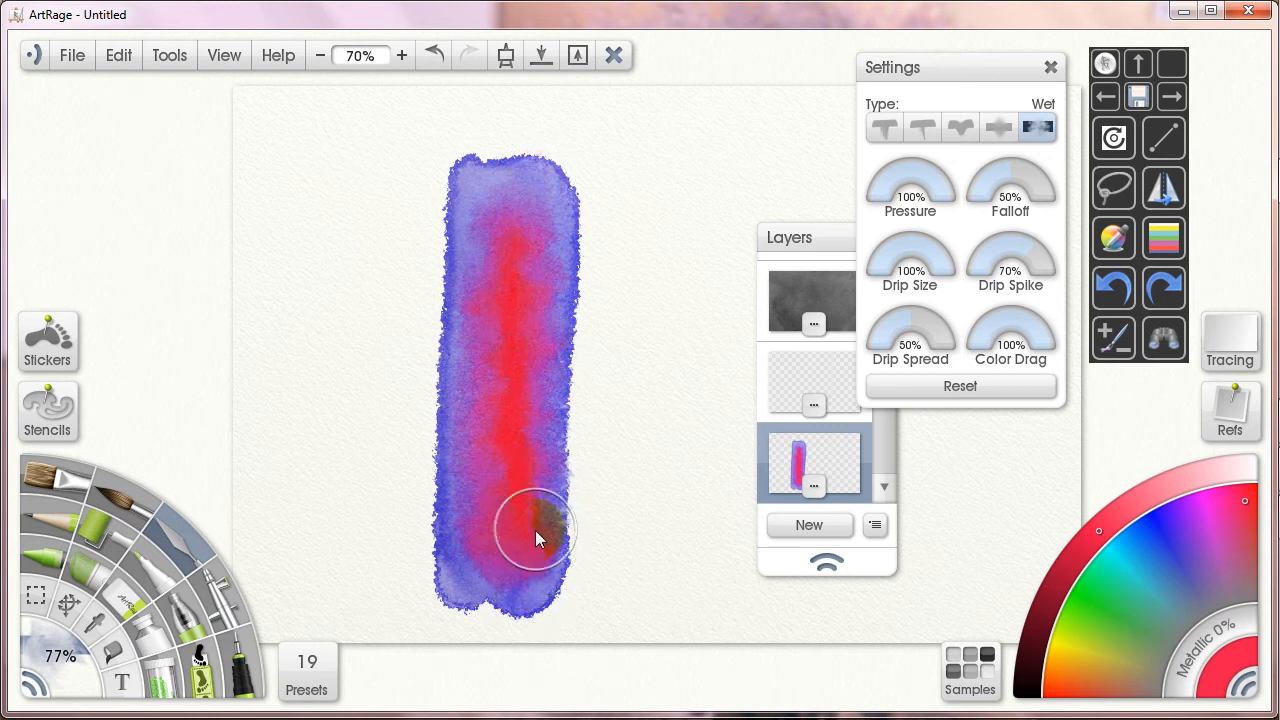
pyautogui.moveTo(540, 535); pyautogui.dragTo(505, 515)
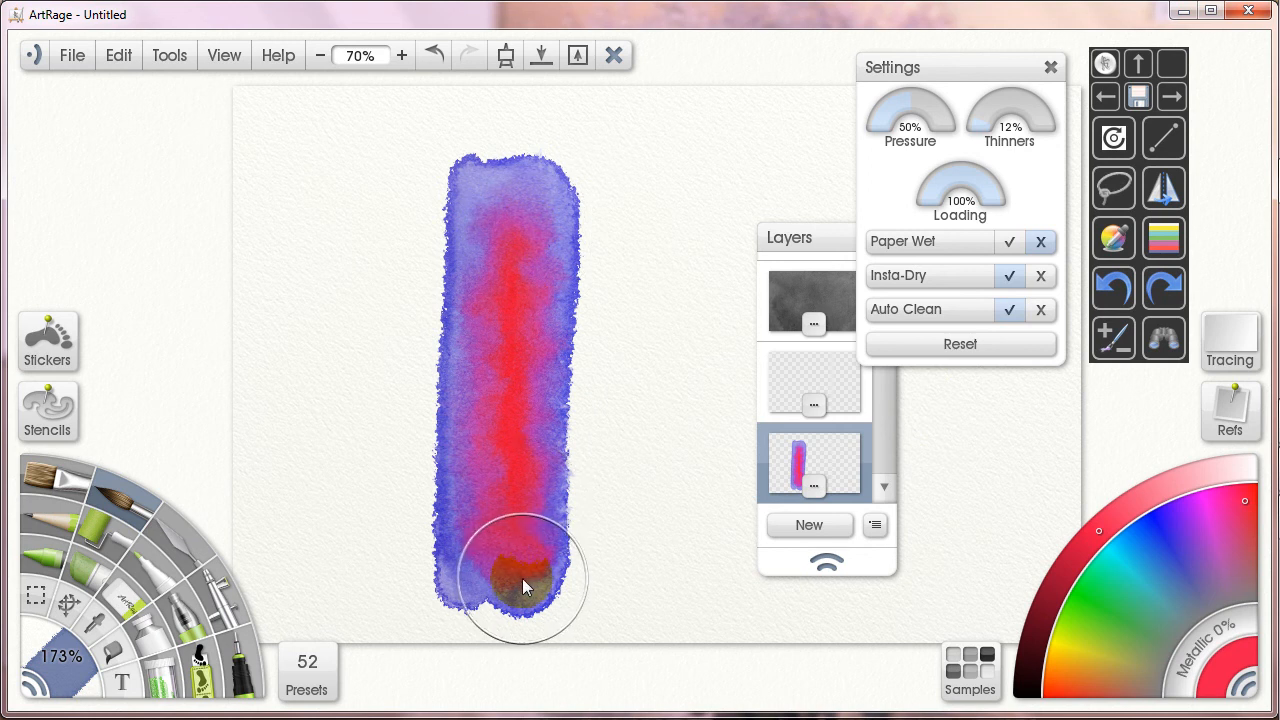
# - Pan the canvas to bring empty paper into view beside the blended red-purple streak
pyautogui.moveTo(525, 585); pyautogui.dragTo(510, 435)
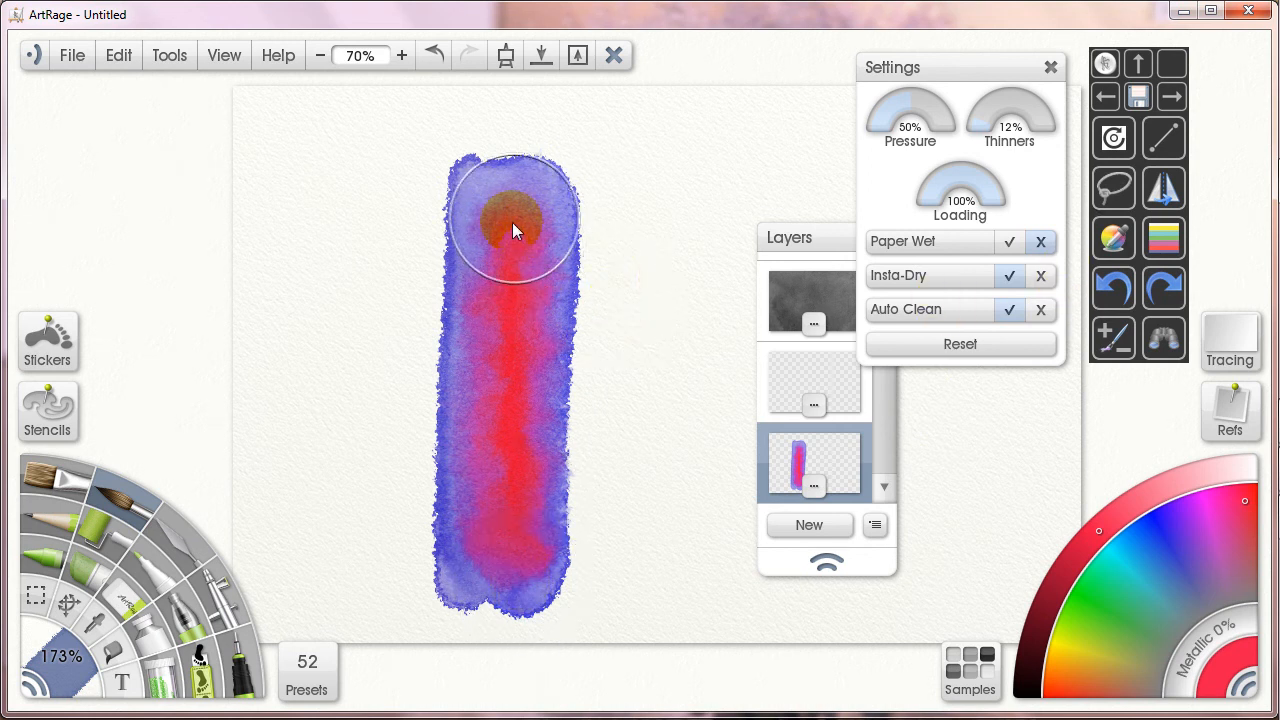
pyautogui.moveTo(515, 230); pyautogui.dragTo(505, 495)
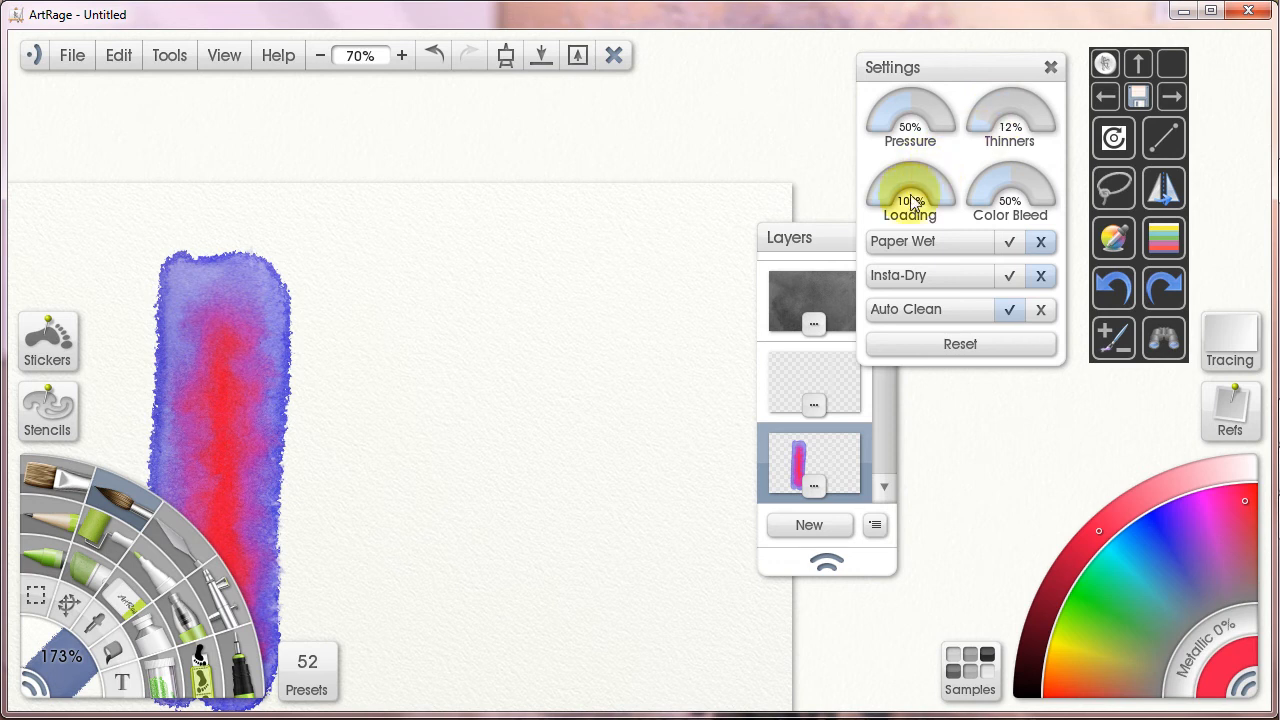
# - Set watercolor paint loading to full and thinners to 79%
pyautogui.moveTo(910, 190); pyautogui.dragTo(930, 185)
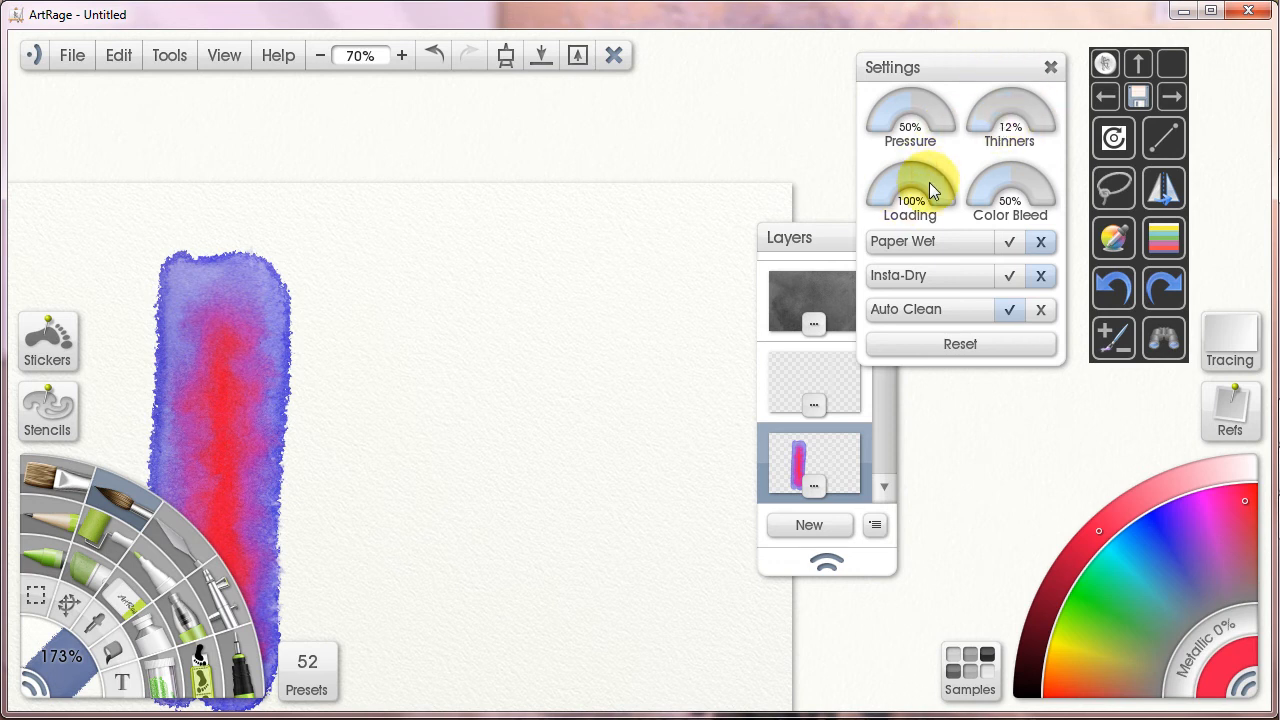
pyautogui.moveTo(930, 190); pyautogui.dragTo(1045, 120)
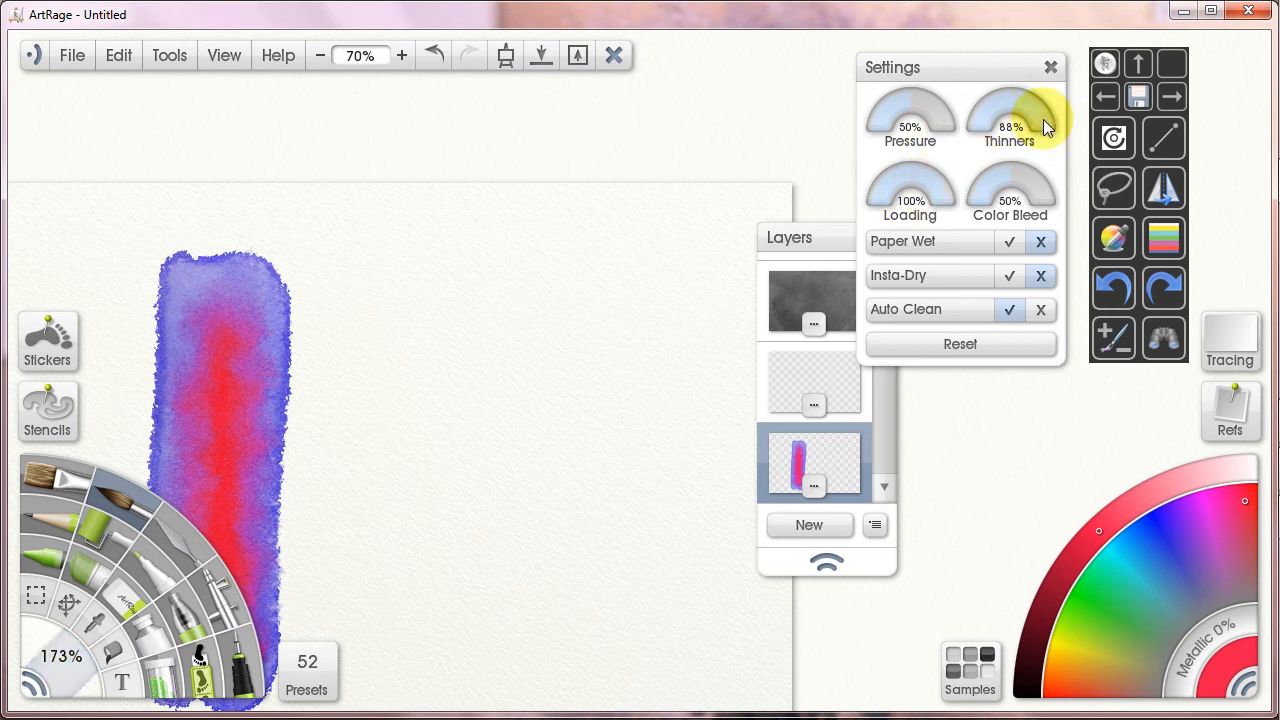
pyautogui.moveTo(1040, 120); pyautogui.dragTo(1030, 95)
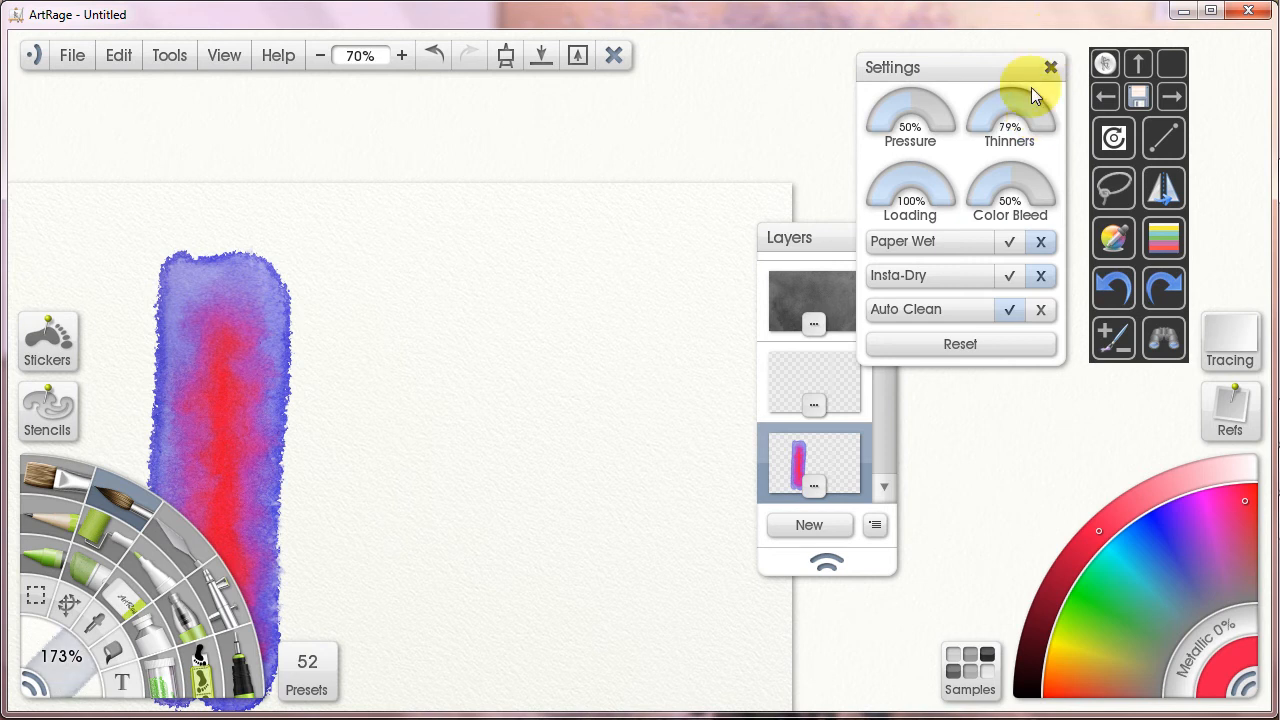
# - Paint a large pink watercolor swatch on the empty paper
pyautogui.moveTo(505, 265); pyautogui.dragTo(470, 610)
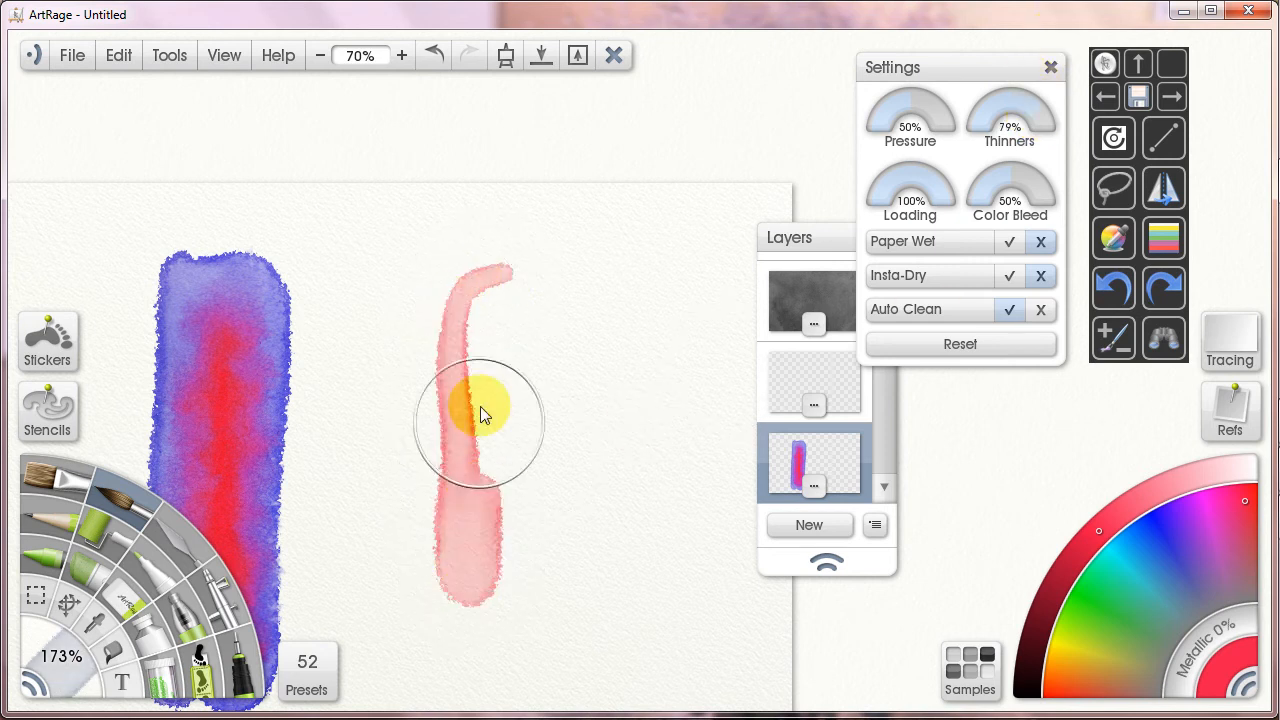
pyautogui.moveTo(480, 415); pyautogui.dragTo(530, 595)
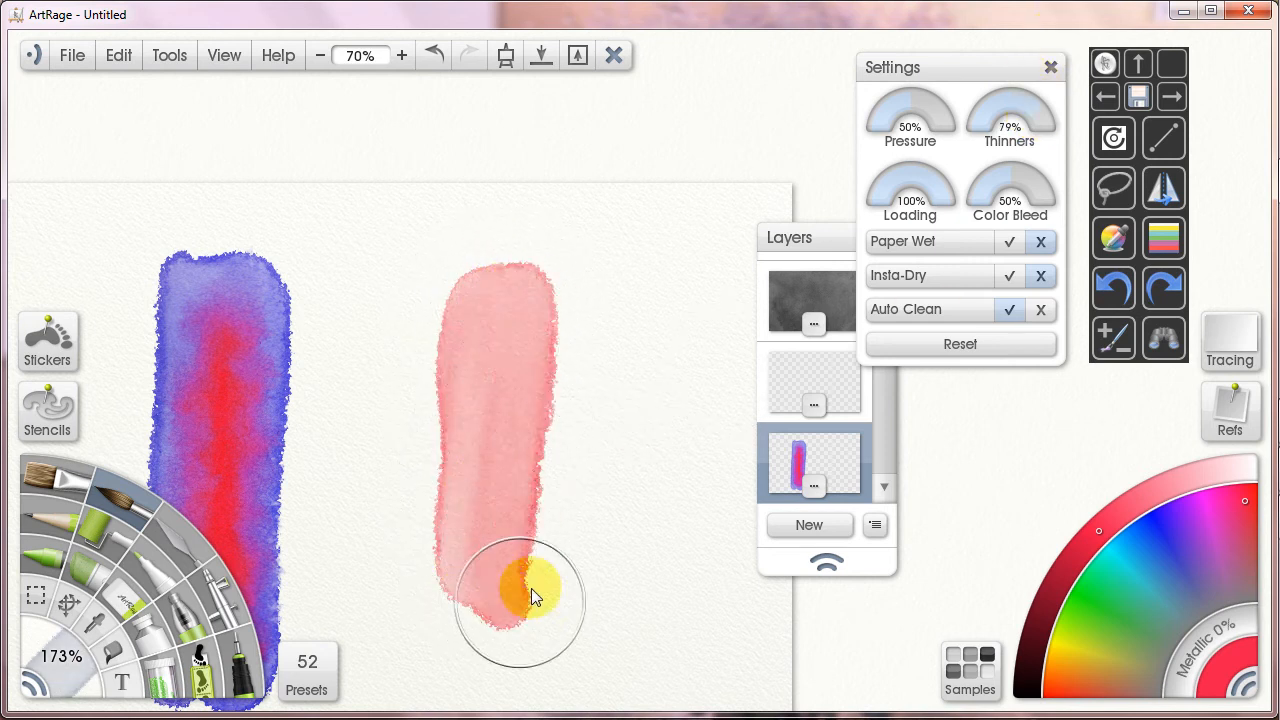
pyautogui.moveTo(535, 600); pyautogui.dragTo(535, 575)
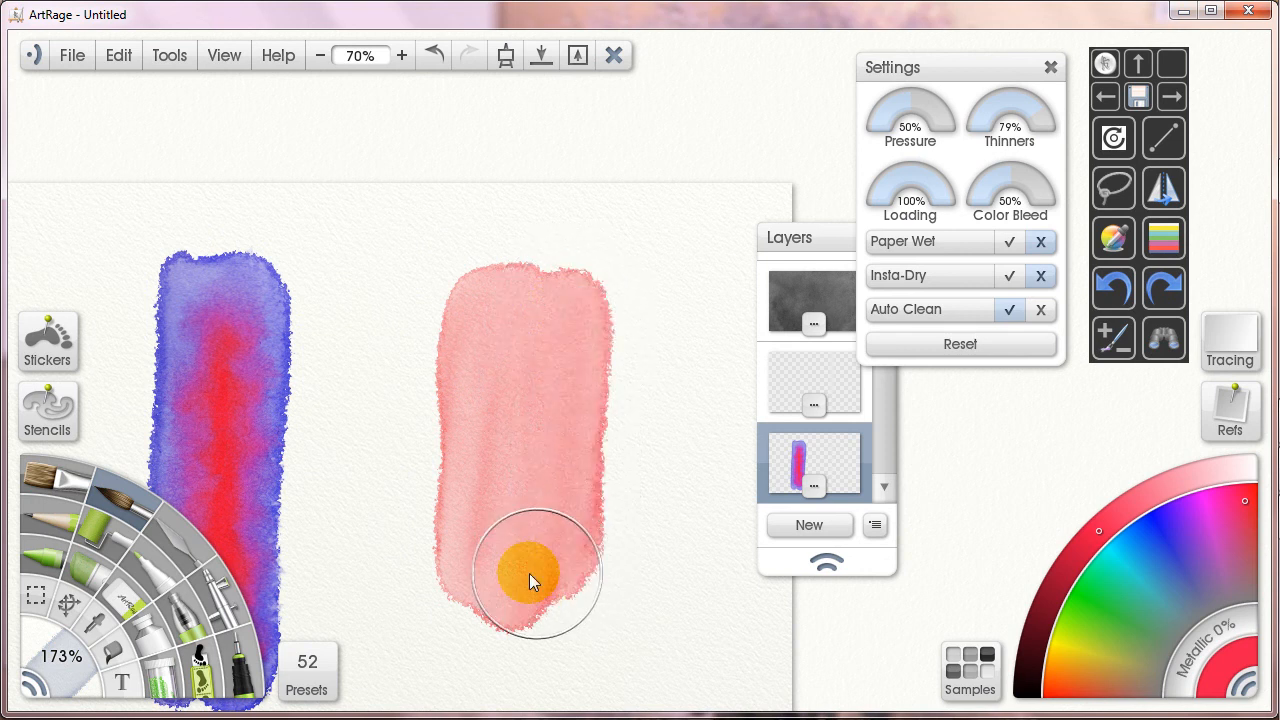
pyautogui.moveTo(530, 583); pyautogui.dragTo(518, 515)
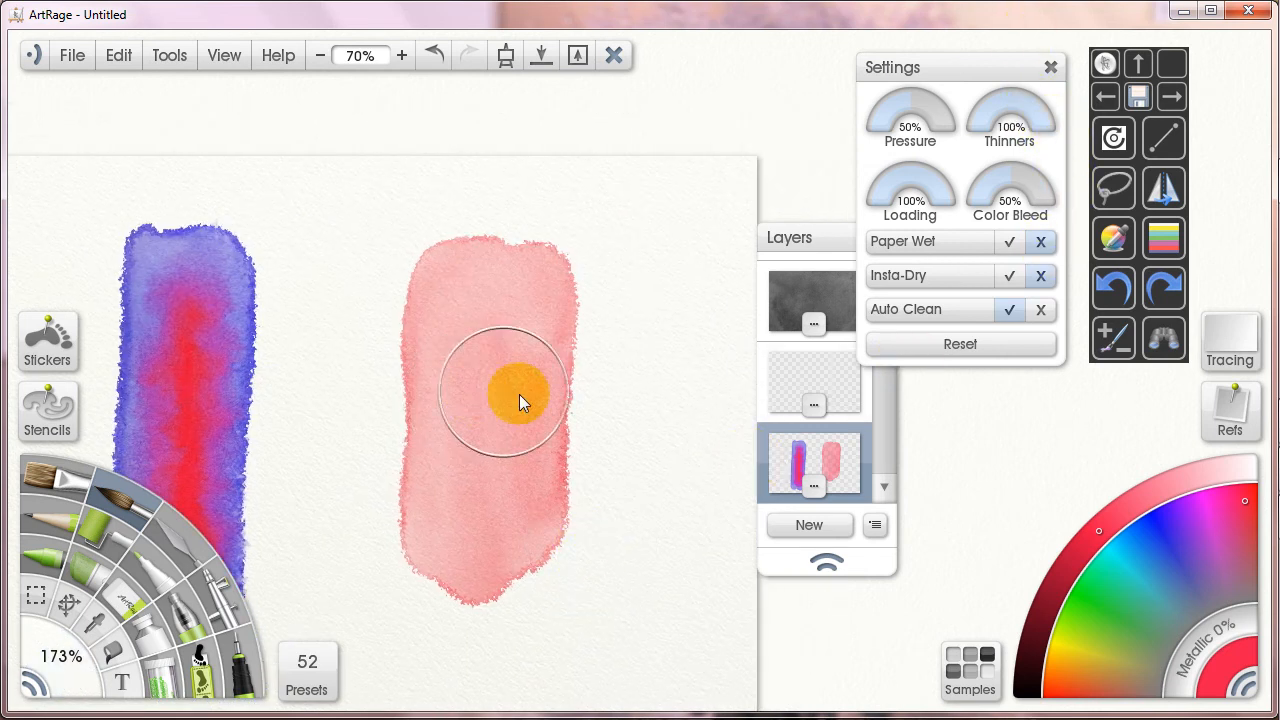
pyautogui.moveTo(640, 425)
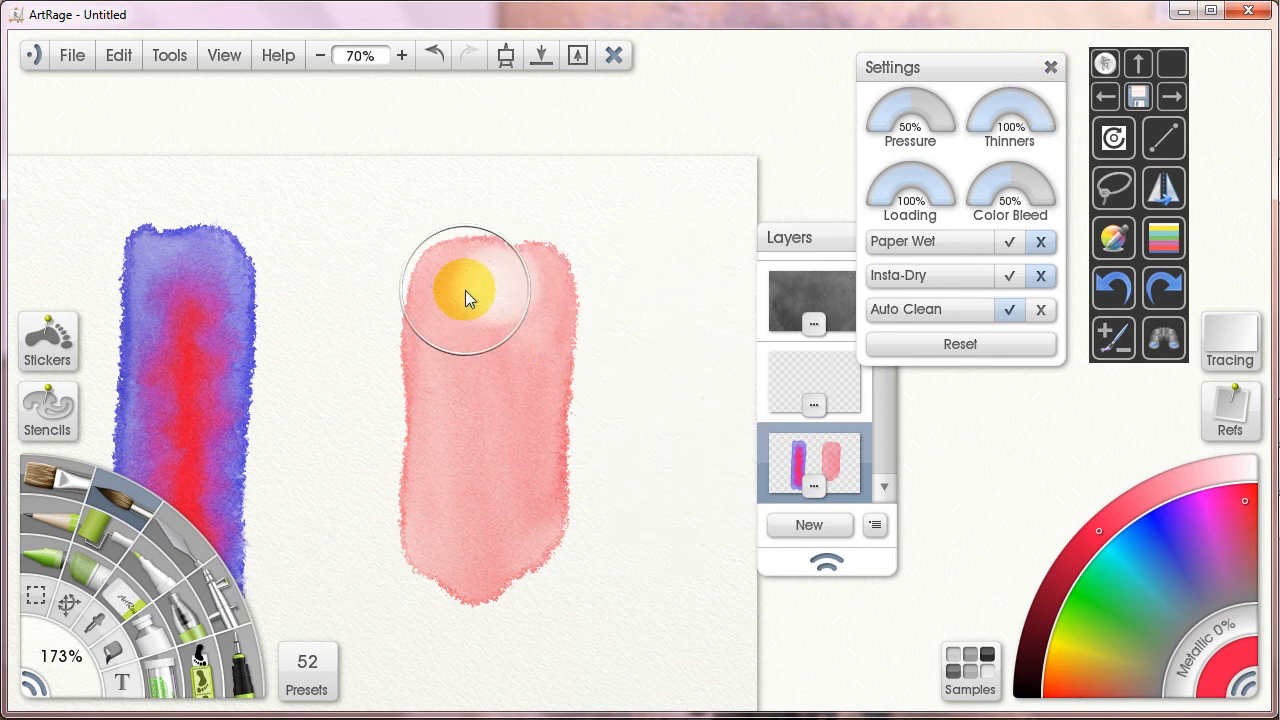
# - Wash heavily thinned paint through the swatch's middle and lower part to lighten it
pyautogui.moveTo(465, 290); pyautogui.dragTo(525, 565)
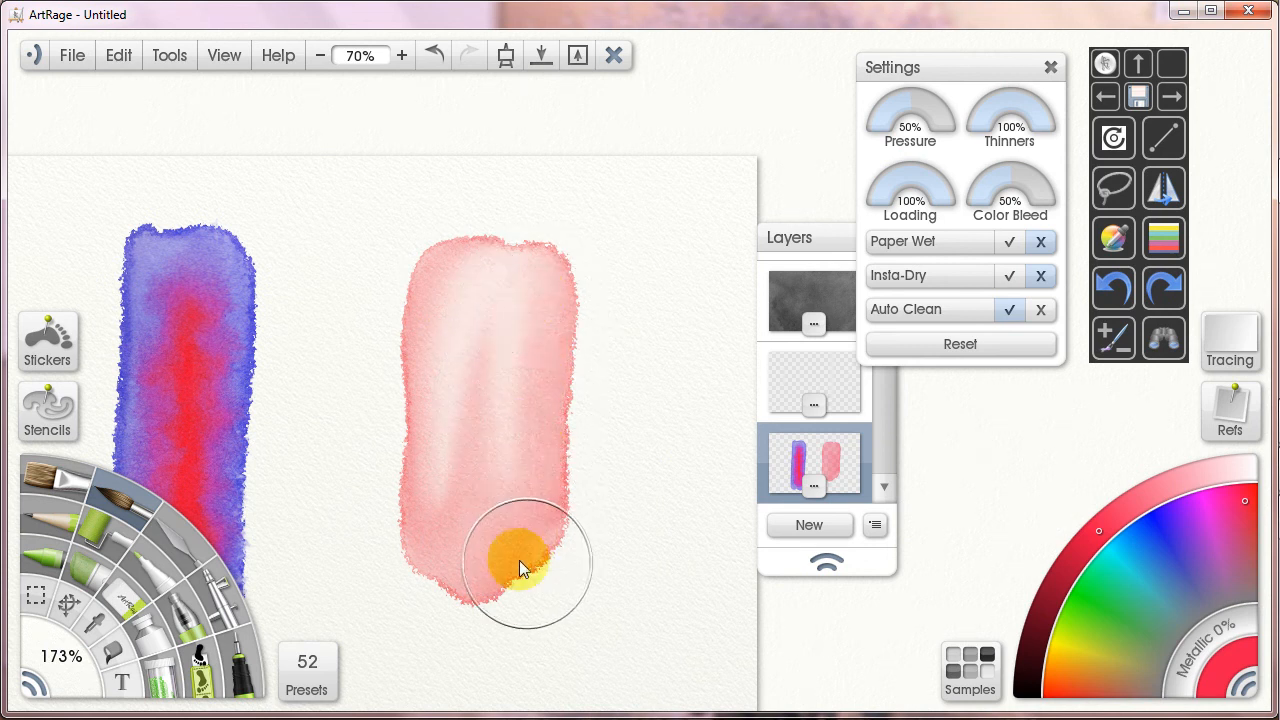
pyautogui.moveTo(525, 565); pyautogui.dragTo(445, 435)
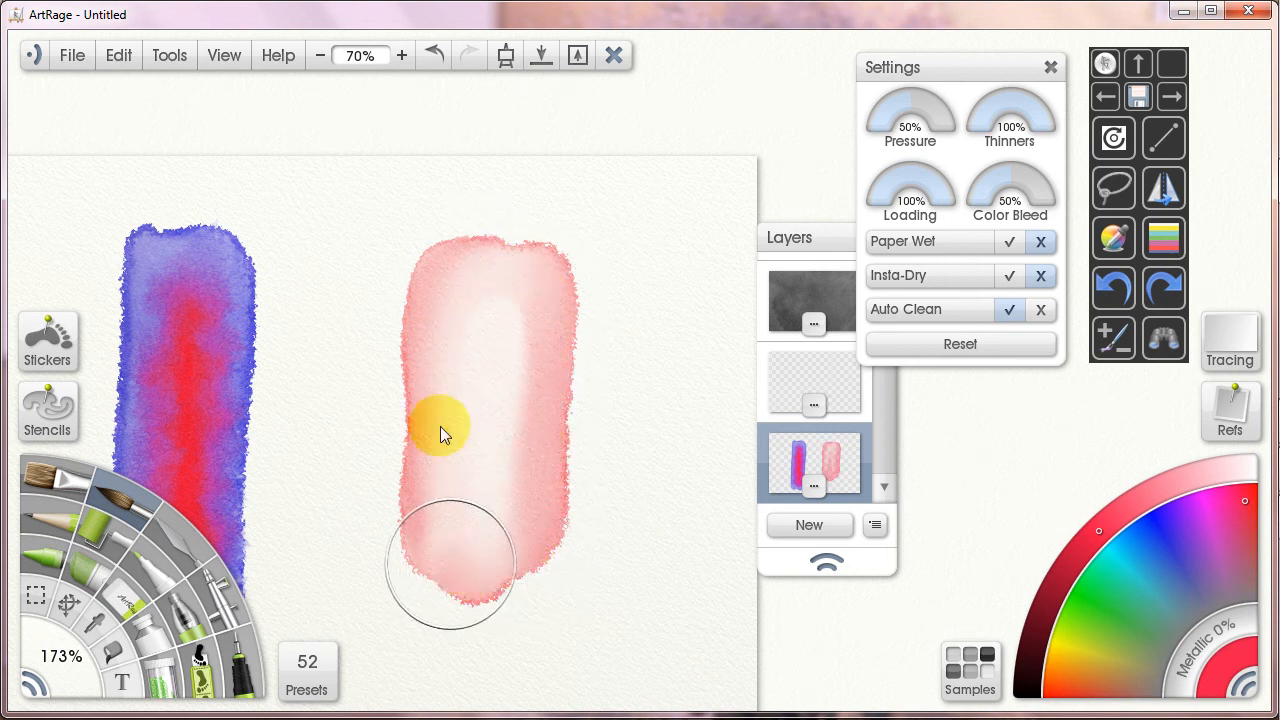
pyautogui.moveTo(445, 435); pyautogui.dragTo(525, 520)
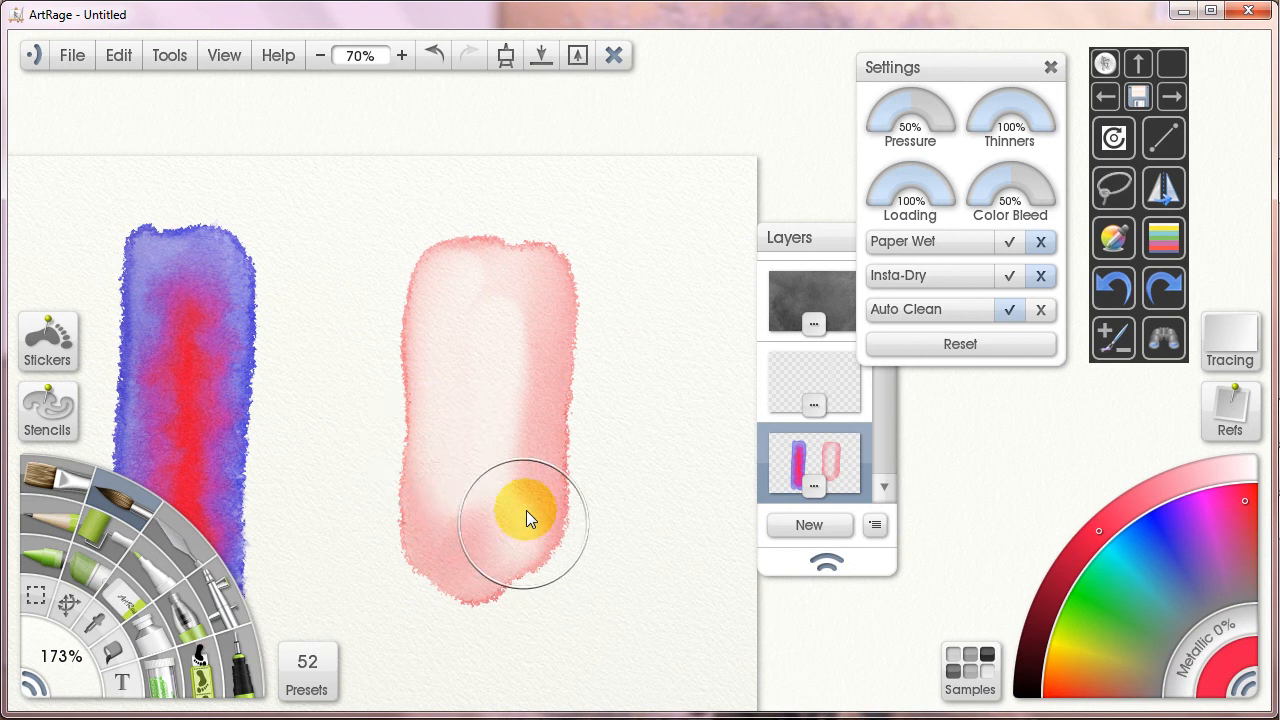
pyautogui.moveTo(530, 518); pyautogui.dragTo(505, 475)
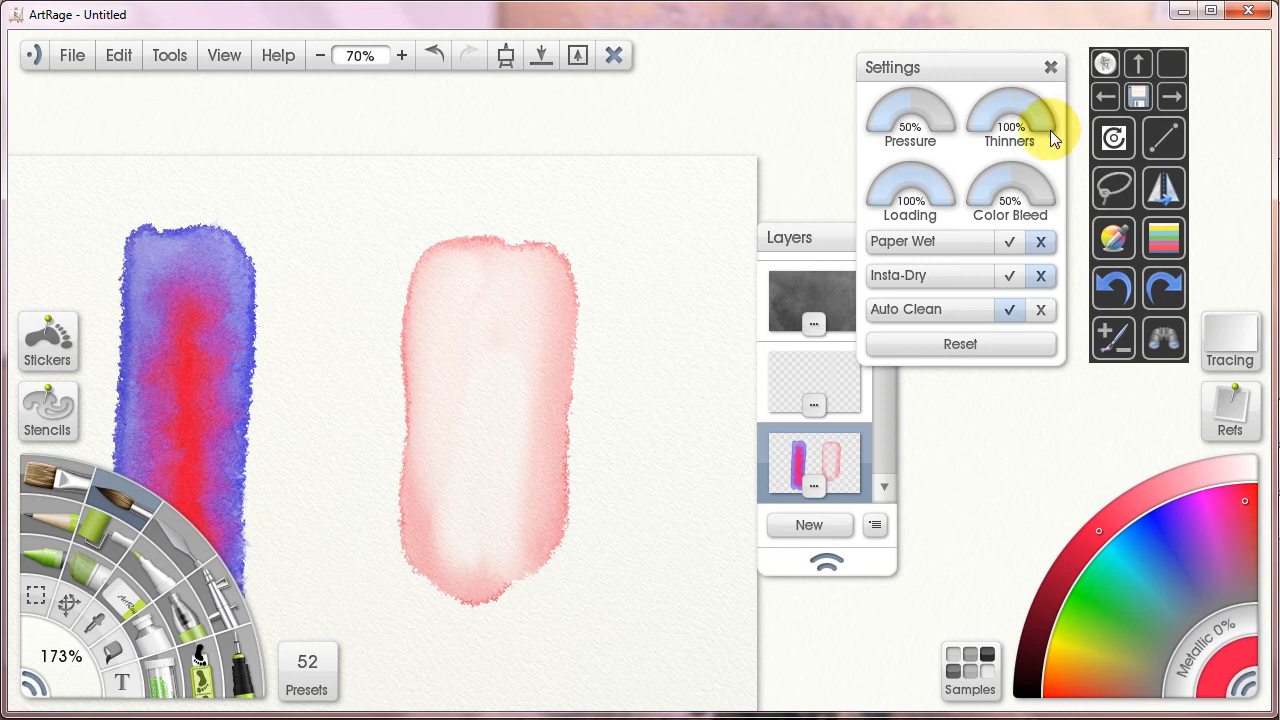
pyautogui.moveTo(1048, 135)
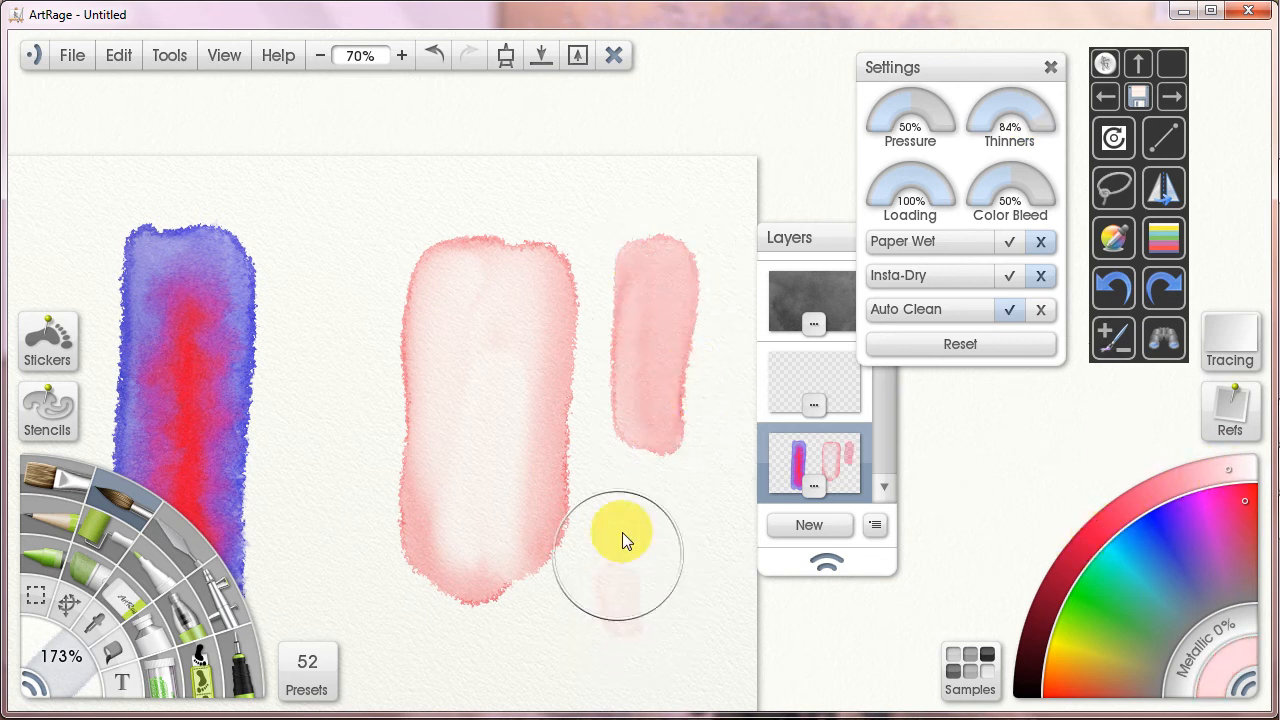
# - Paint a faint pink patch below the narrow swatch and a broad pink block overlapping the large swatch
pyautogui.moveTo(620, 540); pyautogui.dragTo(710, 620)
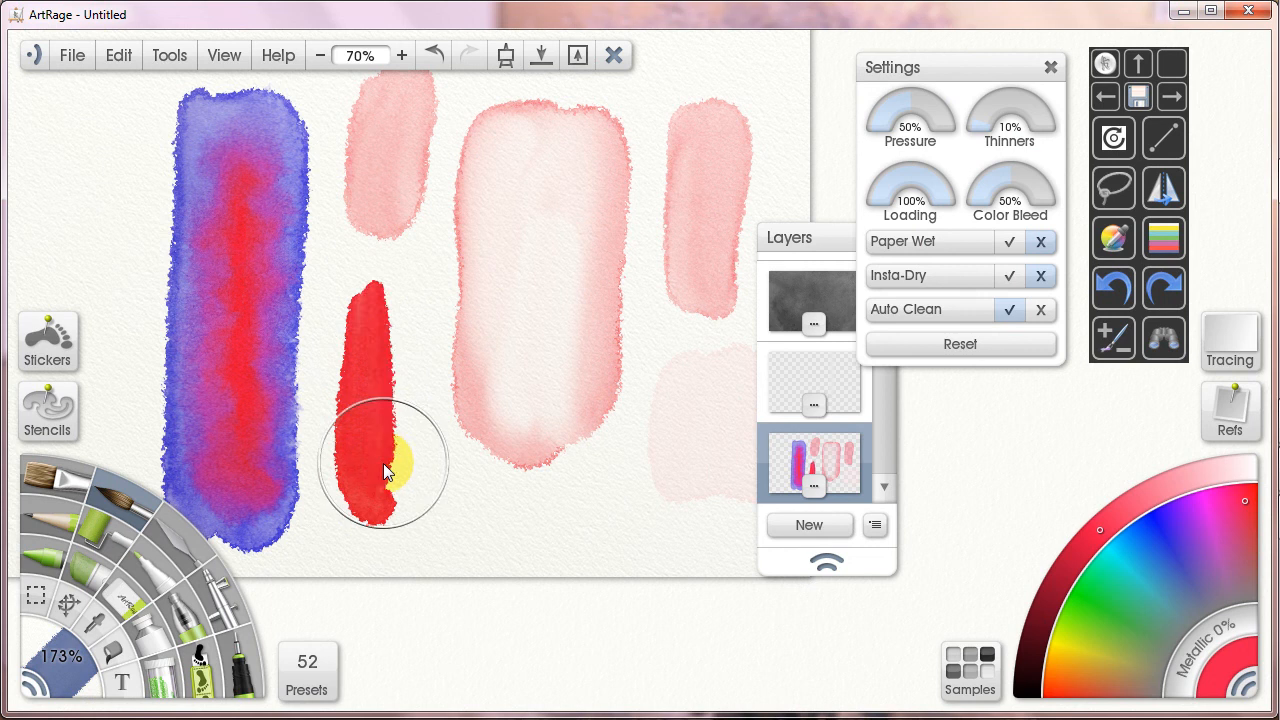
pyautogui.moveTo(1100, 580)
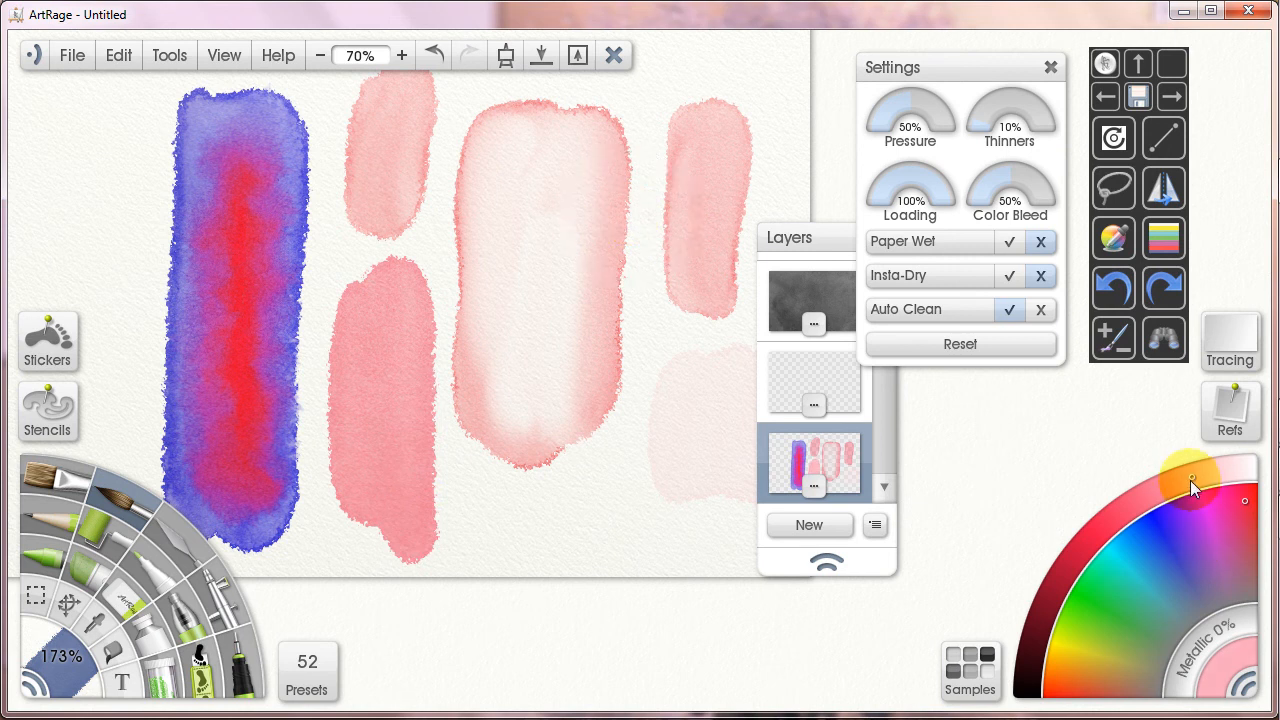
pyautogui.moveTo(1045, 655)
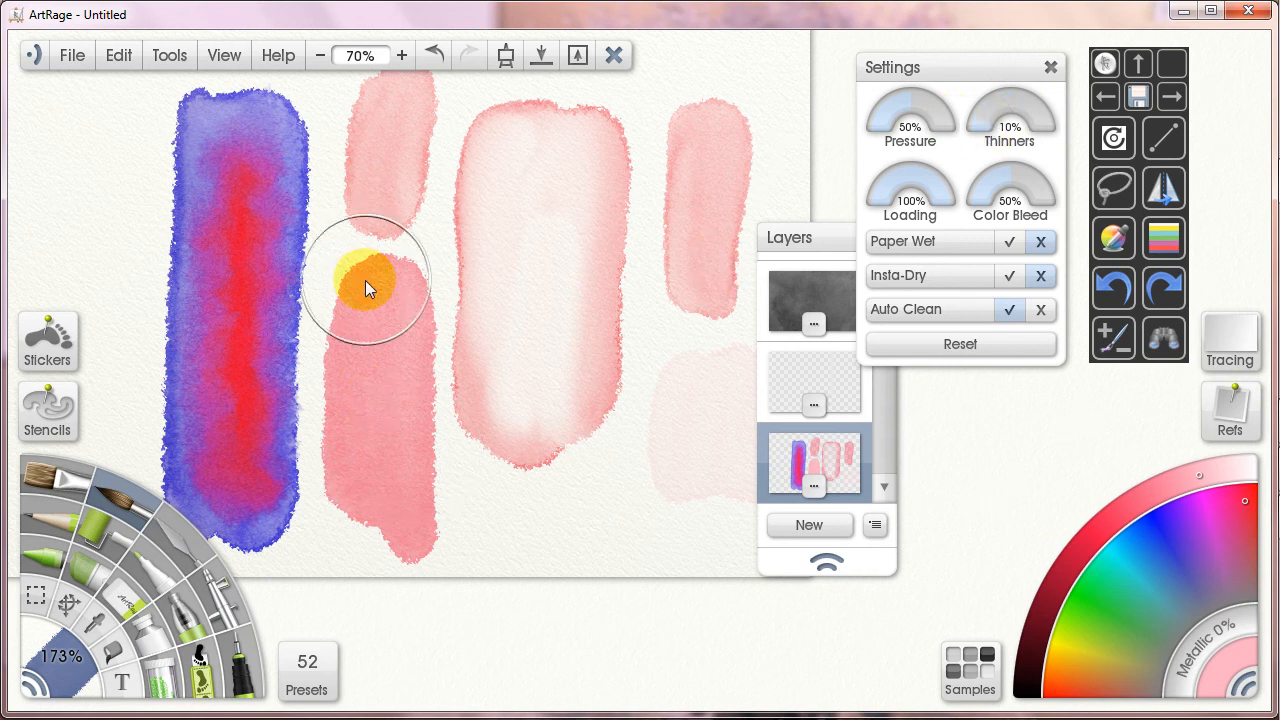
pyautogui.moveTo(368, 288); pyautogui.dragTo(405, 330)
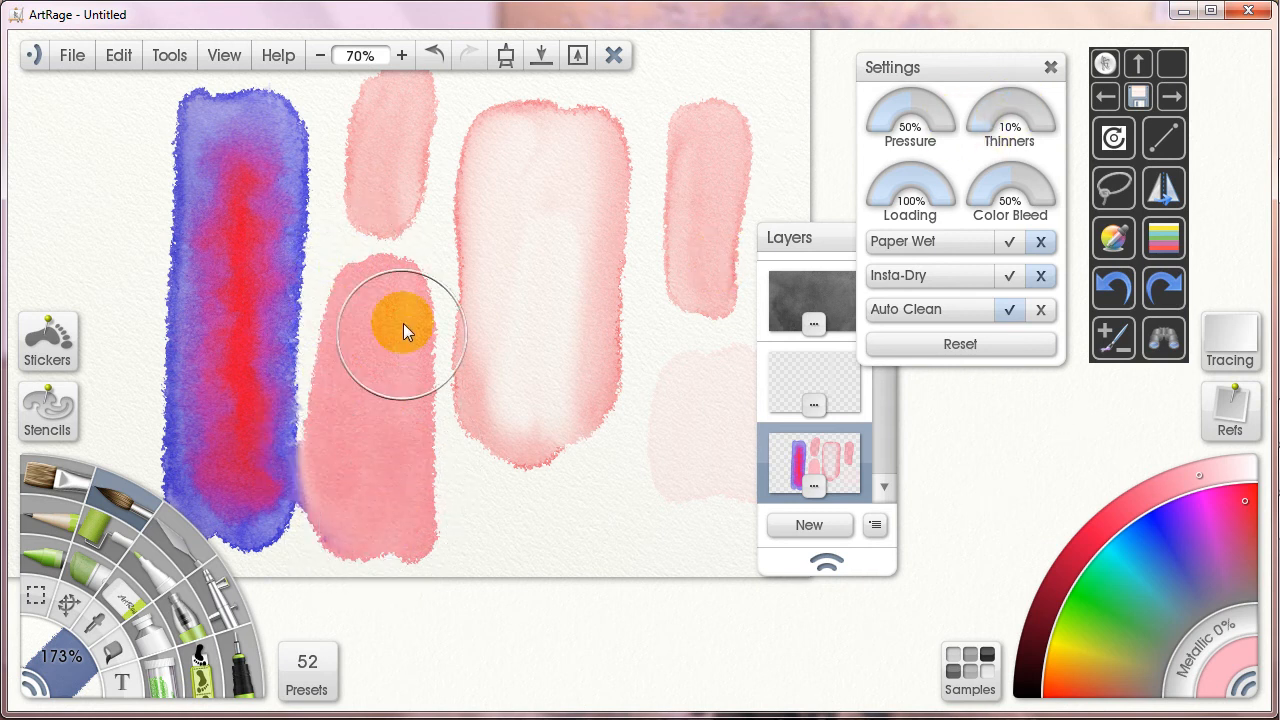
pyautogui.moveTo(405, 330); pyautogui.dragTo(480, 490)
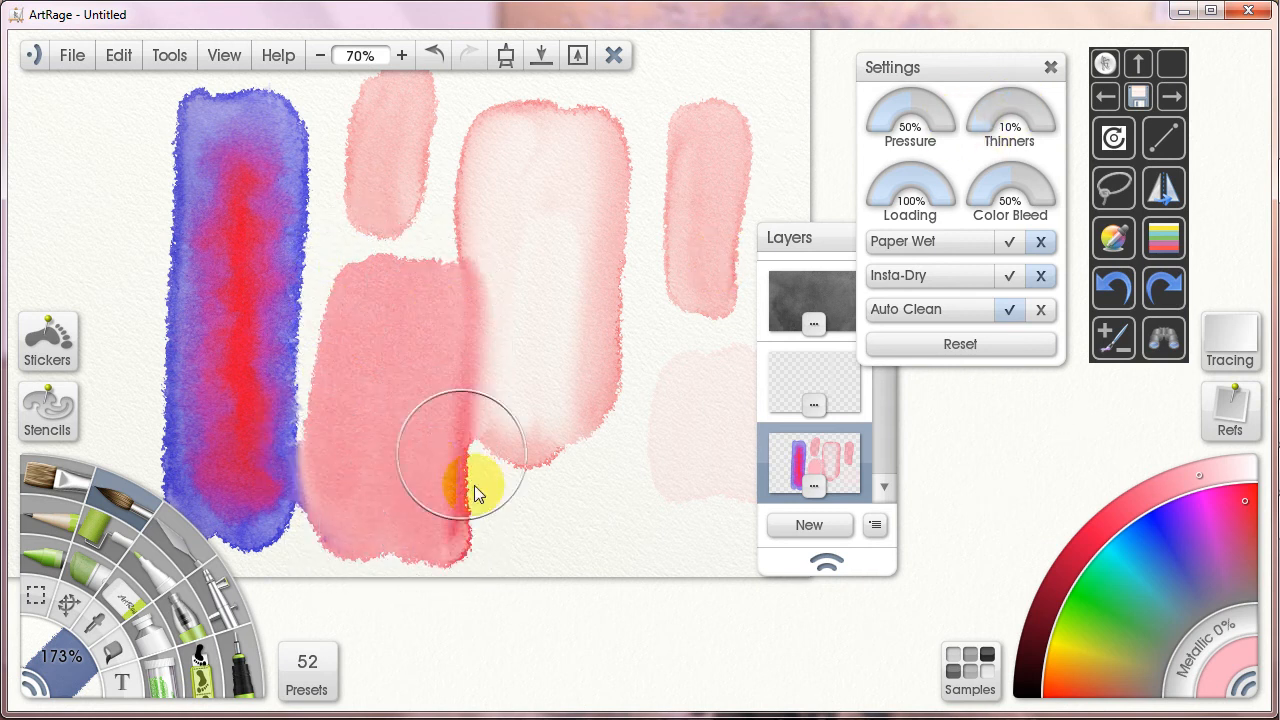
pyautogui.moveTo(475, 490); pyautogui.dragTo(463, 373)
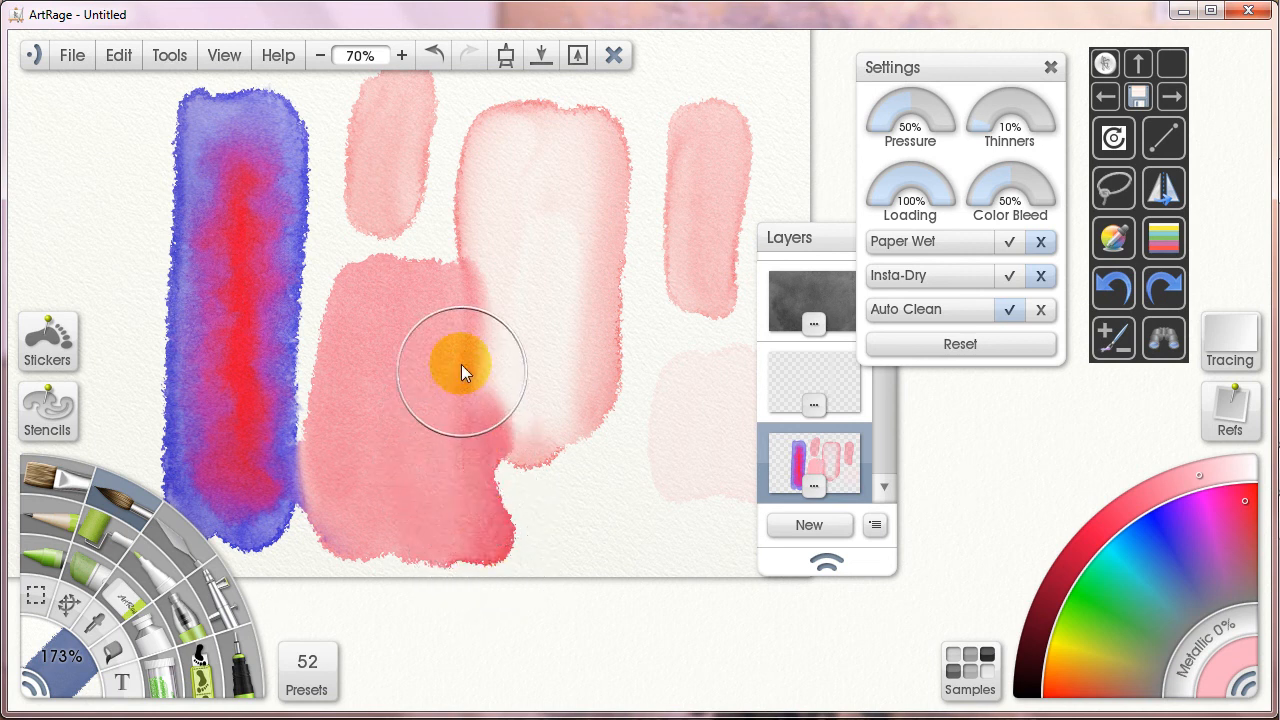
pyautogui.moveTo(465, 370); pyautogui.dragTo(345, 290)
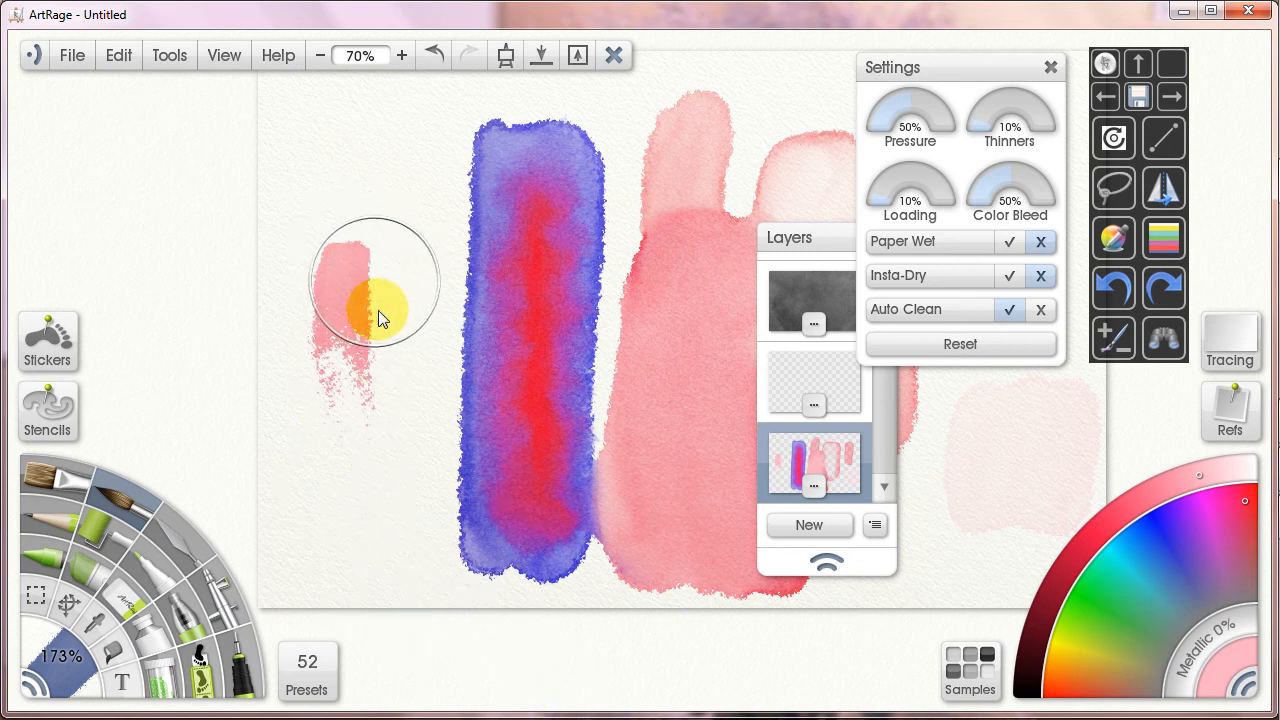
# - Paint a dry-brush pink swatch, a pink block and tall left-side strokes, then collapse Layers
pyautogui.moveTo(375, 305); pyautogui.dragTo(420, 300)
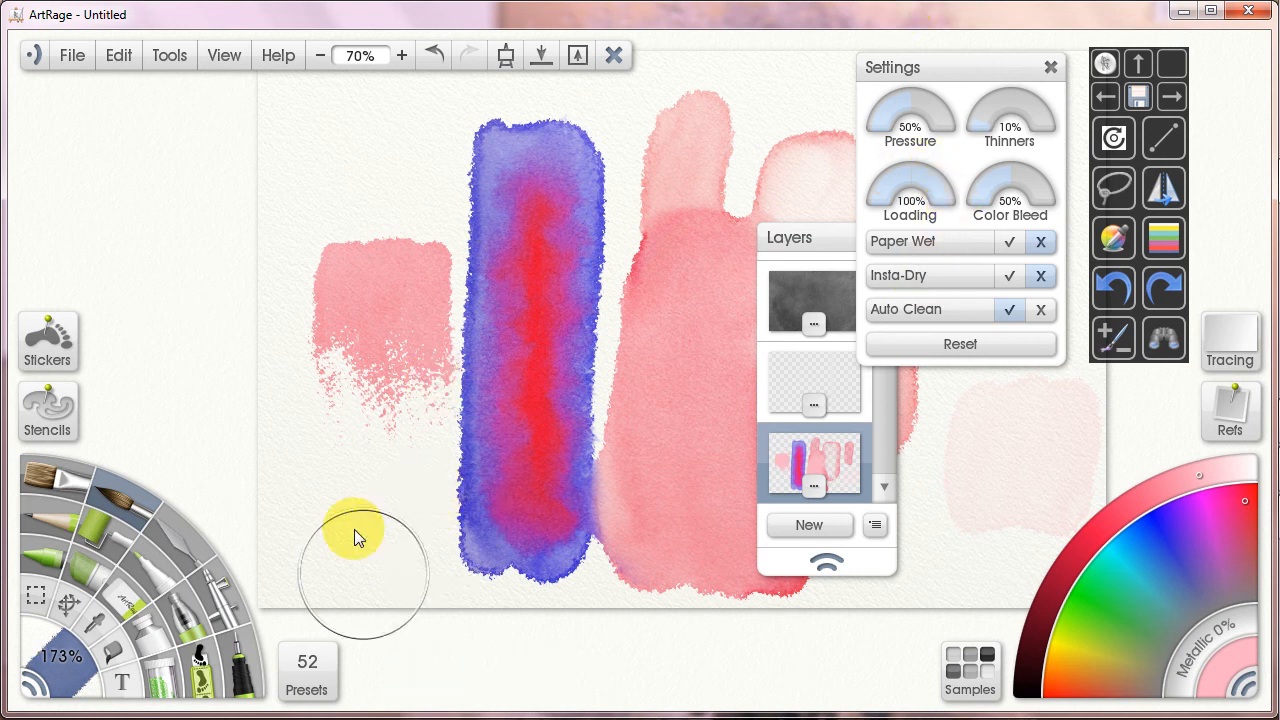
pyautogui.moveTo(360, 535); pyautogui.dragTo(420, 588)
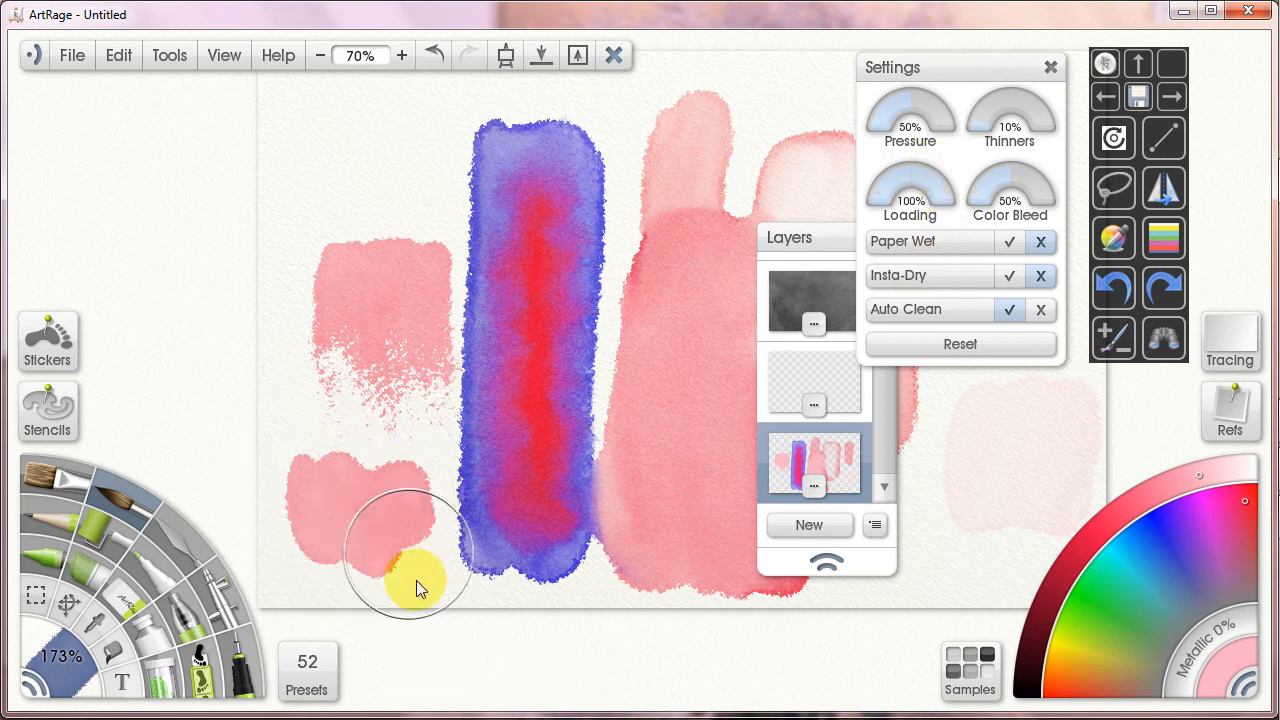
pyautogui.moveTo(420, 590); pyautogui.dragTo(280, 210)
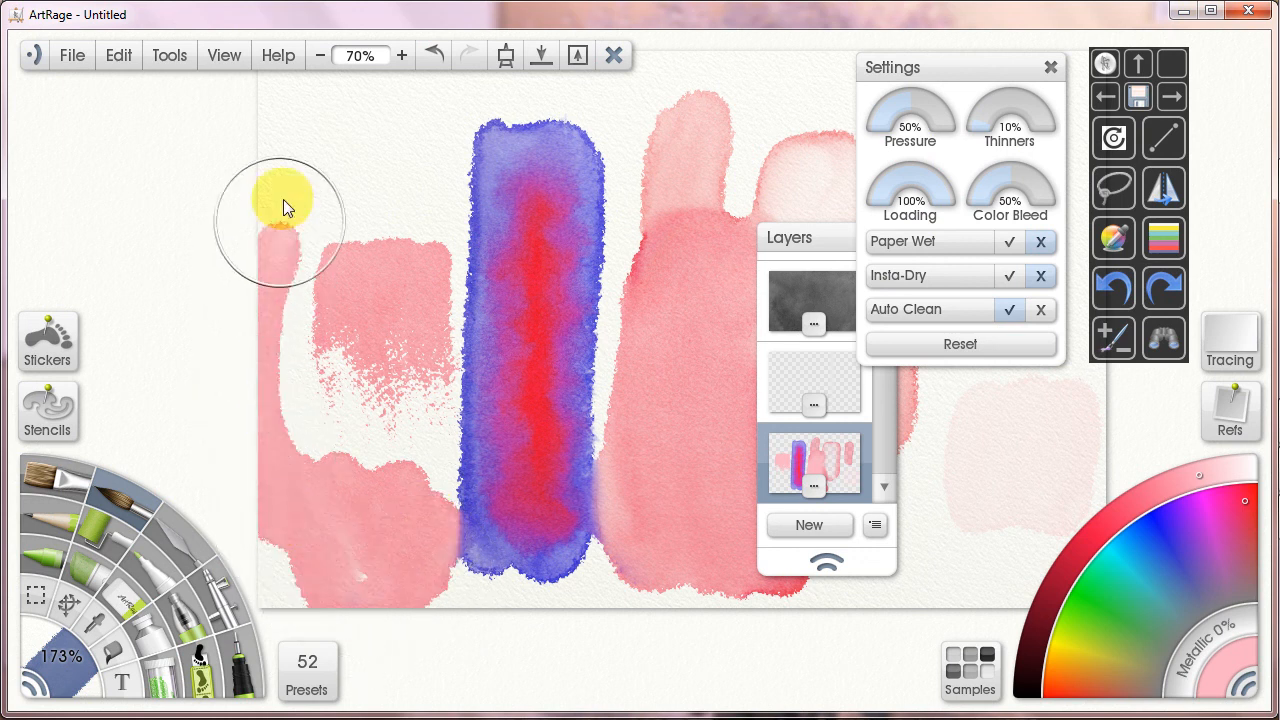
pyautogui.moveTo(280, 230); pyautogui.dragTo(310, 115)
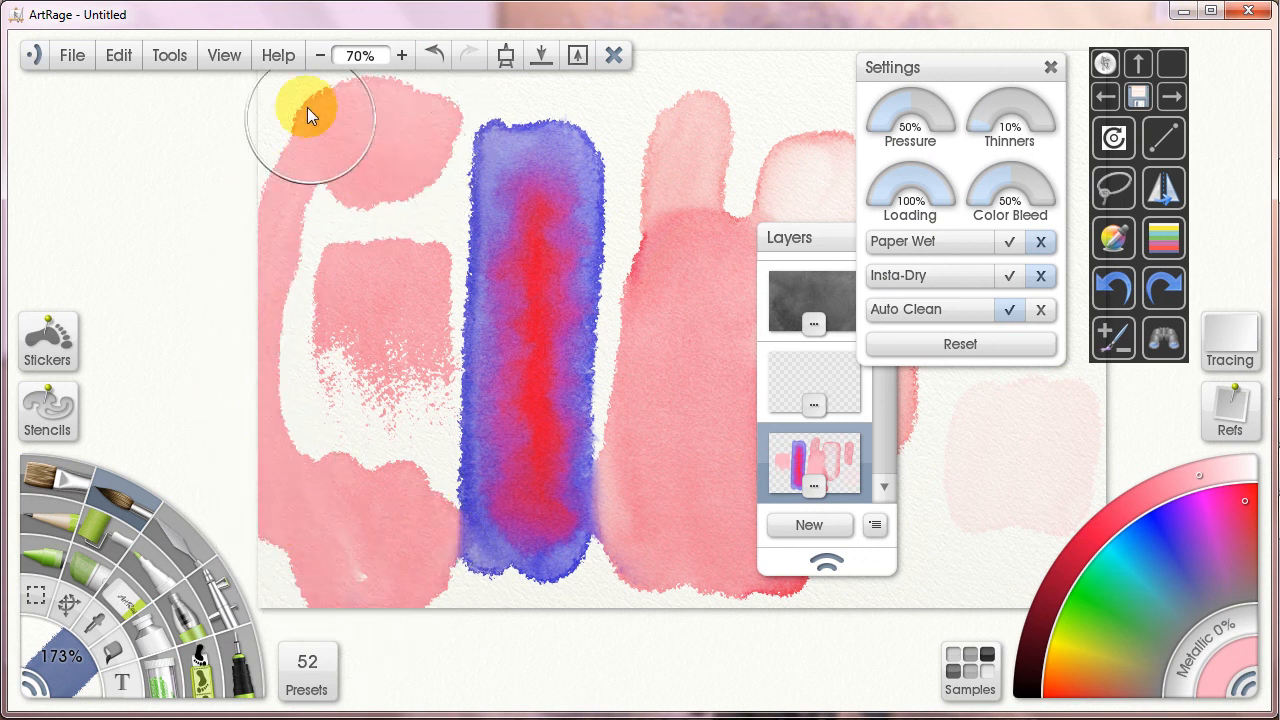
pyautogui.click(940, 190)
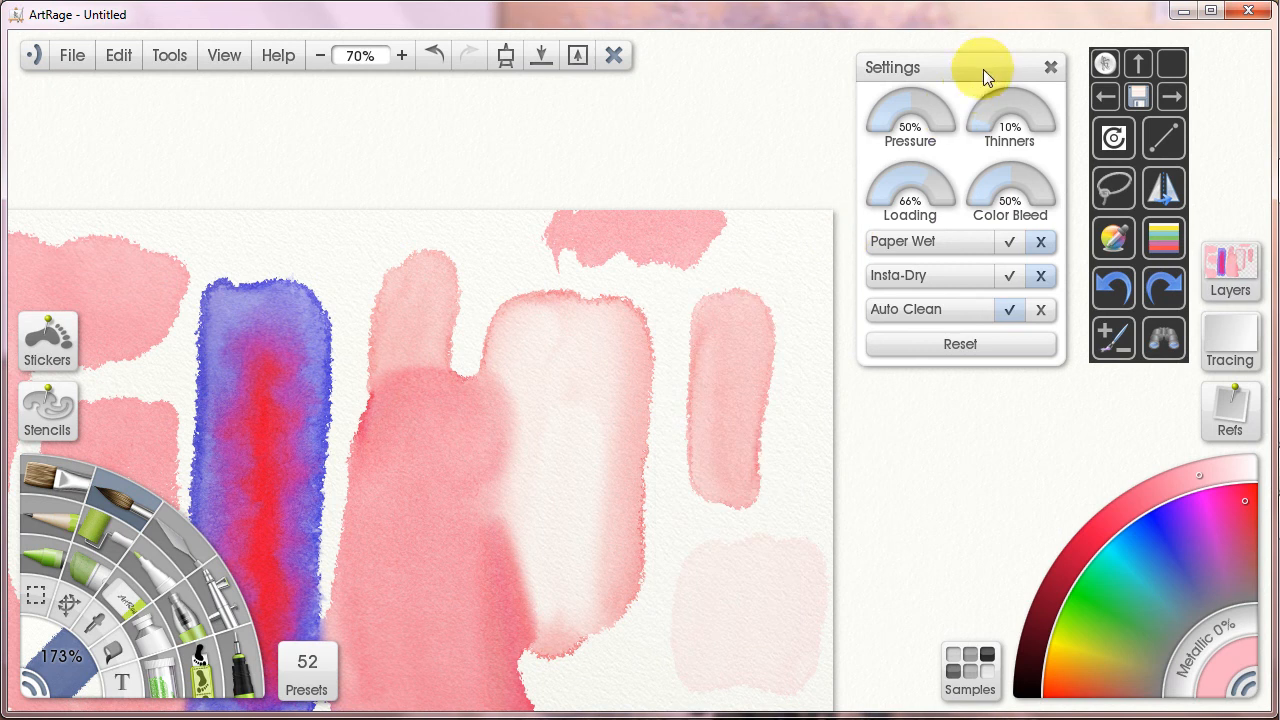
pyautogui.moveTo(892, 67); pyautogui.dragTo(846, 147)
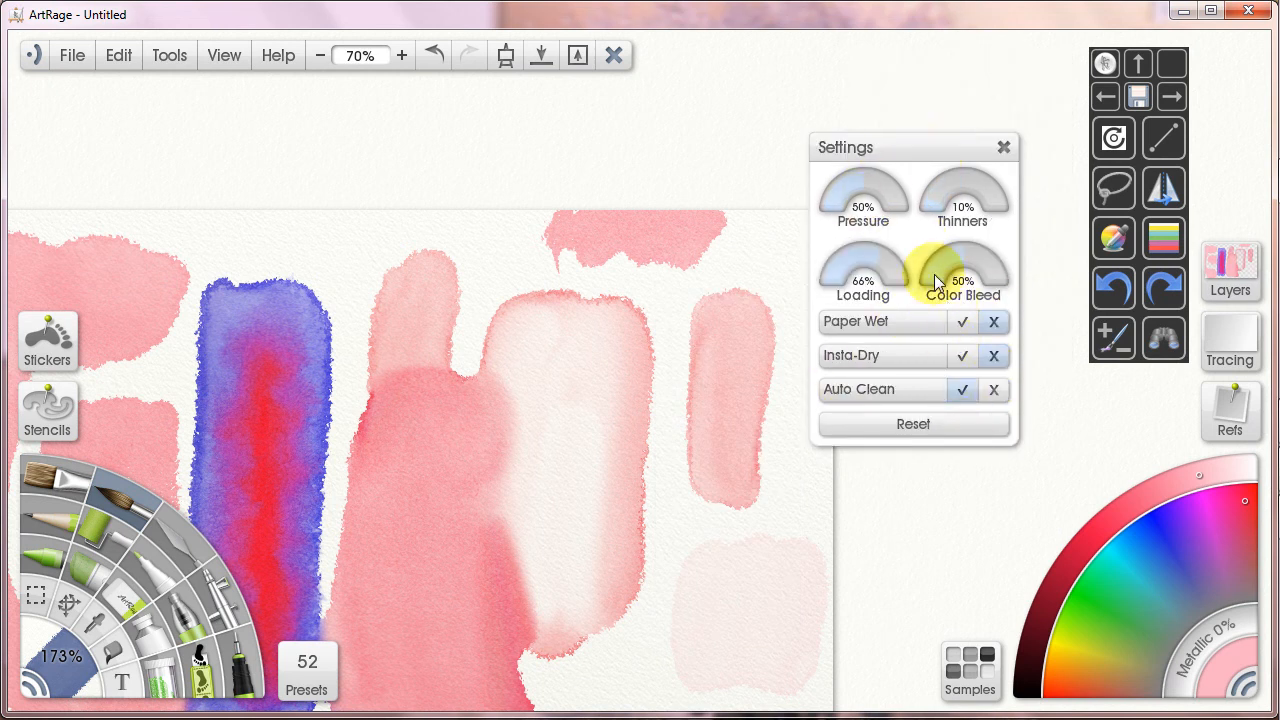
pyautogui.moveTo(963, 200)
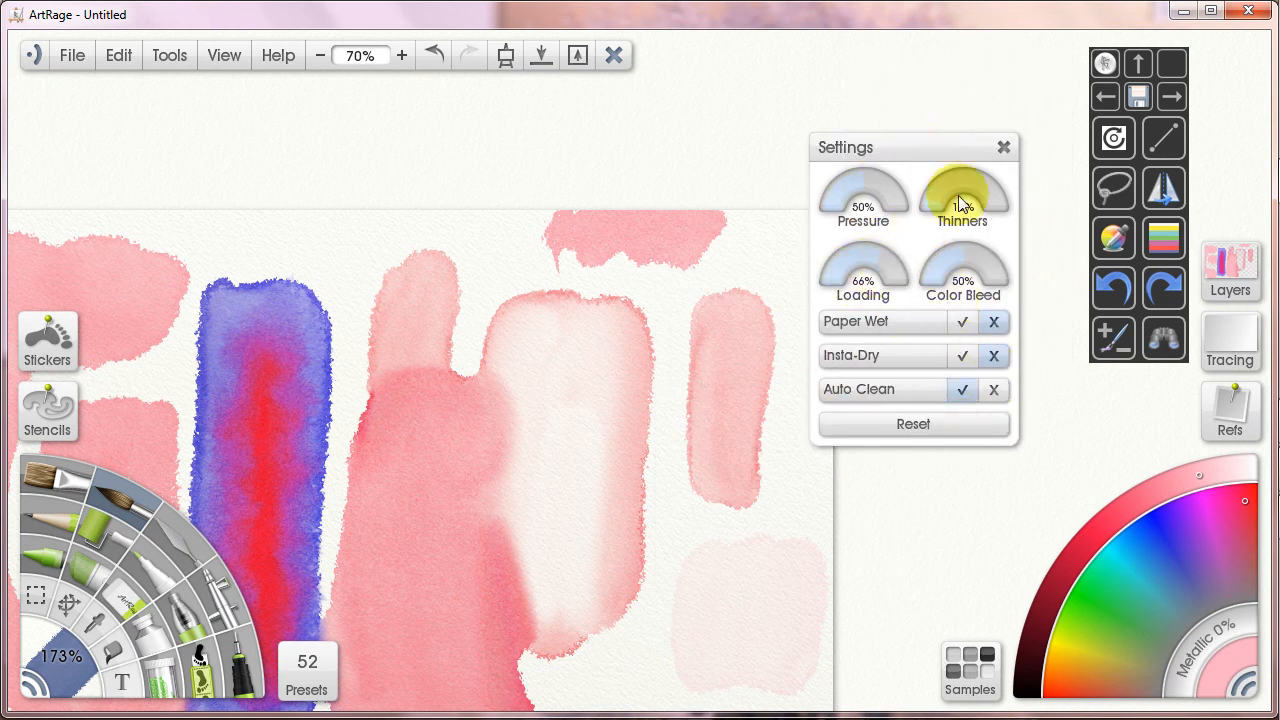
pyautogui.moveTo(985, 185); pyautogui.dragTo(963, 200)
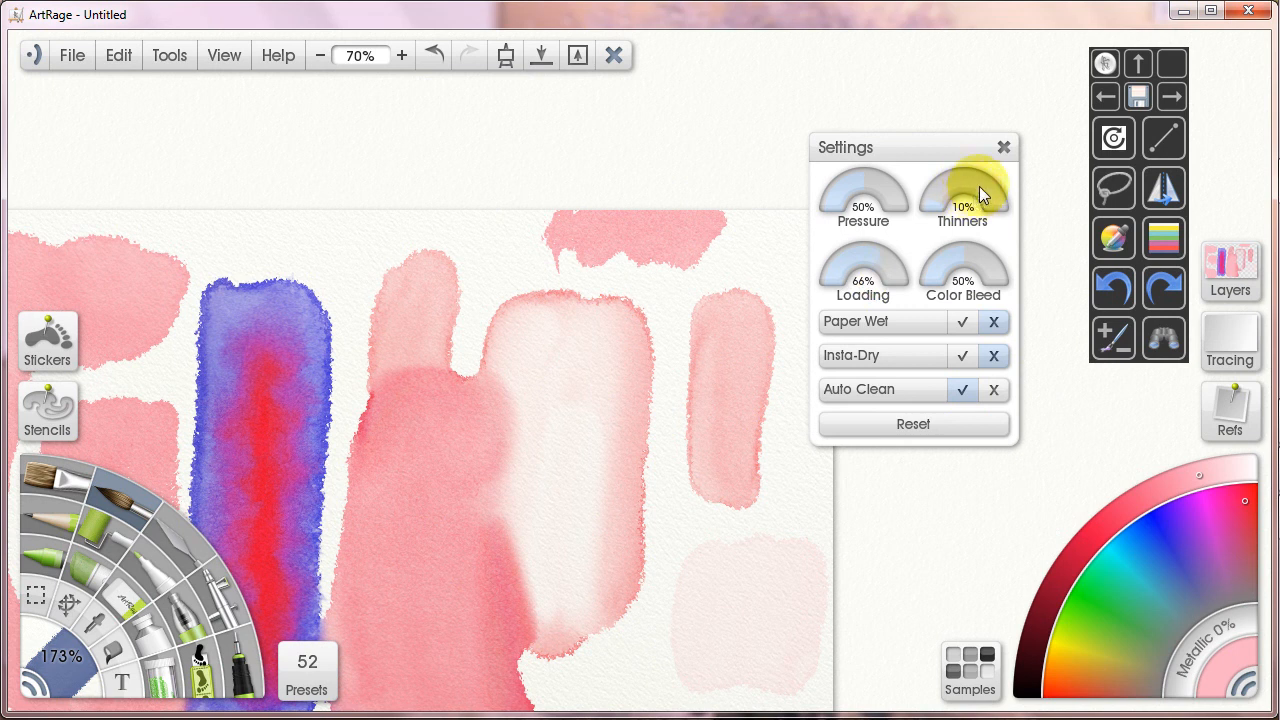
pyautogui.moveTo(890, 278)
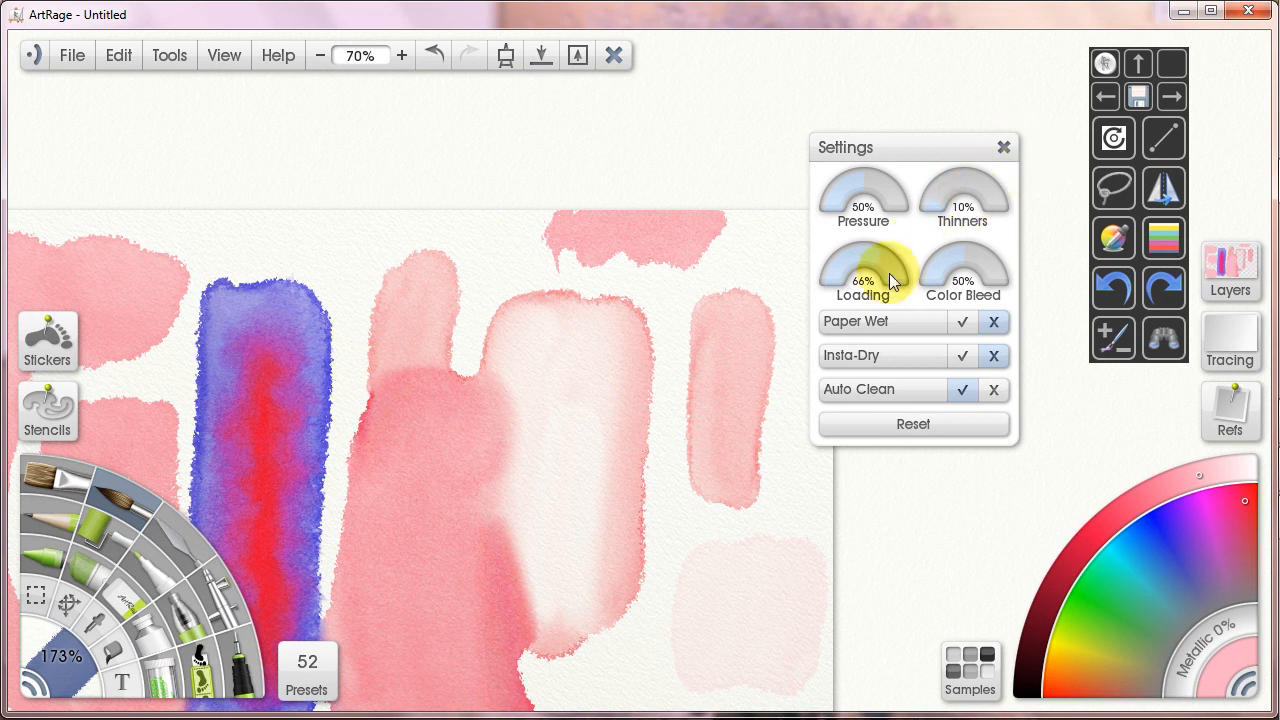
pyautogui.moveTo(895, 285)
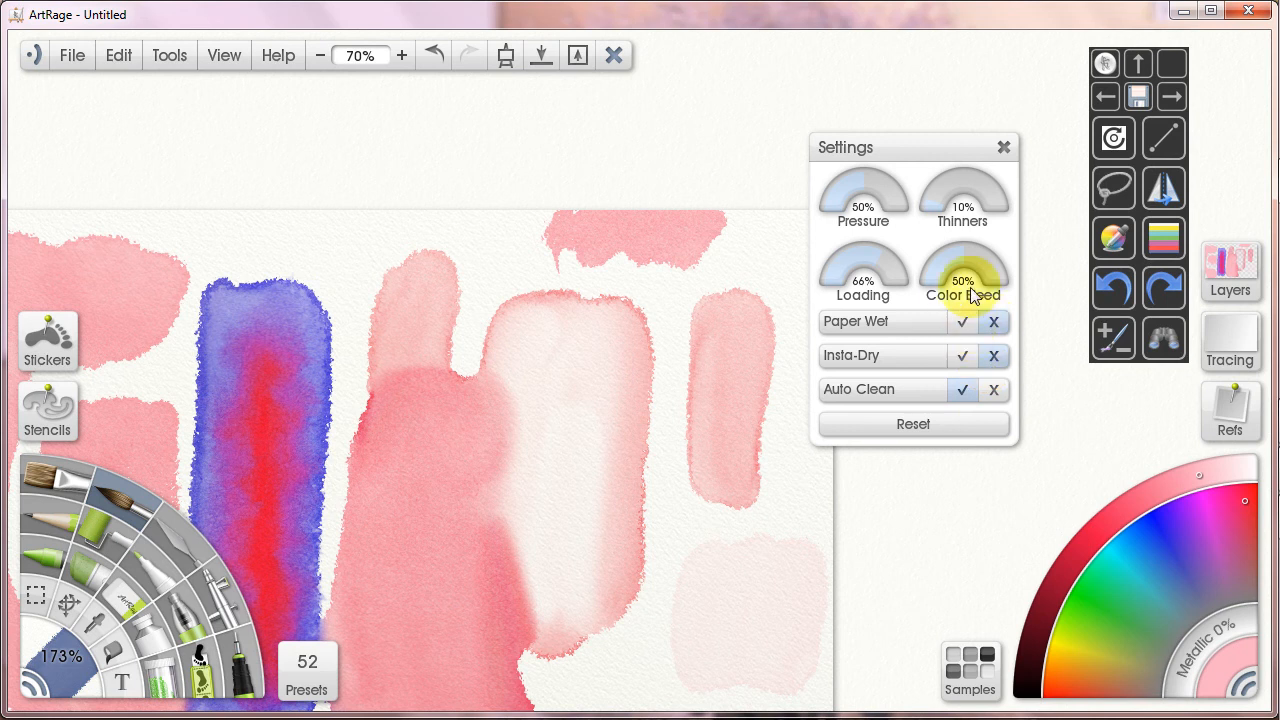
pyautogui.moveTo(993, 258)
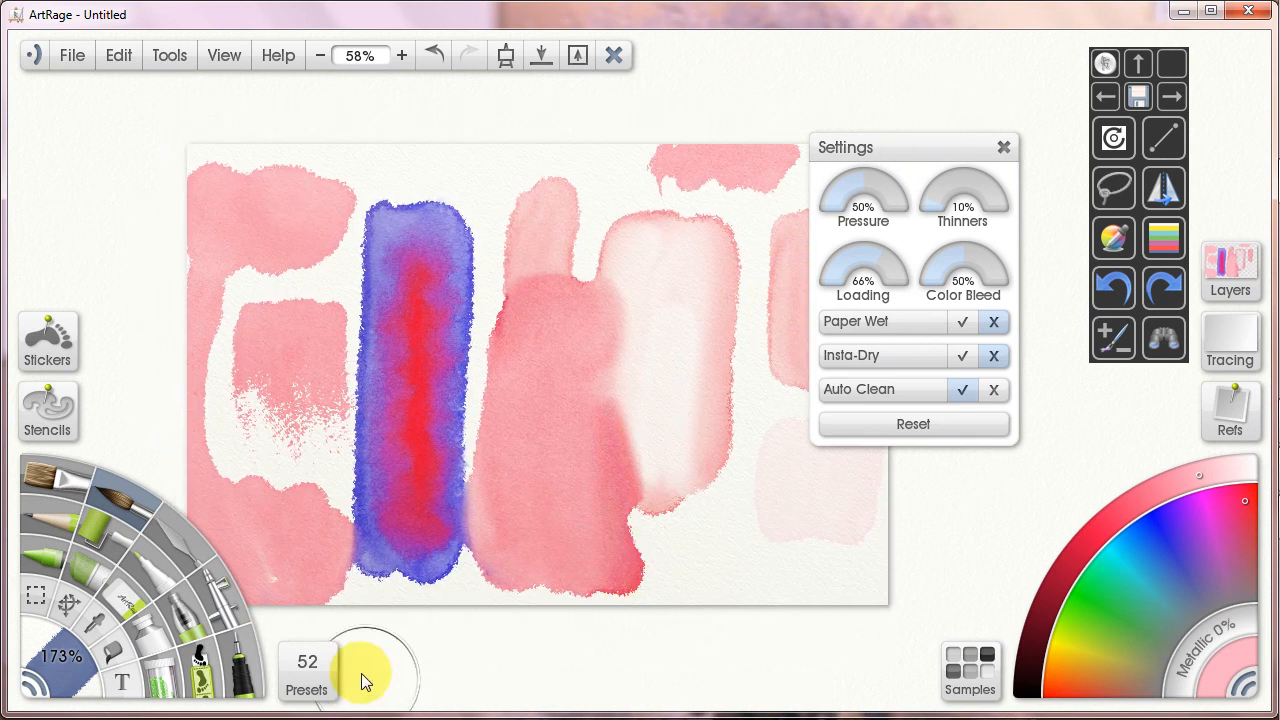
pyautogui.moveTo(962, 185)
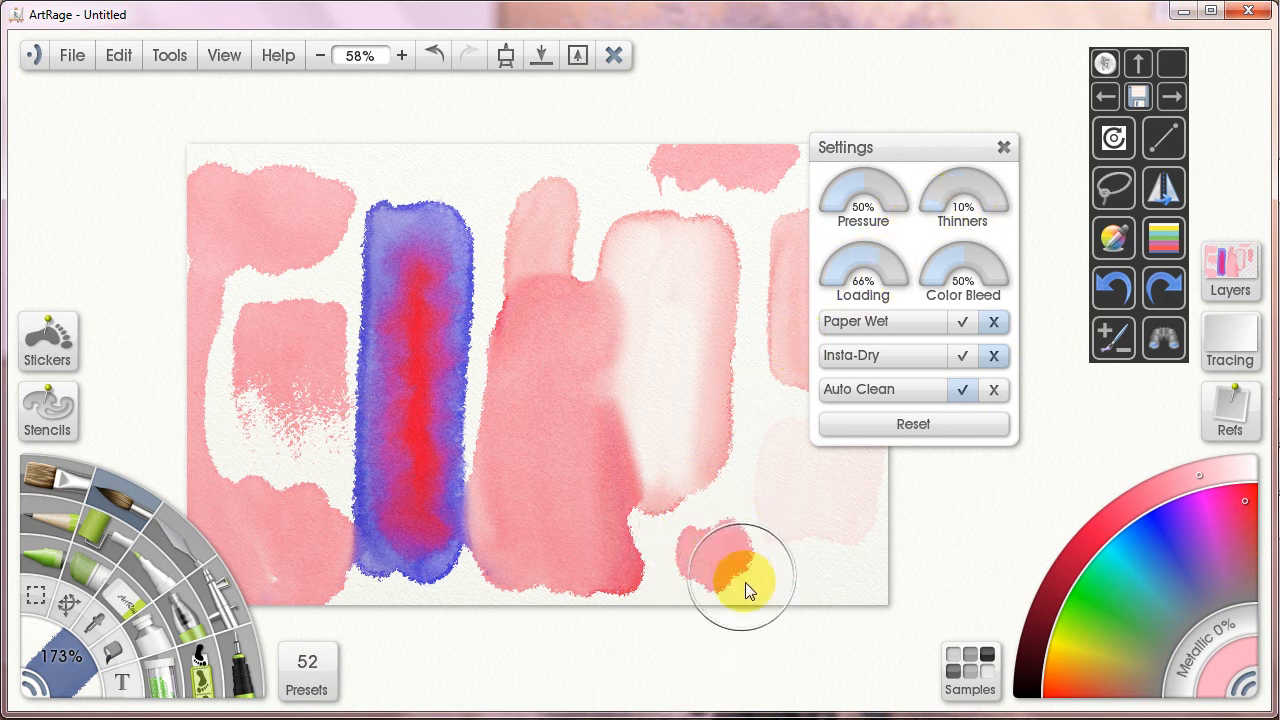
# - Paint a watercolor patch near the bottom edge of the canvas
pyautogui.moveTo(745, 590); pyautogui.dragTo(745, 550)
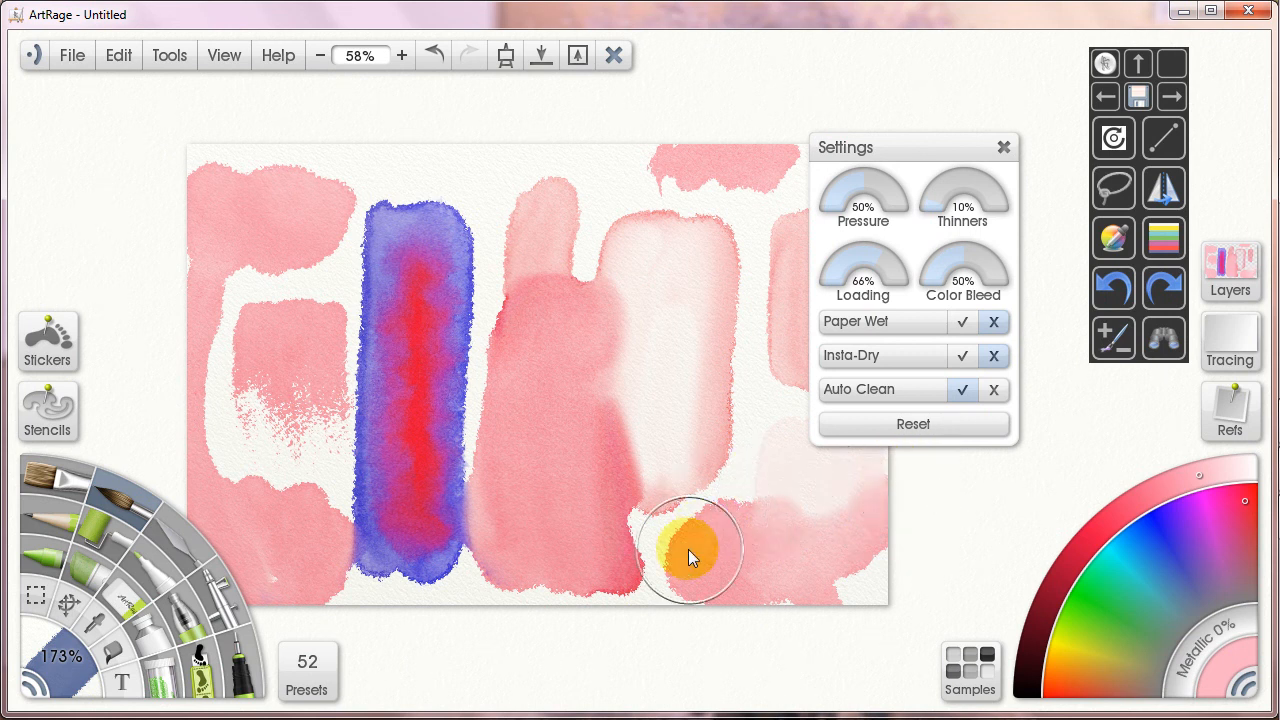
pyautogui.moveTo(665, 685)
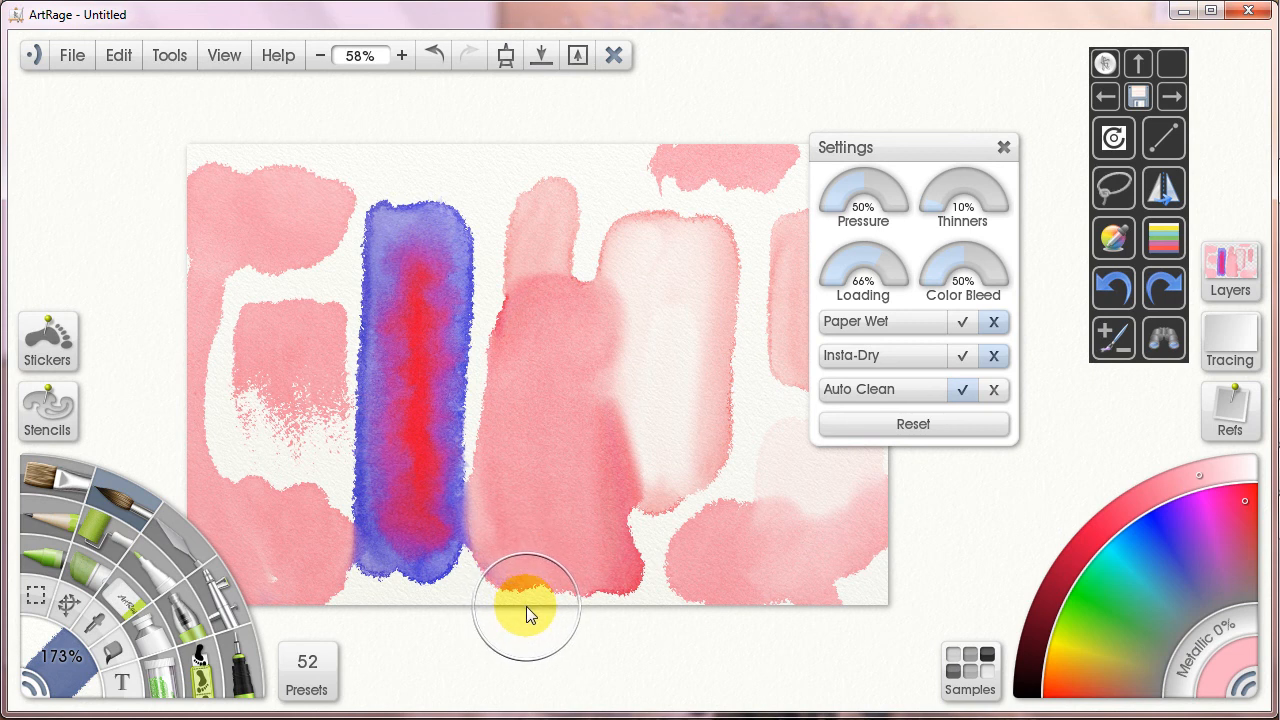
pyautogui.moveTo(530, 615)
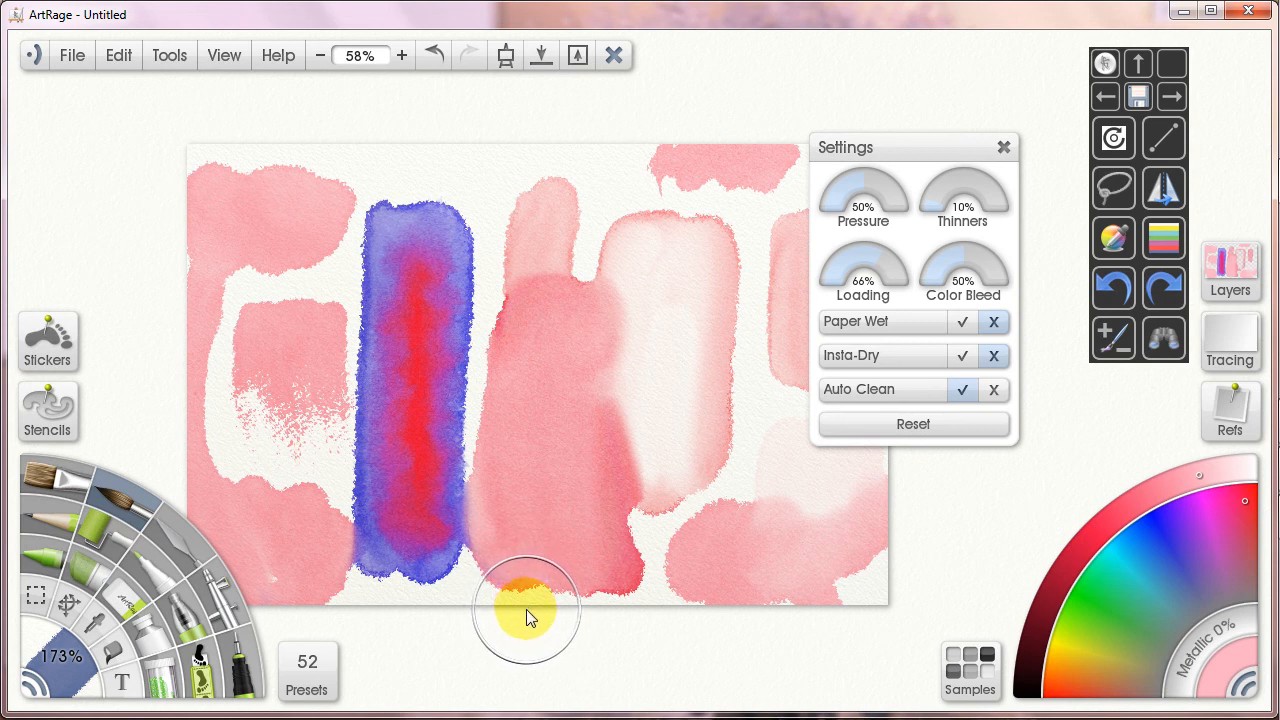